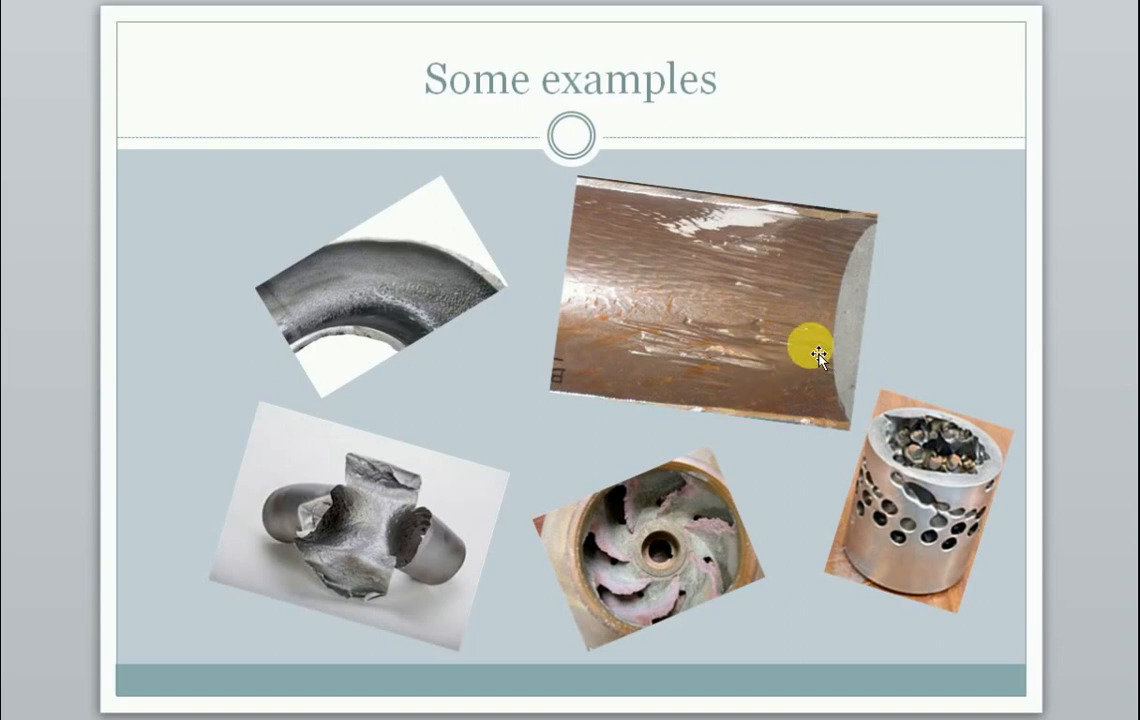
pyautogui.moveTo(348, 304)
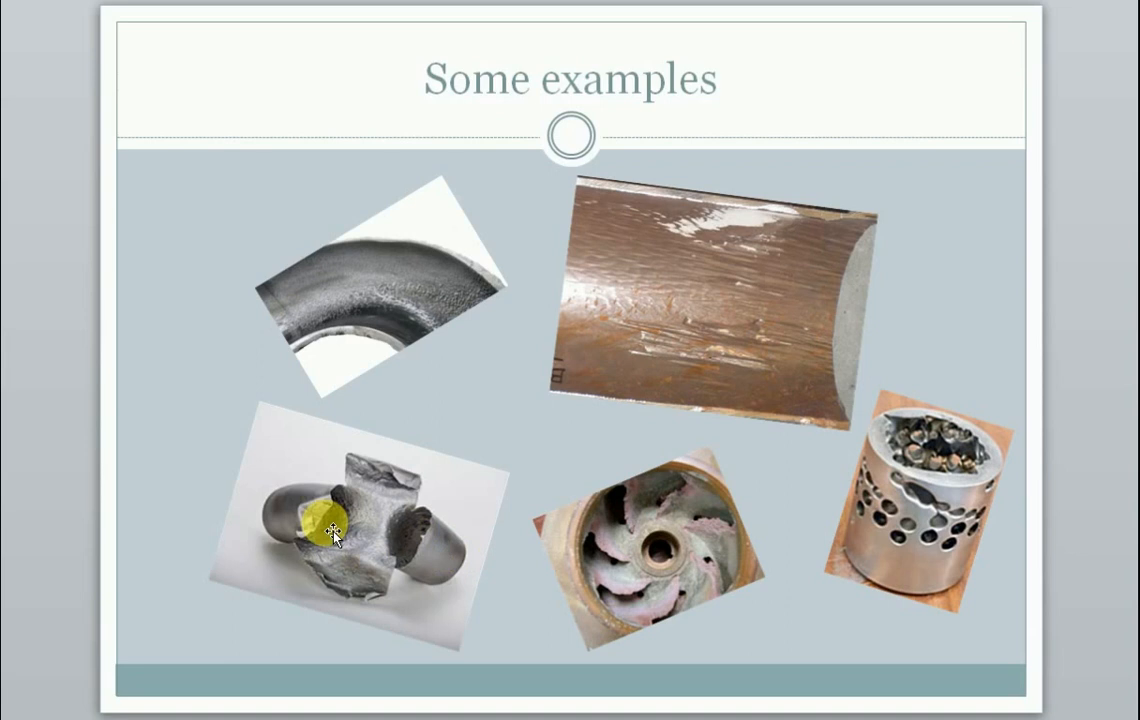
# Step: Advance the slideshow to the Documents slide with the DNV GL and API RP 14E covers
pyautogui.press('Right')
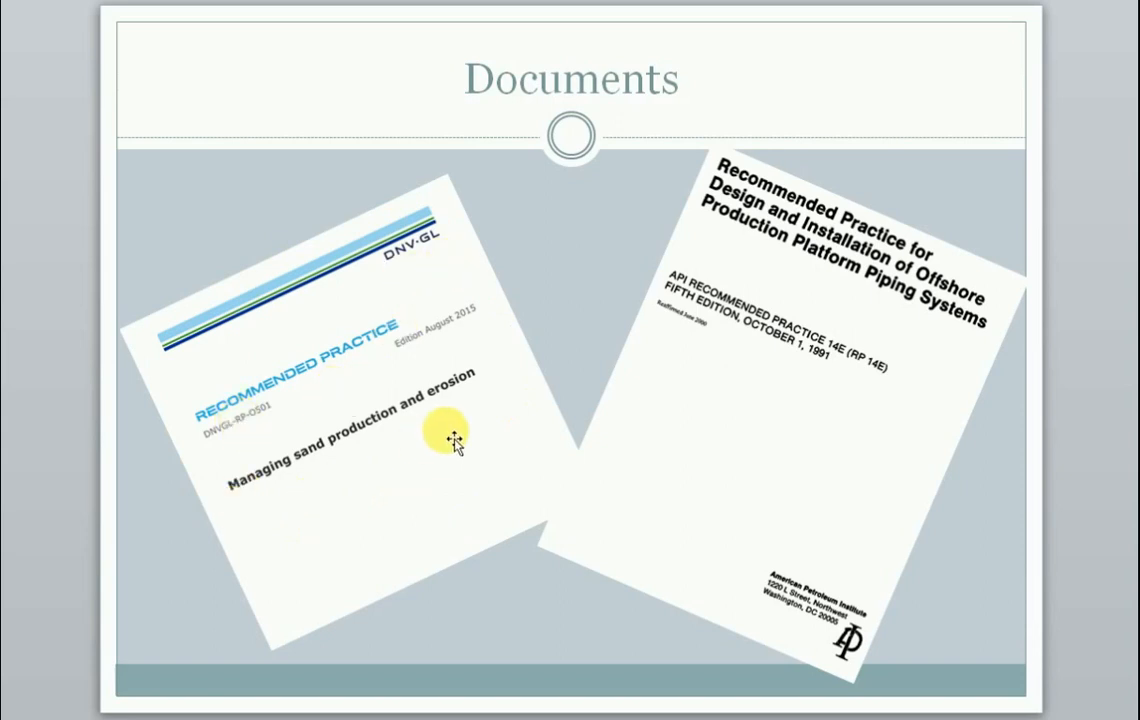
pyautogui.moveTo(698, 412)
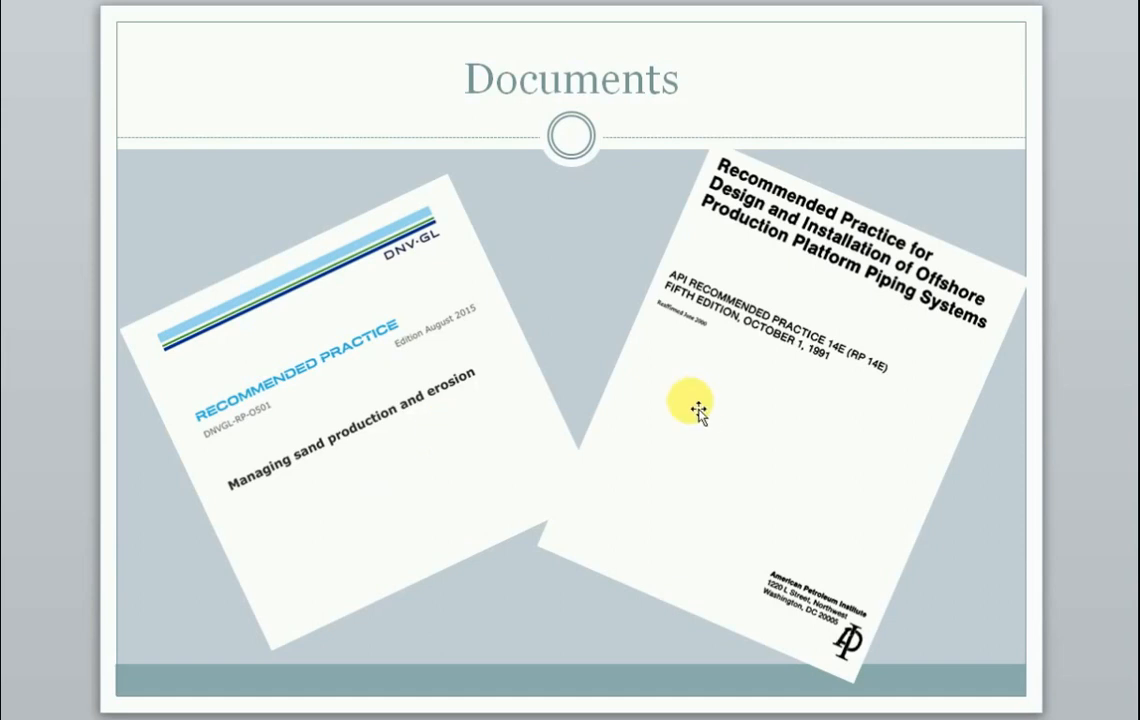
pyautogui.moveTo(708, 418)
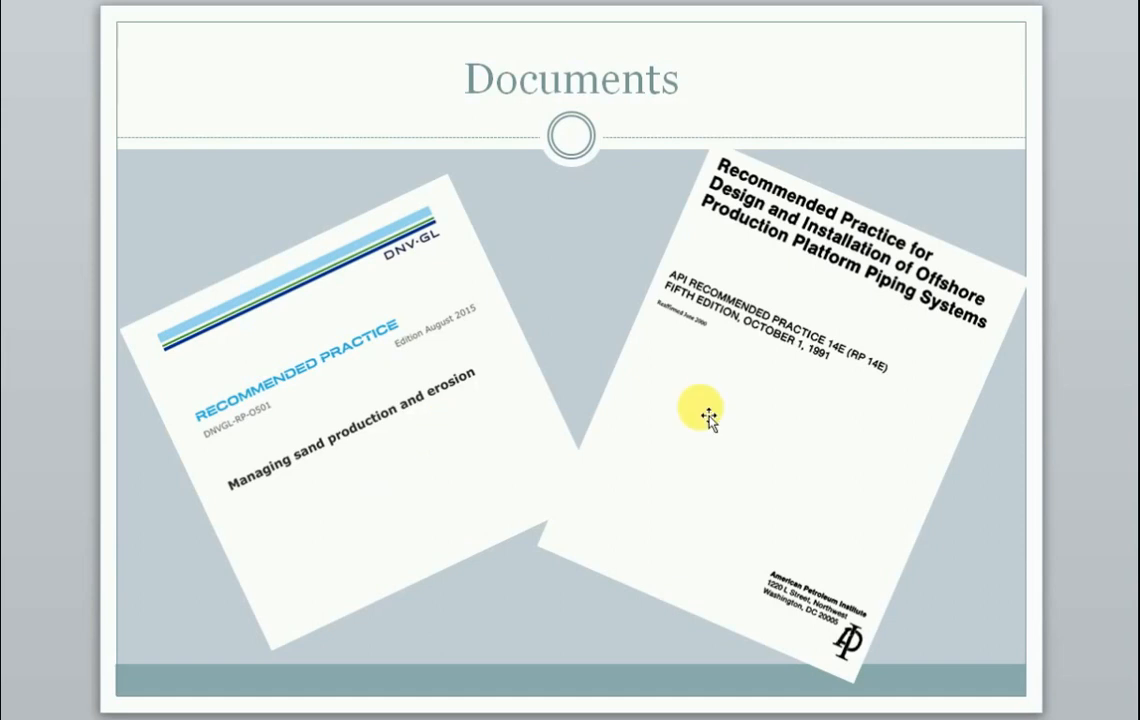
pyautogui.moveTo(728, 404)
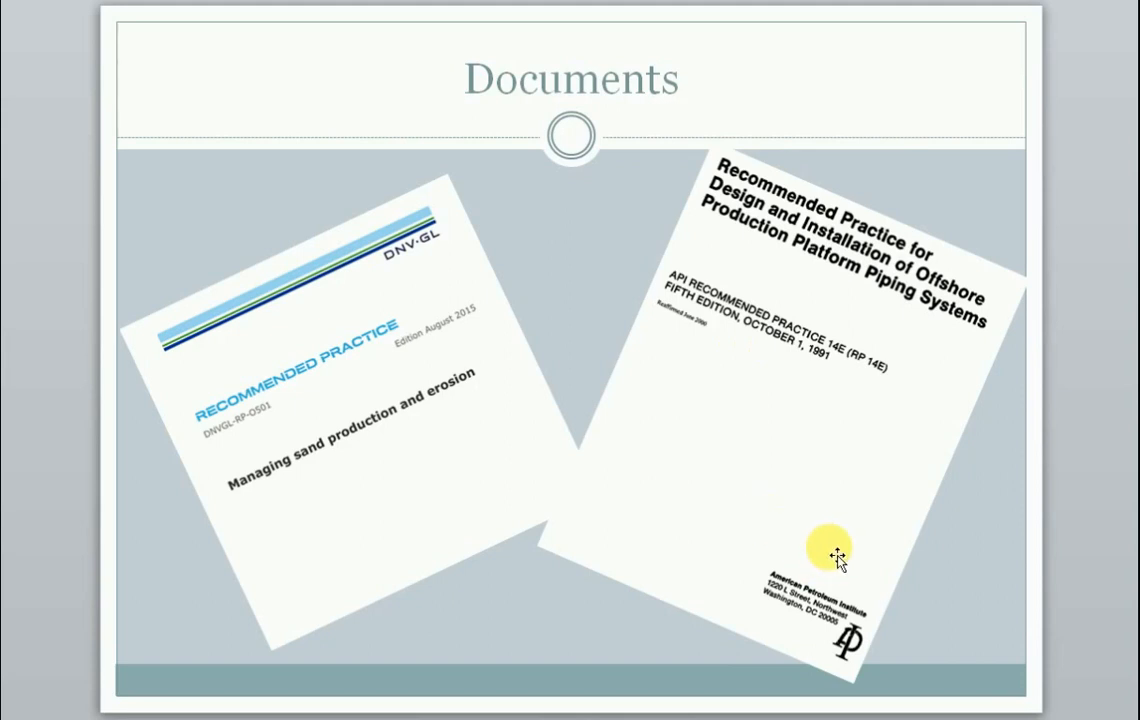
pyautogui.moveTo(836, 556)
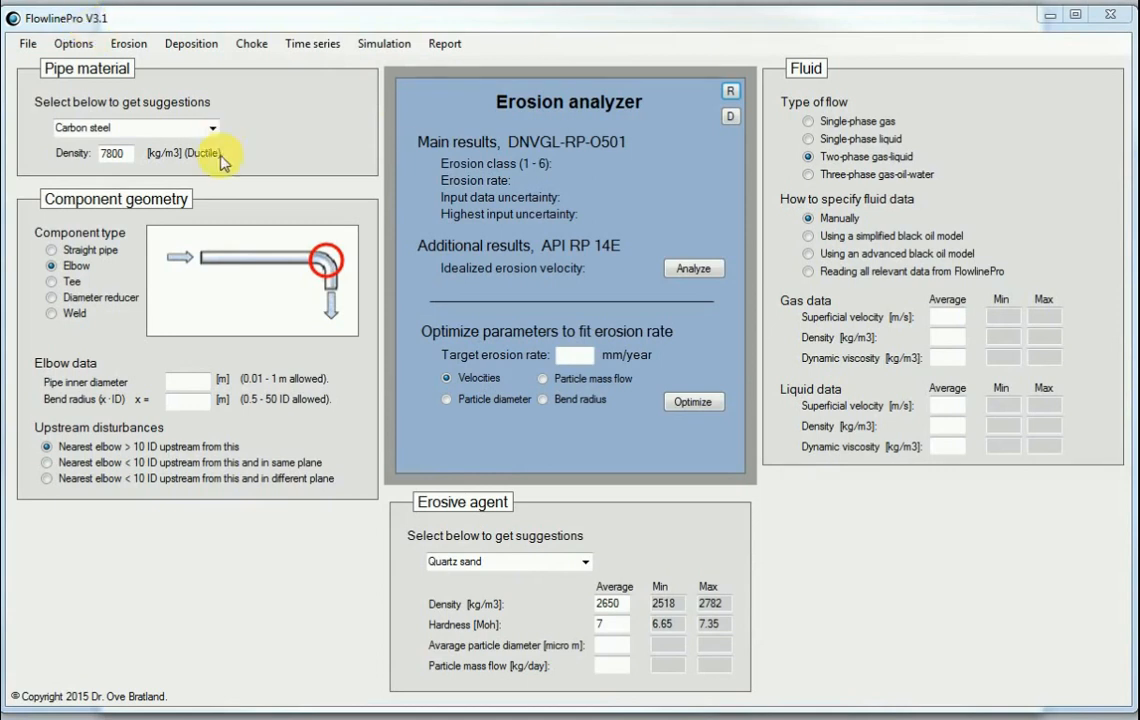
pyautogui.moveTo(442, 304)
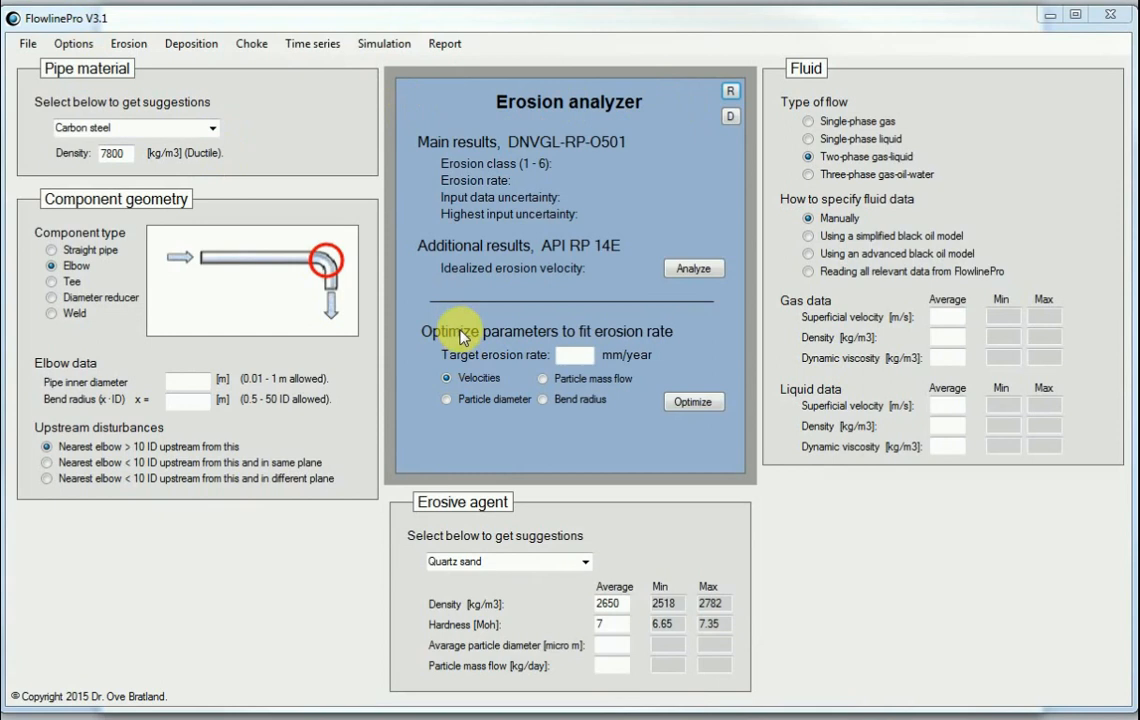
pyautogui.moveTo(460, 376)
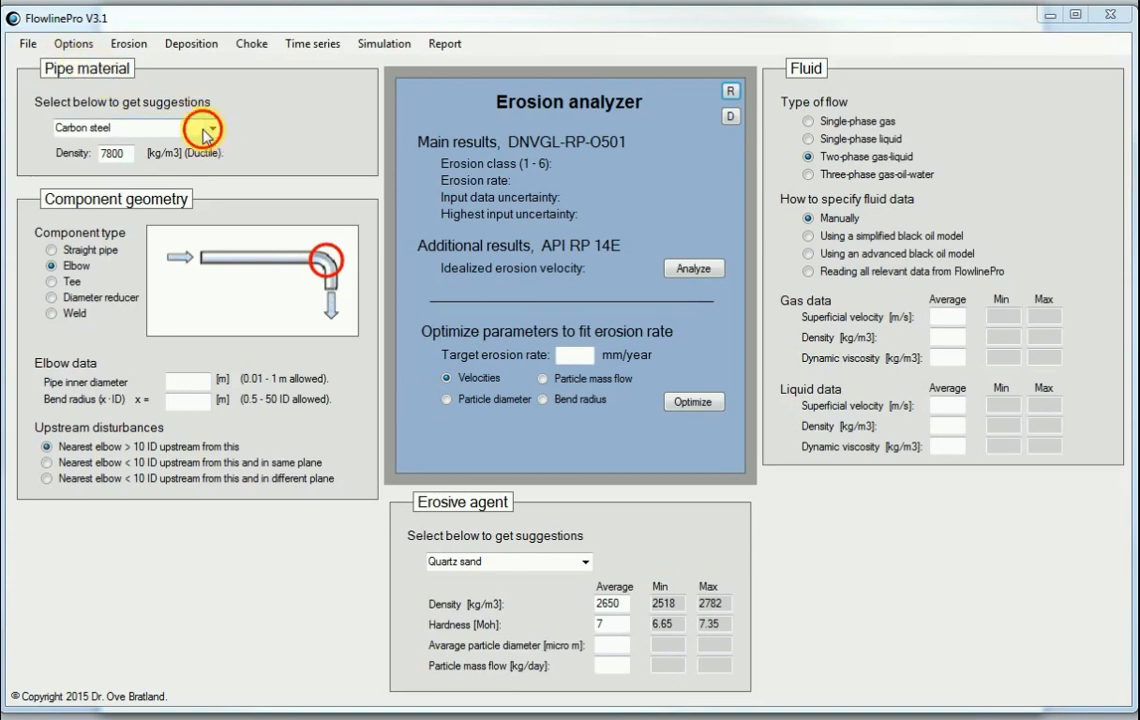
# Step: Keep Carbon steel (7800 kg/m³) as the pipe material from the material list
pyautogui.click(210, 128)
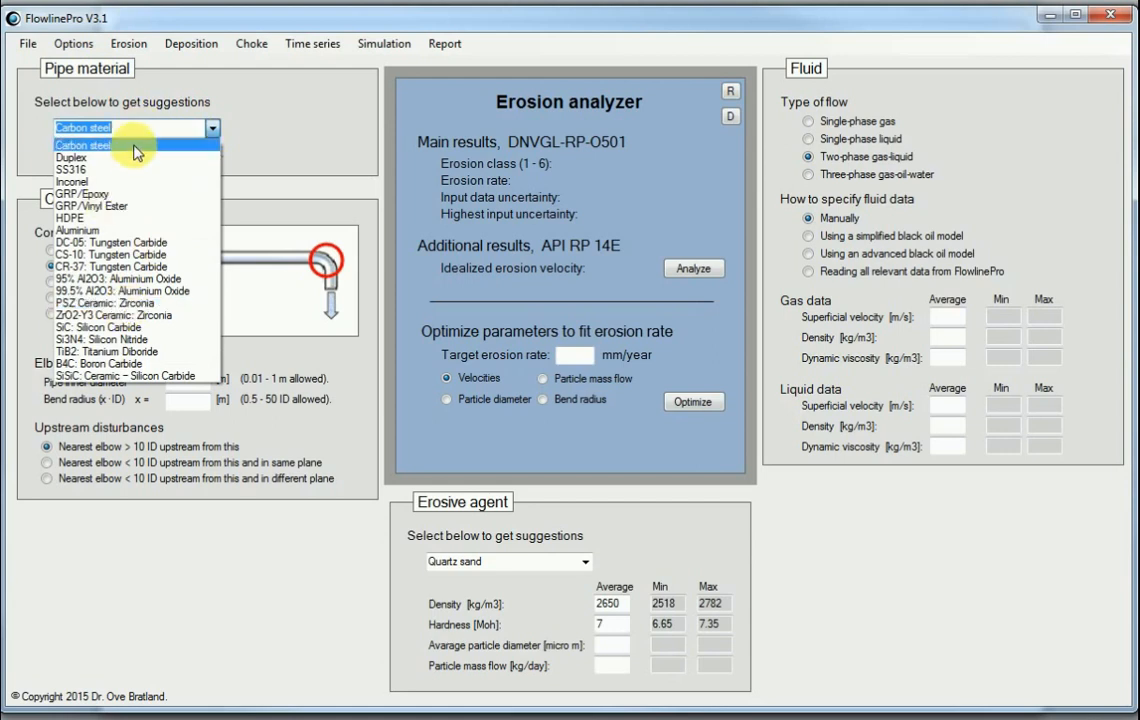
pyautogui.moveTo(80, 176)
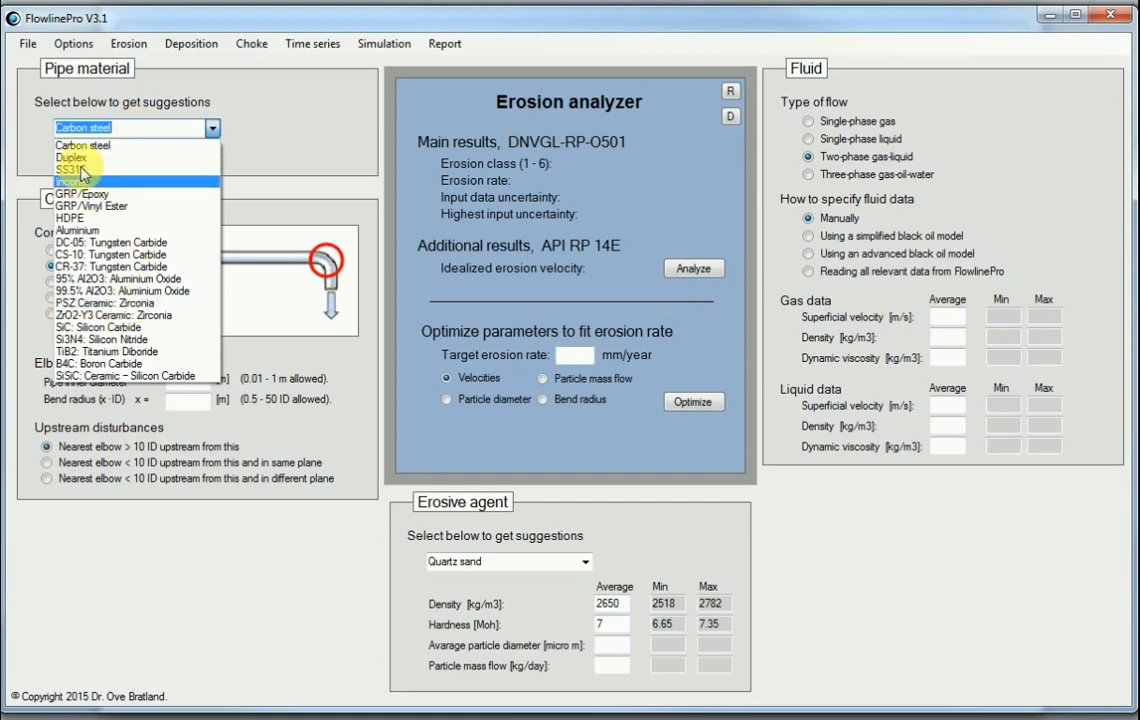
pyautogui.click(72, 144)
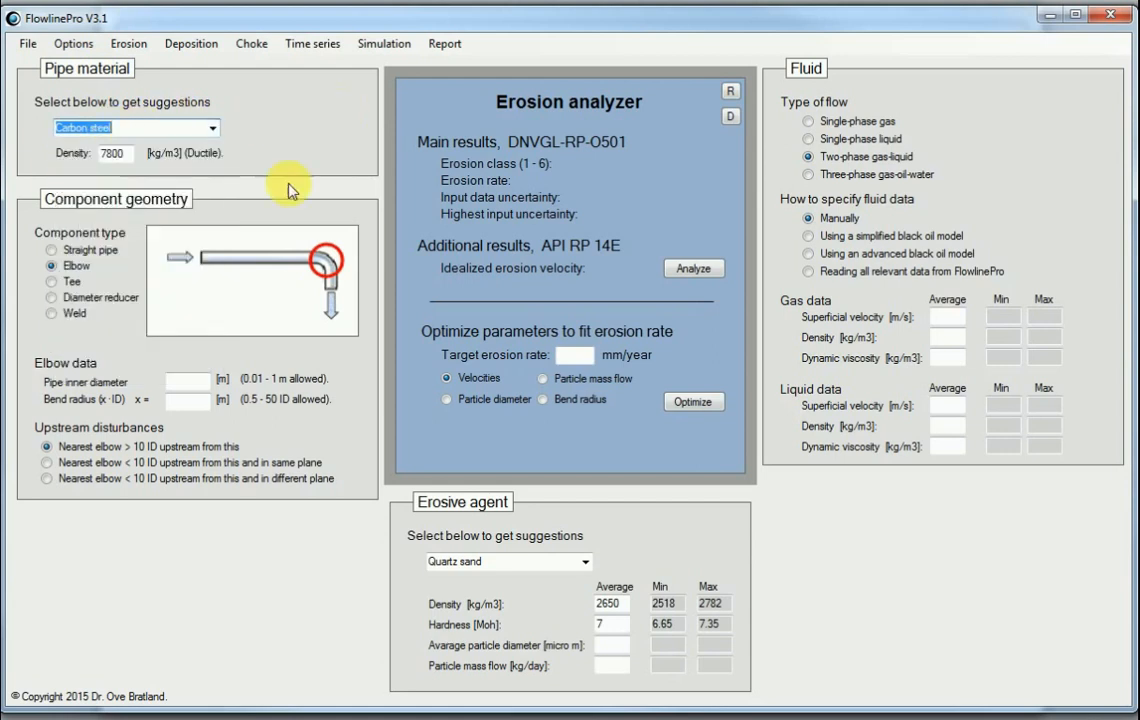
pyautogui.moveTo(52, 256)
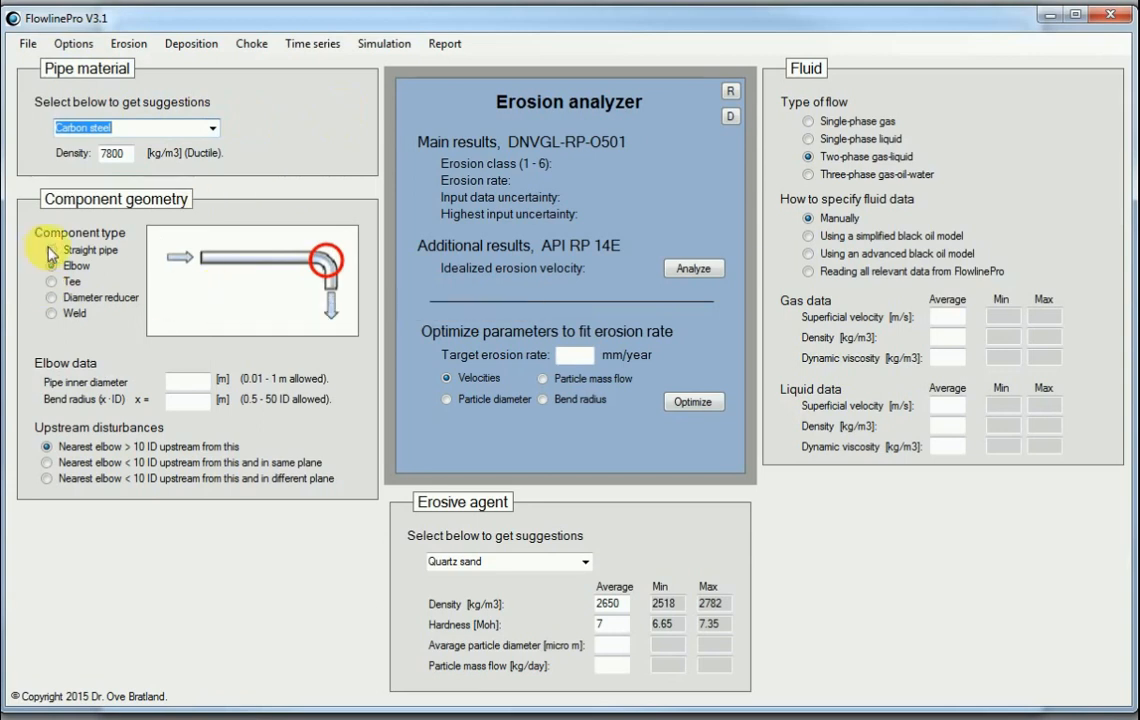
# Step: Preview straight pipe, elbow, tee and diameter reducer, then settle on Weld as the component
pyautogui.click(48, 248)
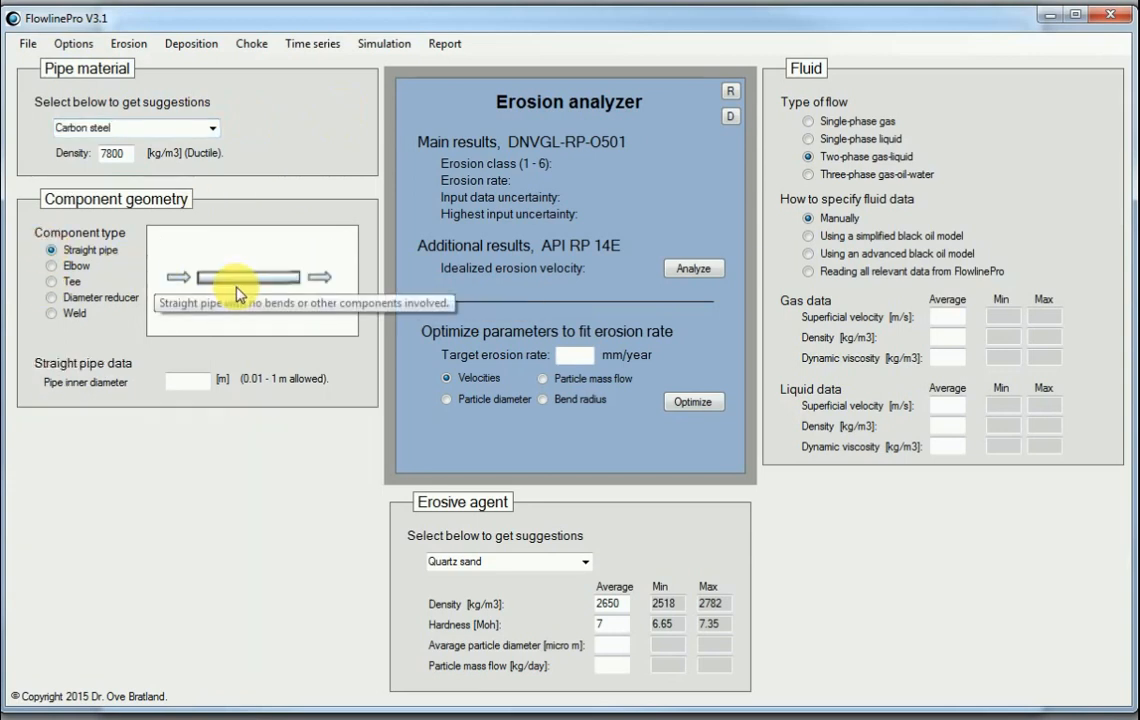
pyautogui.moveTo(48, 272)
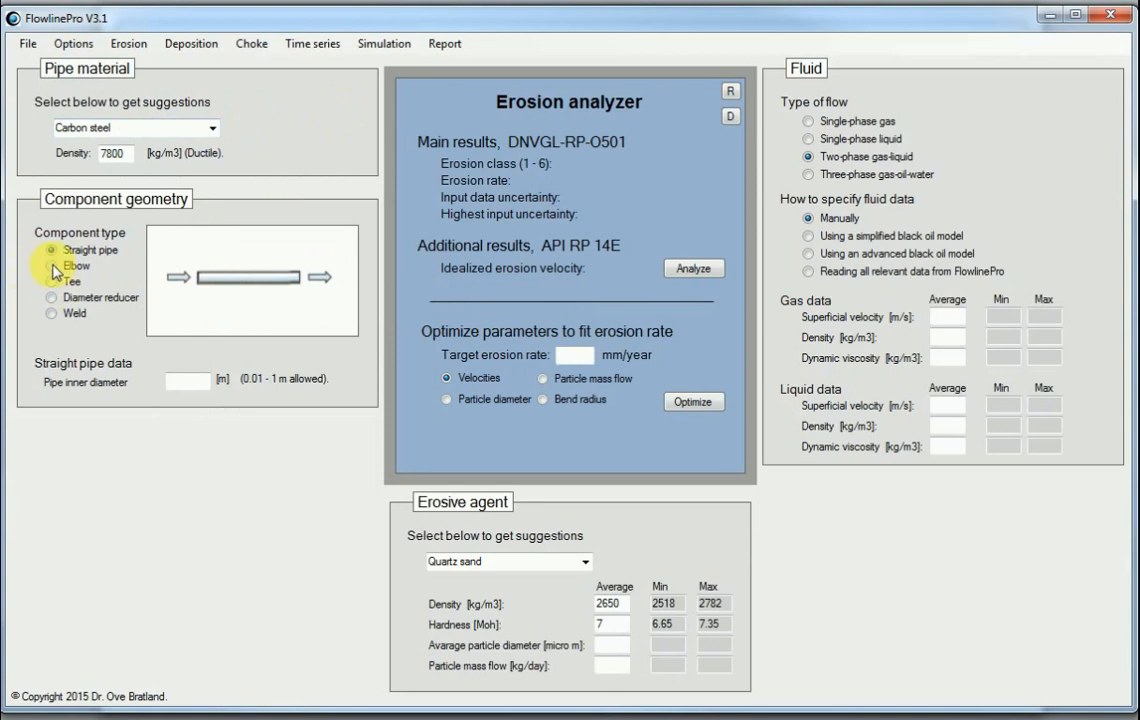
pyautogui.click(48, 266)
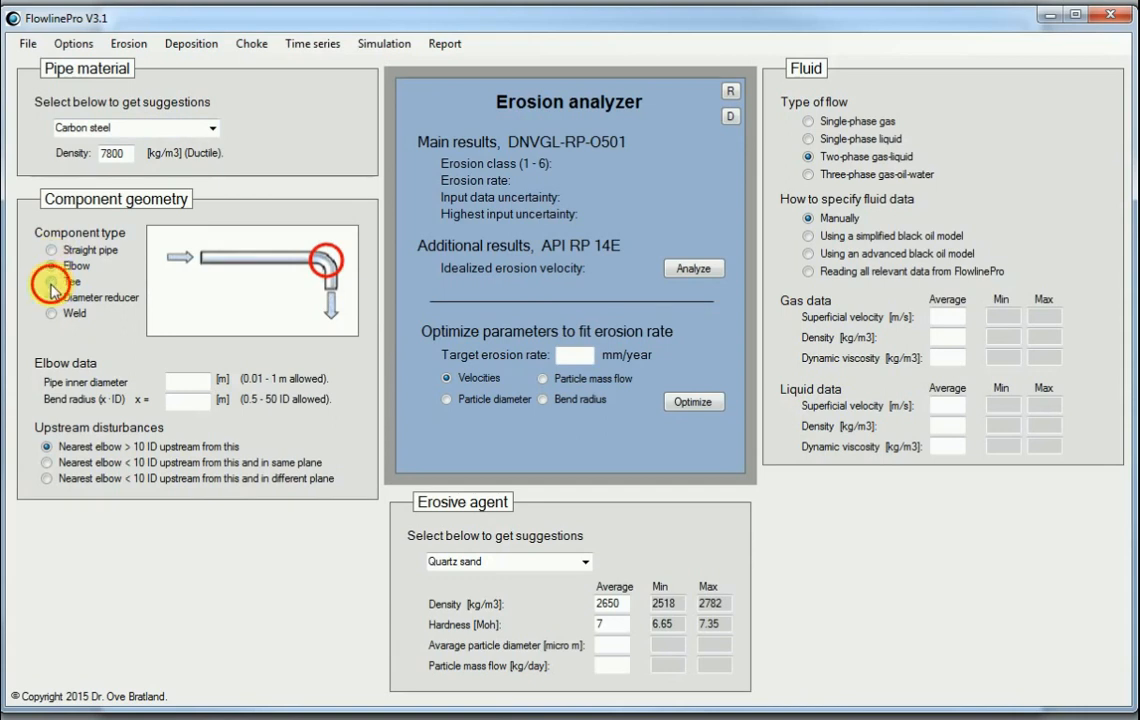
pyautogui.click(46, 280)
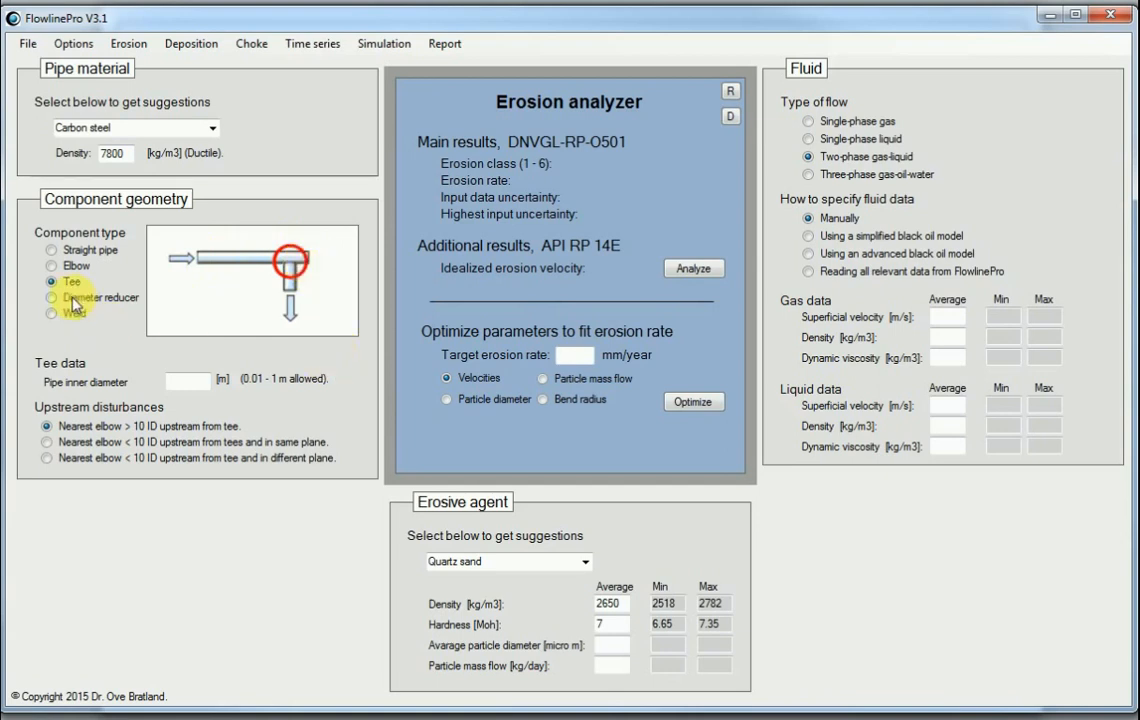
pyautogui.click(46, 296)
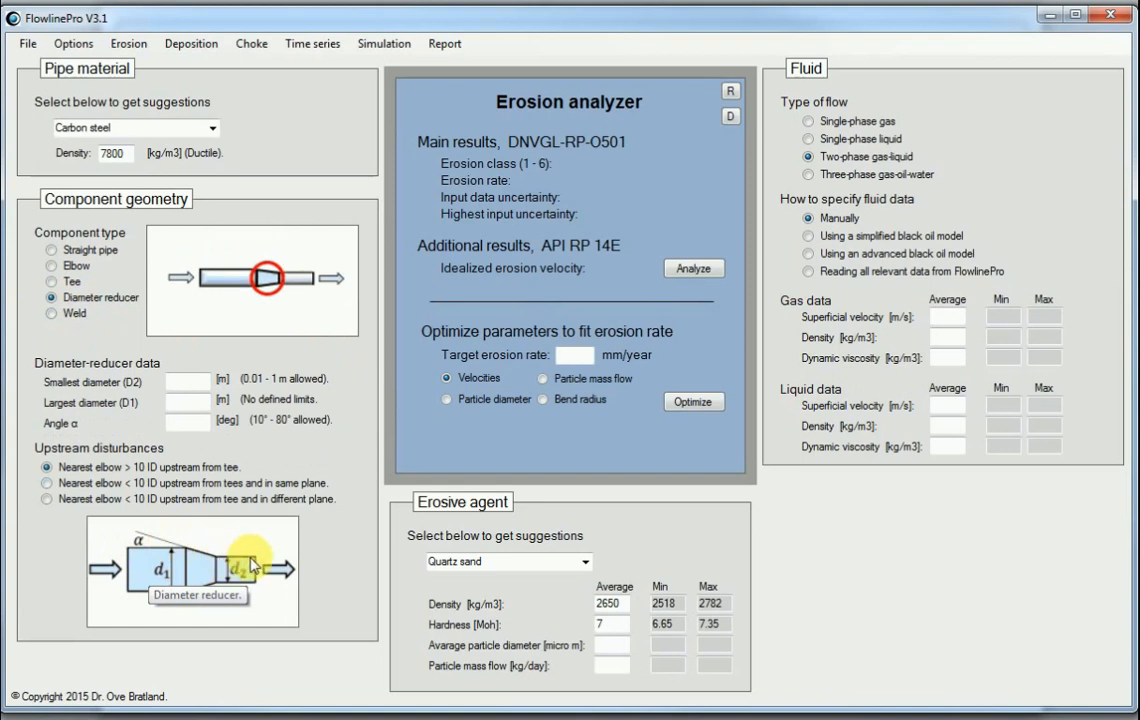
pyautogui.moveTo(176, 544)
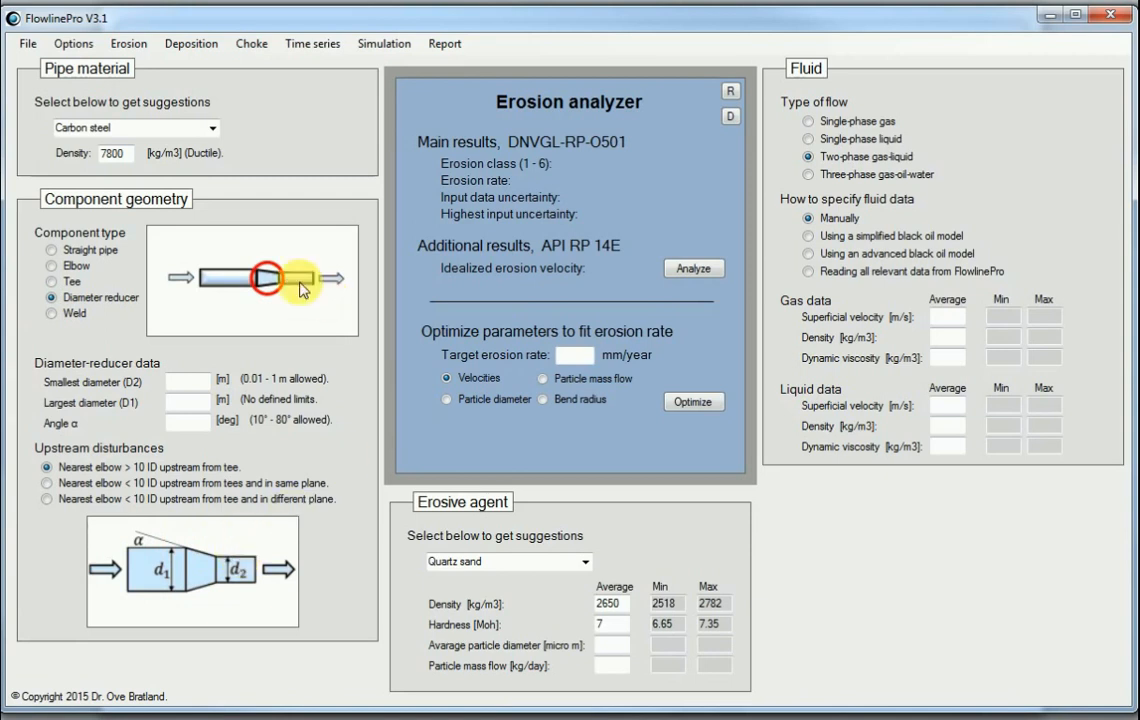
pyautogui.moveTo(62, 328)
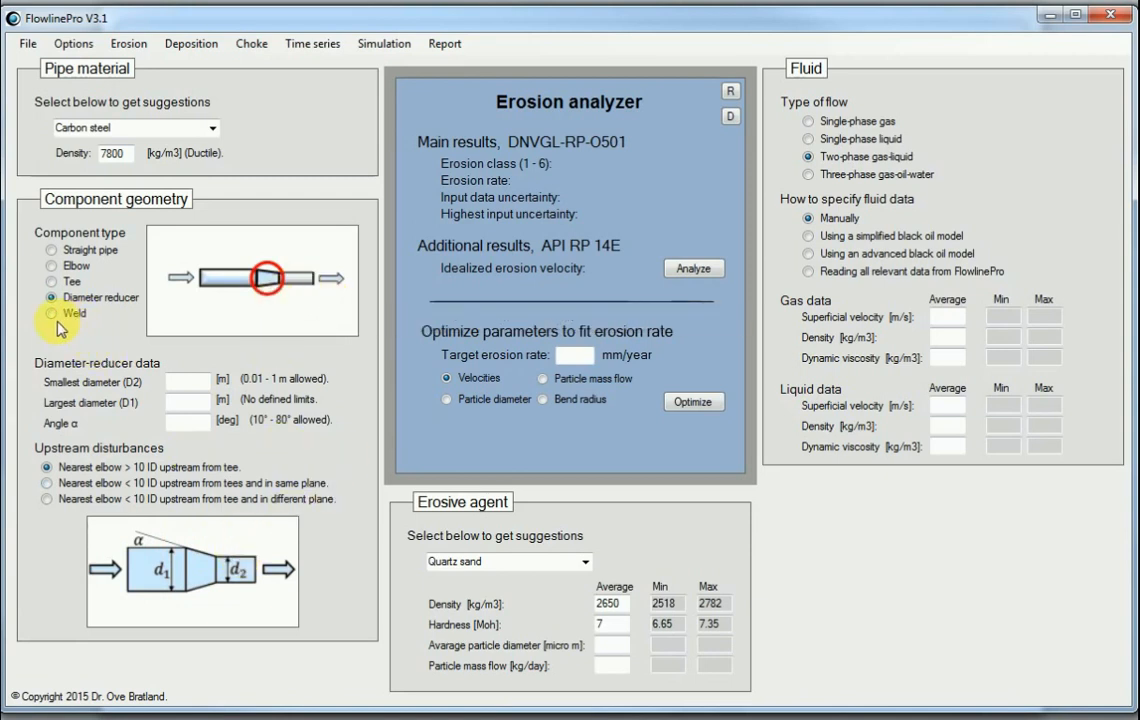
pyautogui.click(46, 312)
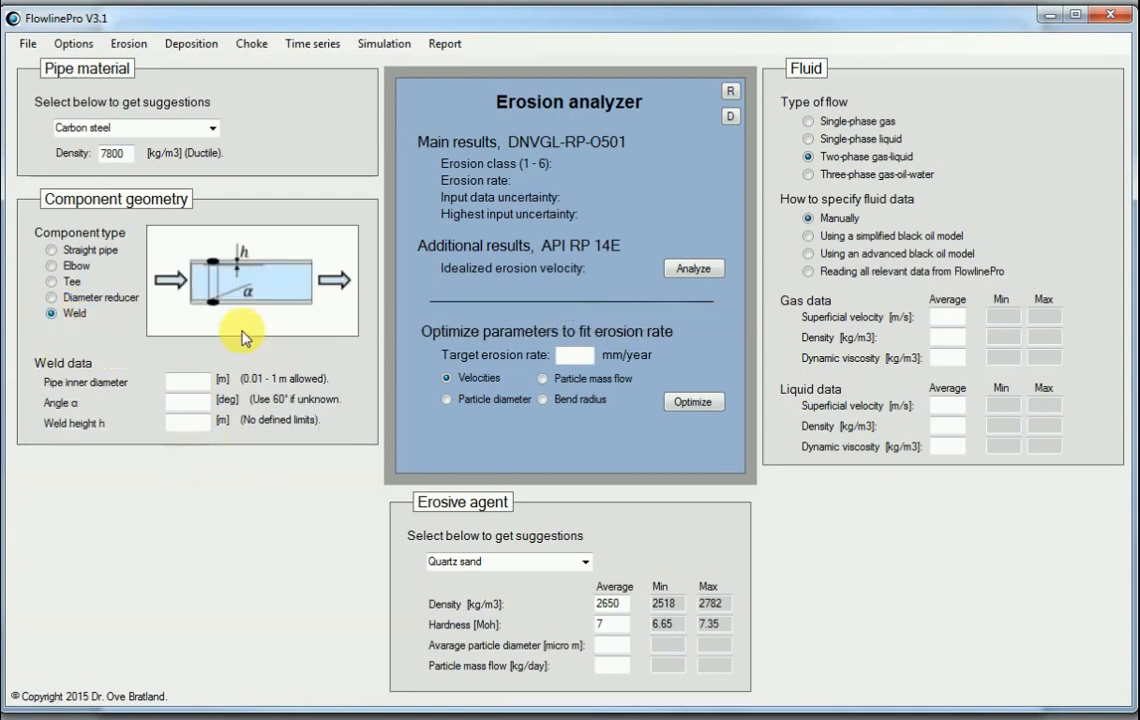
pyautogui.moveTo(212, 304)
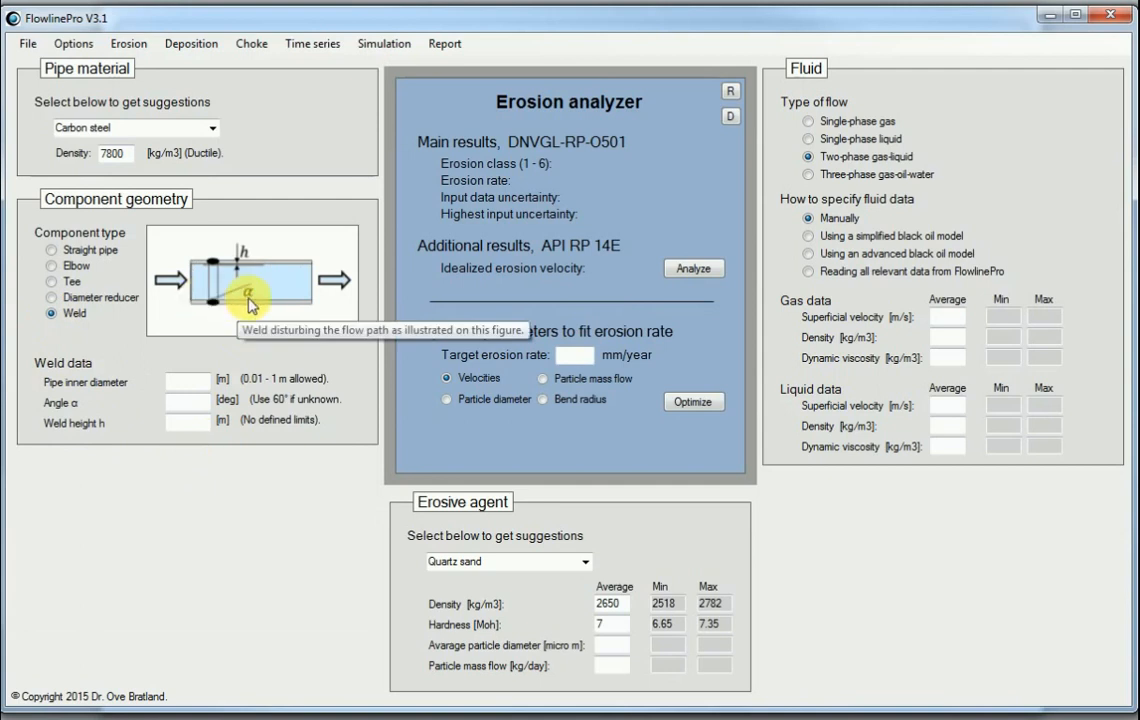
pyautogui.moveTo(218, 304)
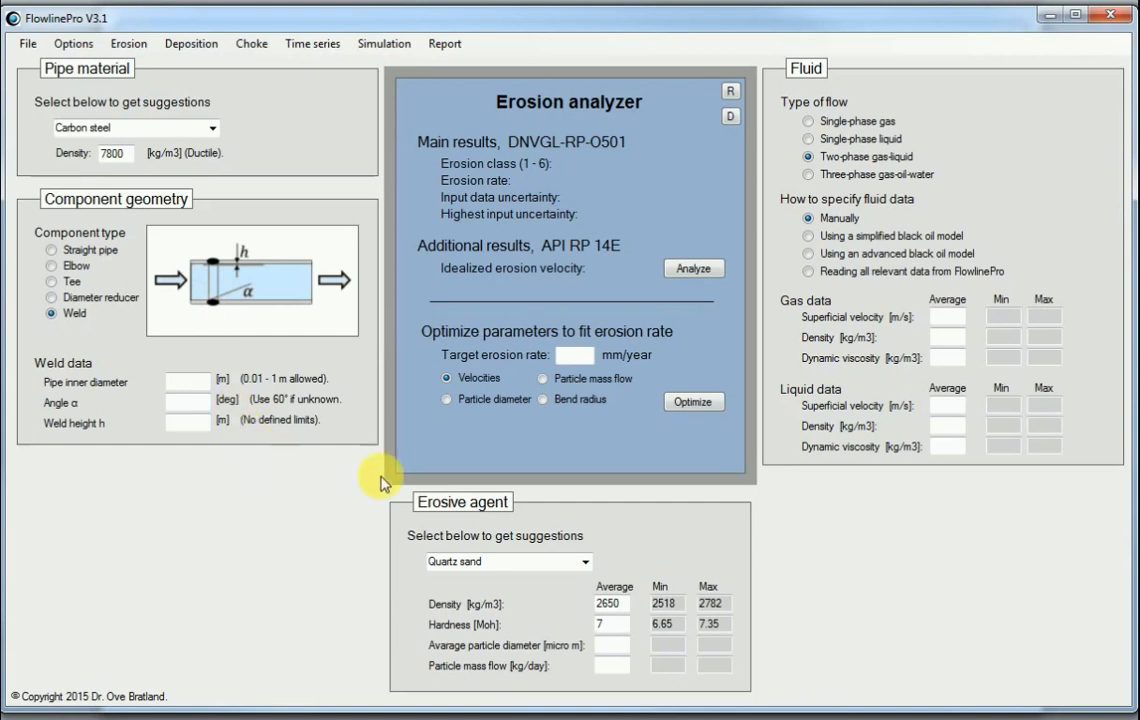
pyautogui.moveTo(644, 548)
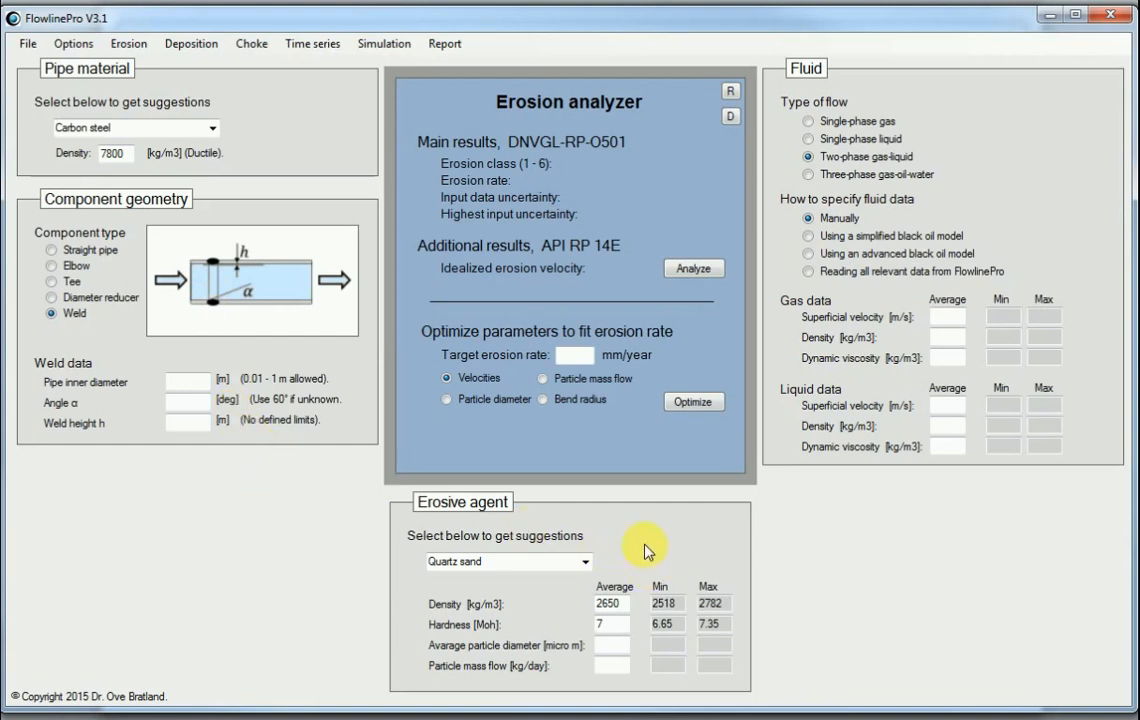
pyautogui.moveTo(630, 554)
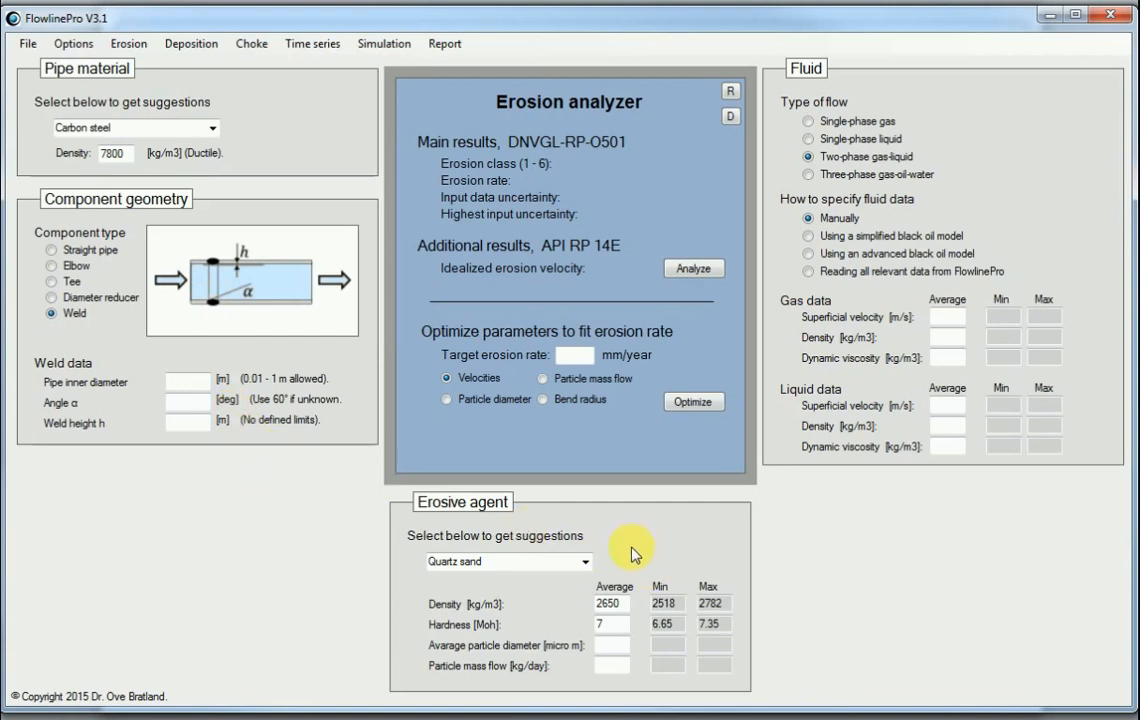
pyautogui.moveTo(588, 560)
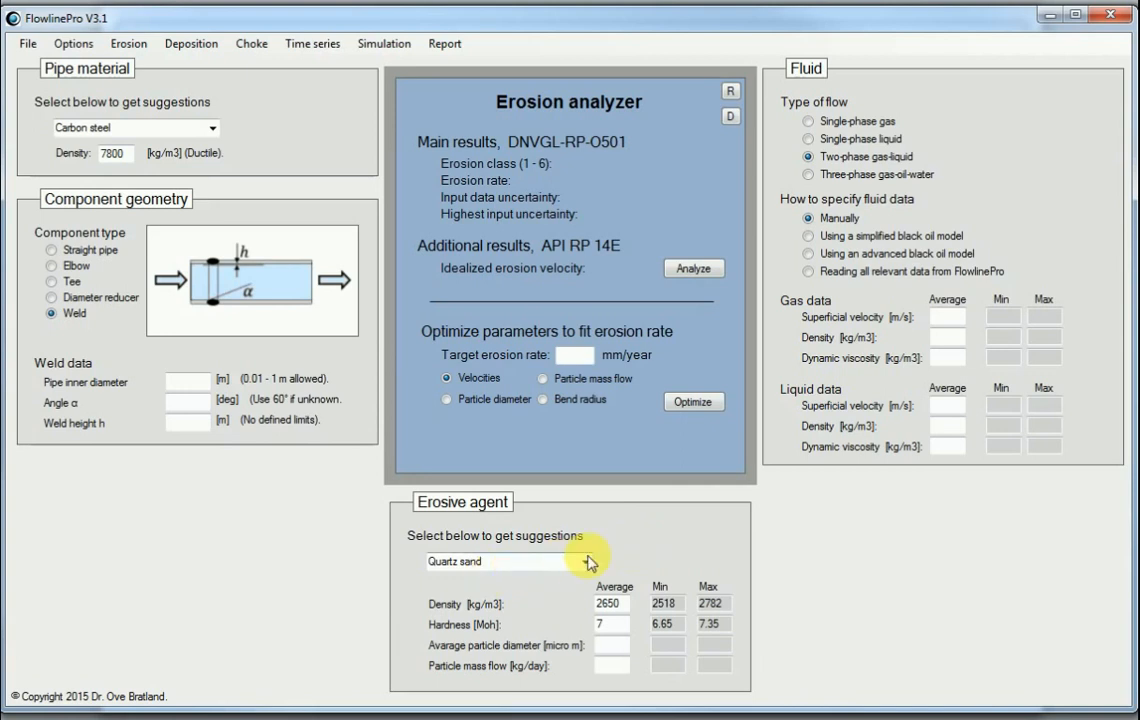
pyautogui.click(590, 560)
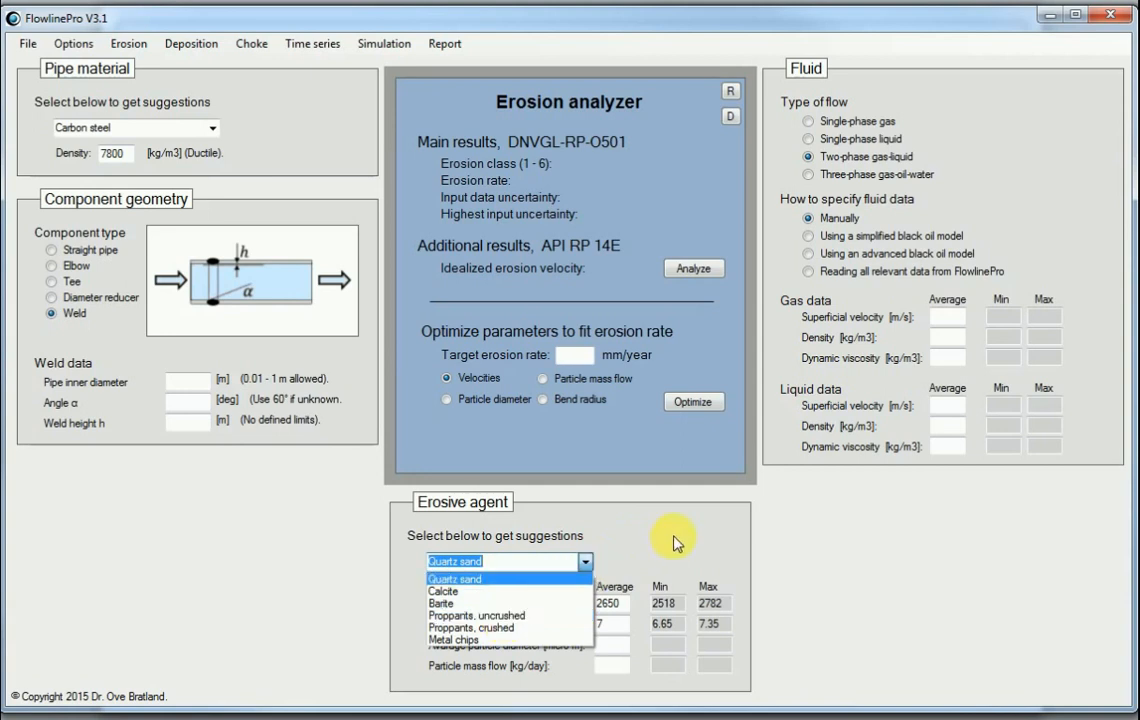
pyautogui.click(456, 578)
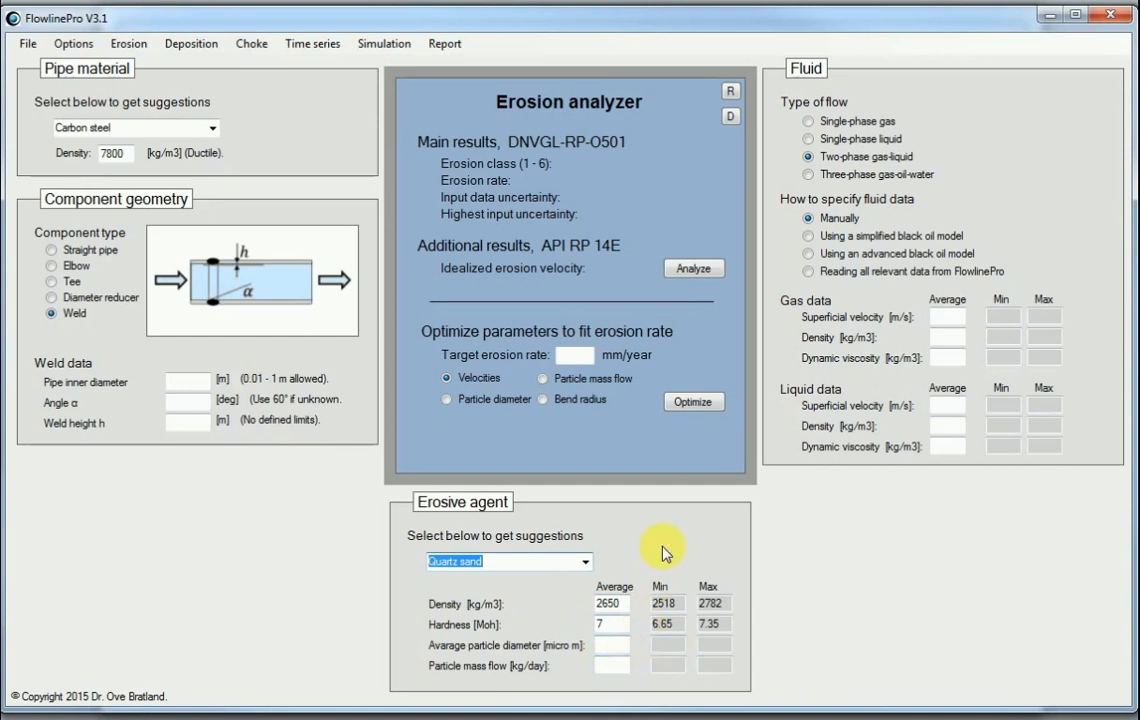
pyautogui.moveTo(610, 680)
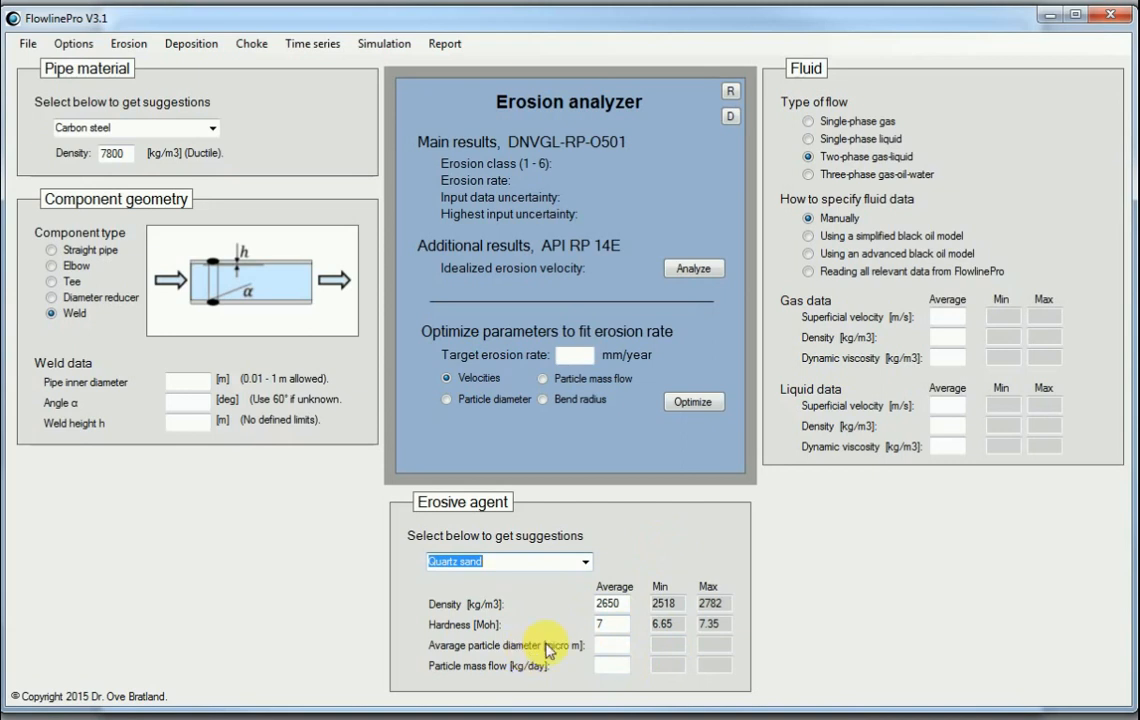
pyautogui.moveTo(562, 684)
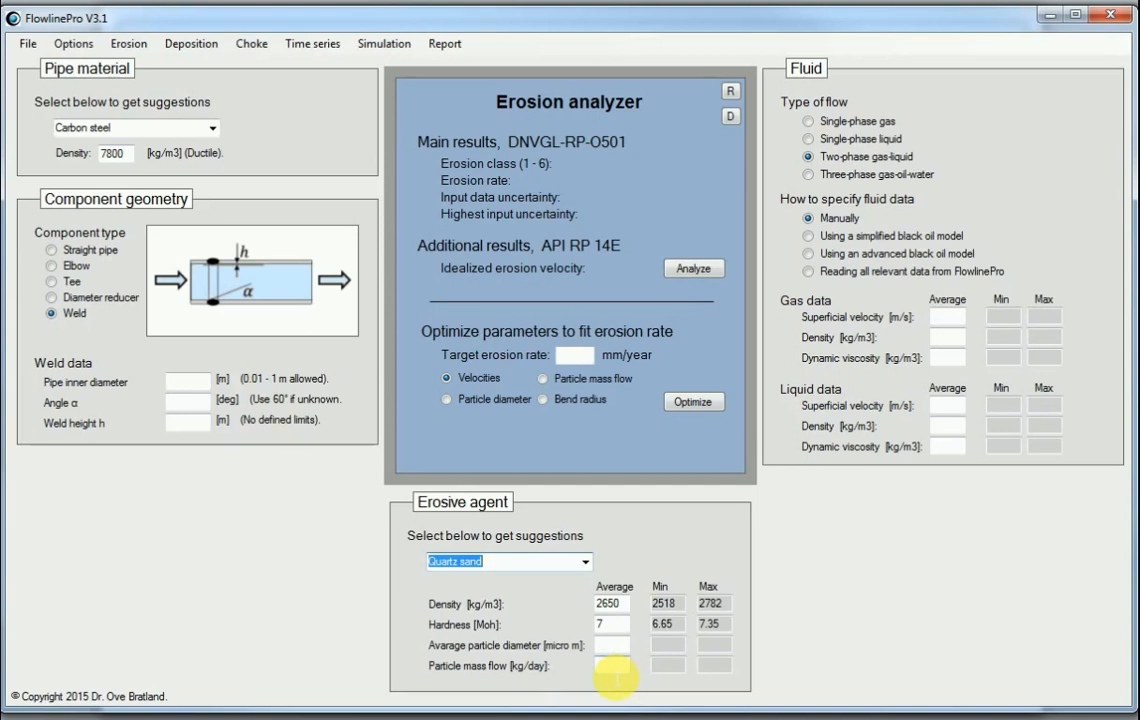
pyautogui.moveTo(620, 250)
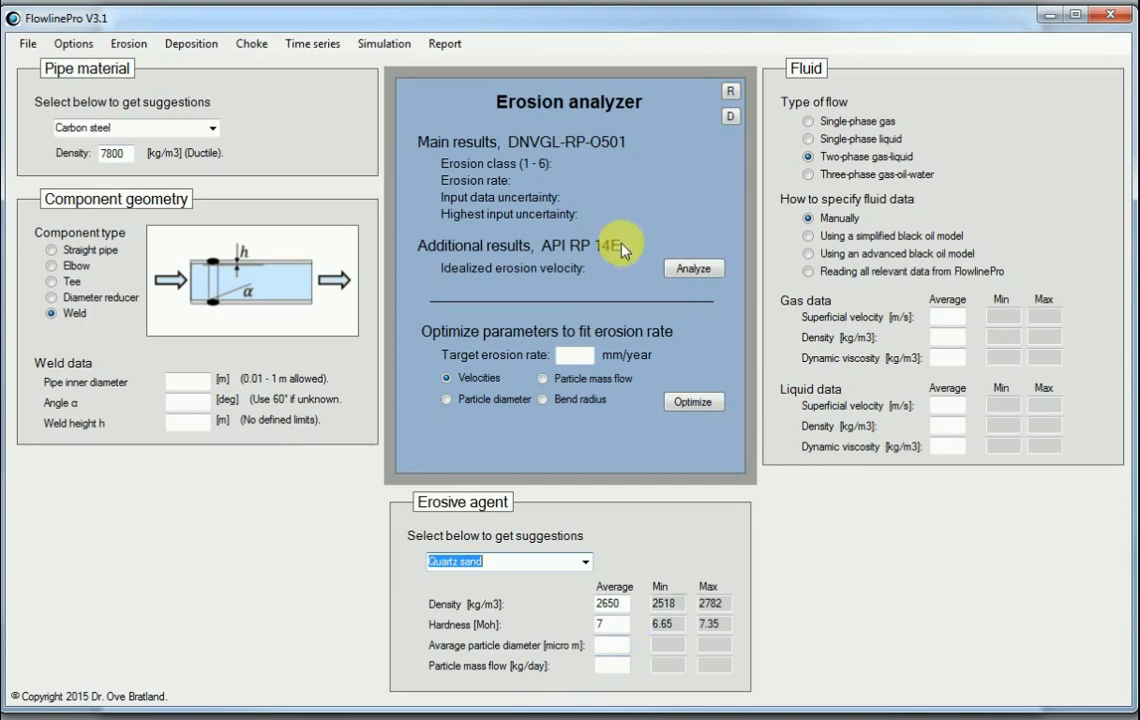
pyautogui.moveTo(880, 146)
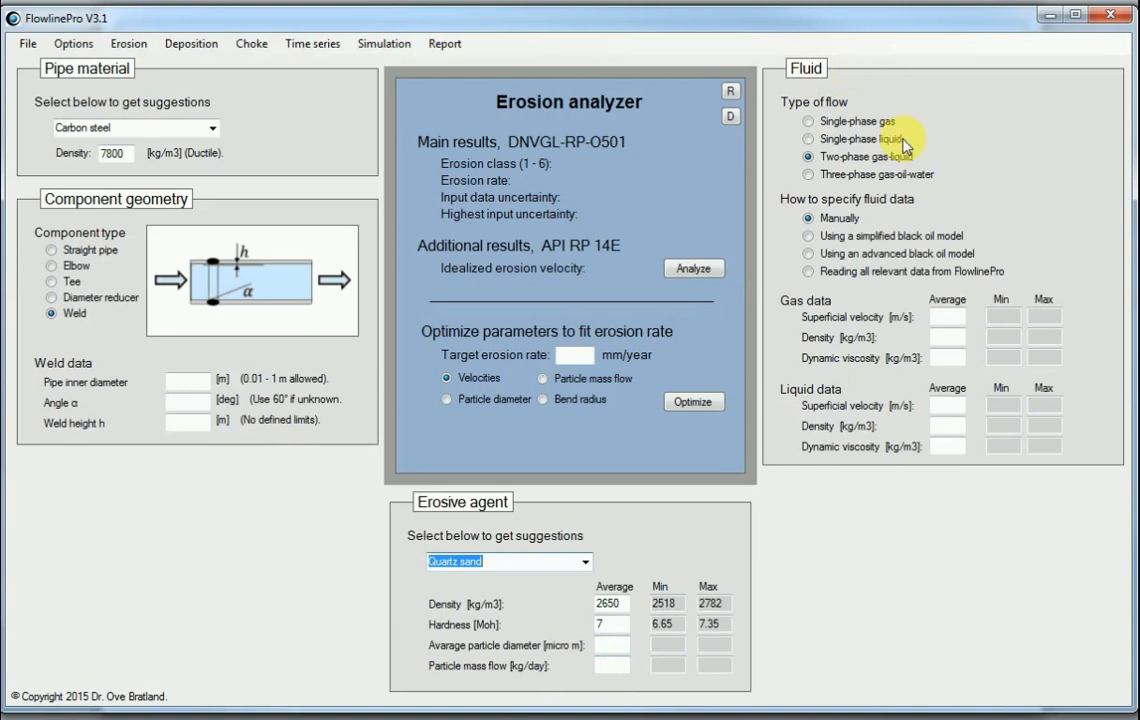
pyautogui.click(804, 120)
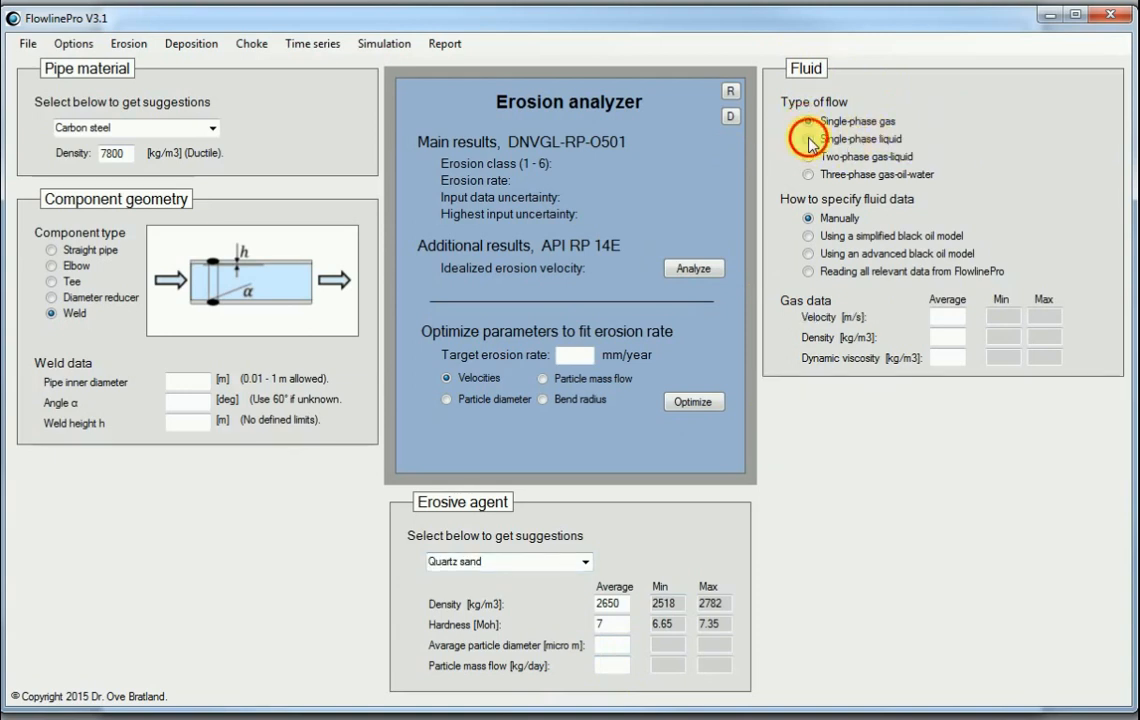
pyautogui.click(808, 156)
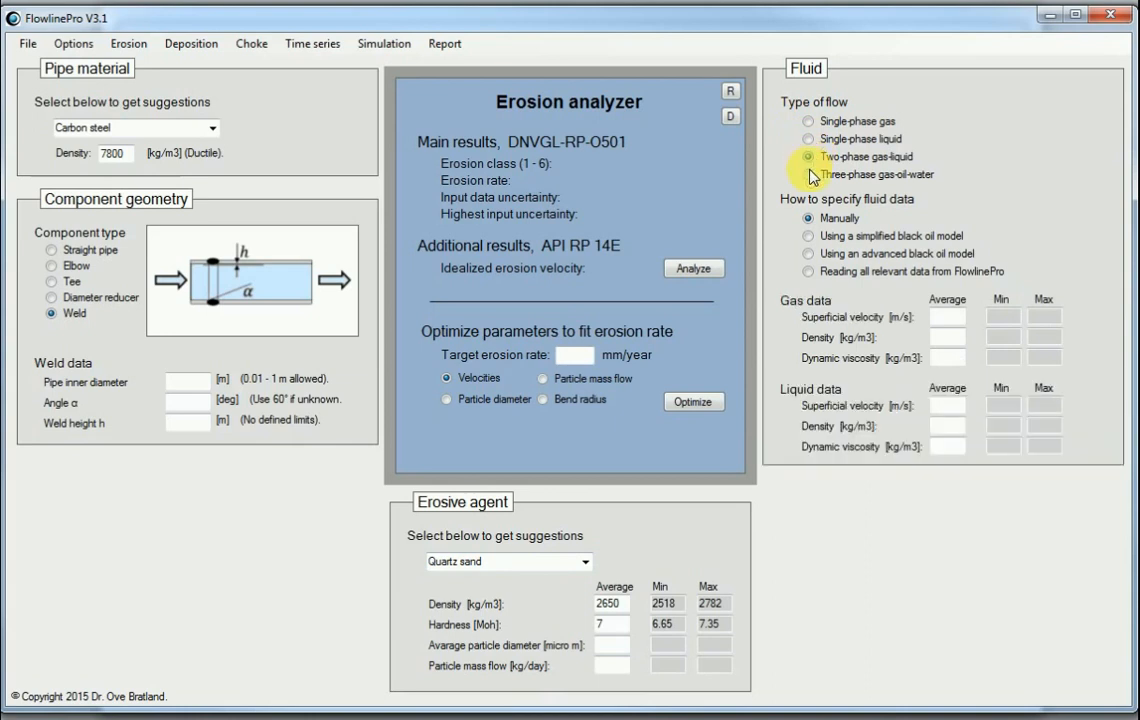
pyautogui.click(788, 174)
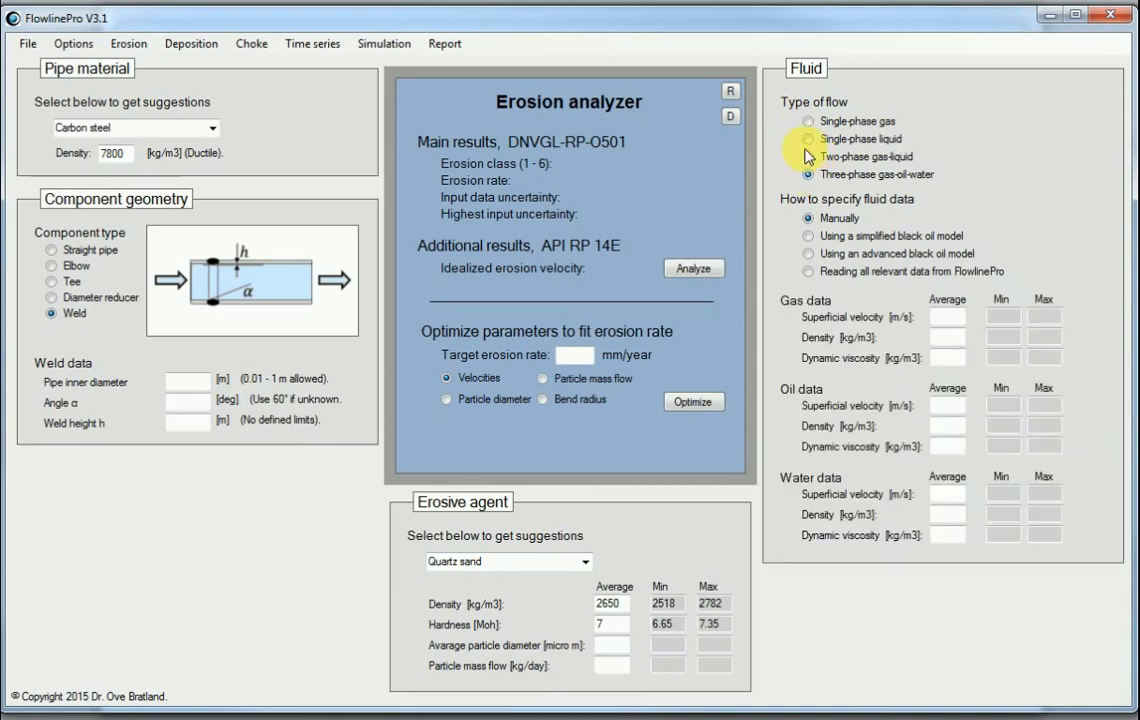
pyautogui.click(800, 156)
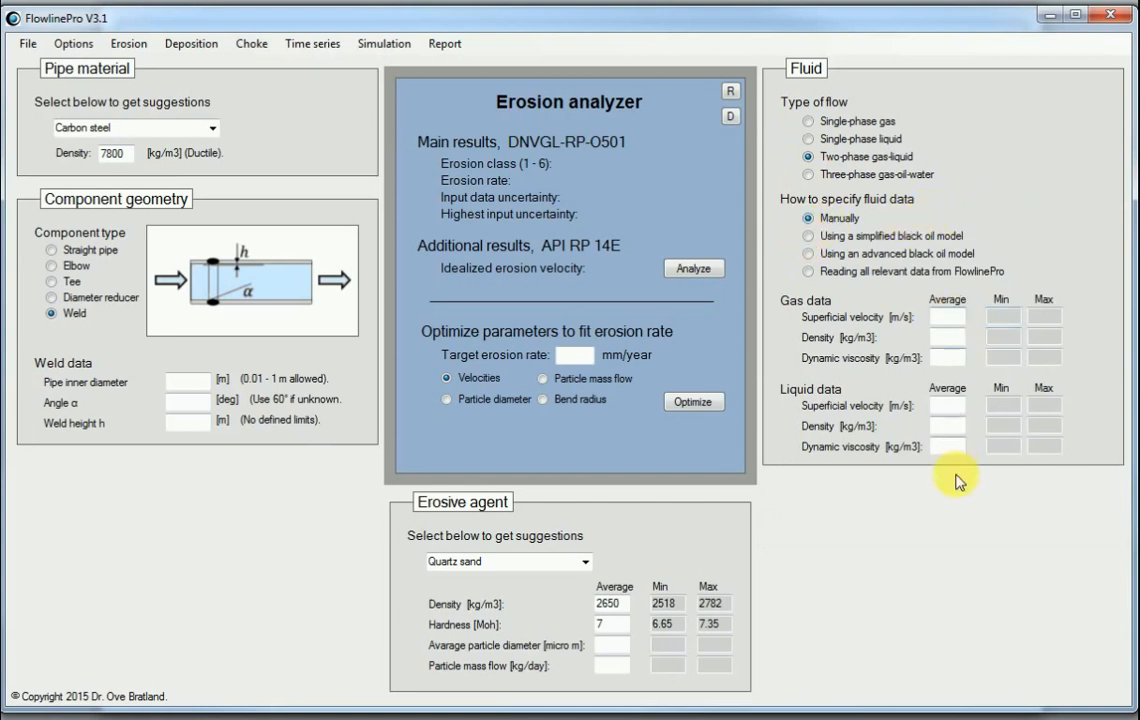
pyautogui.moveTo(888, 322)
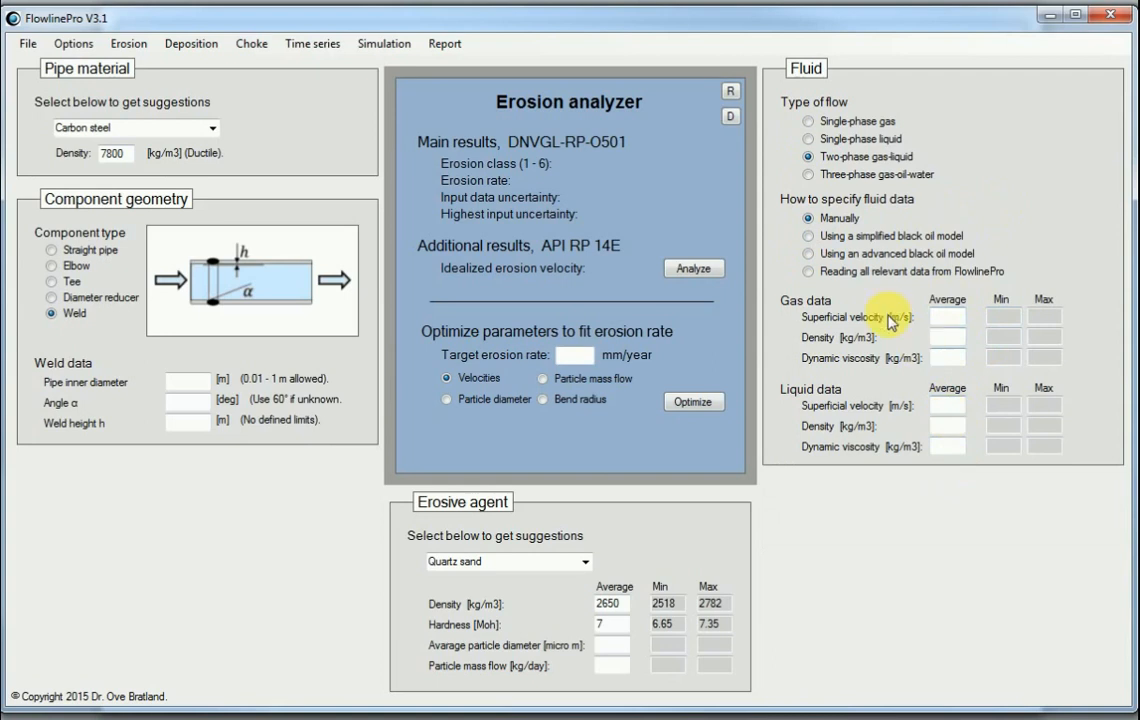
pyautogui.moveTo(900, 348)
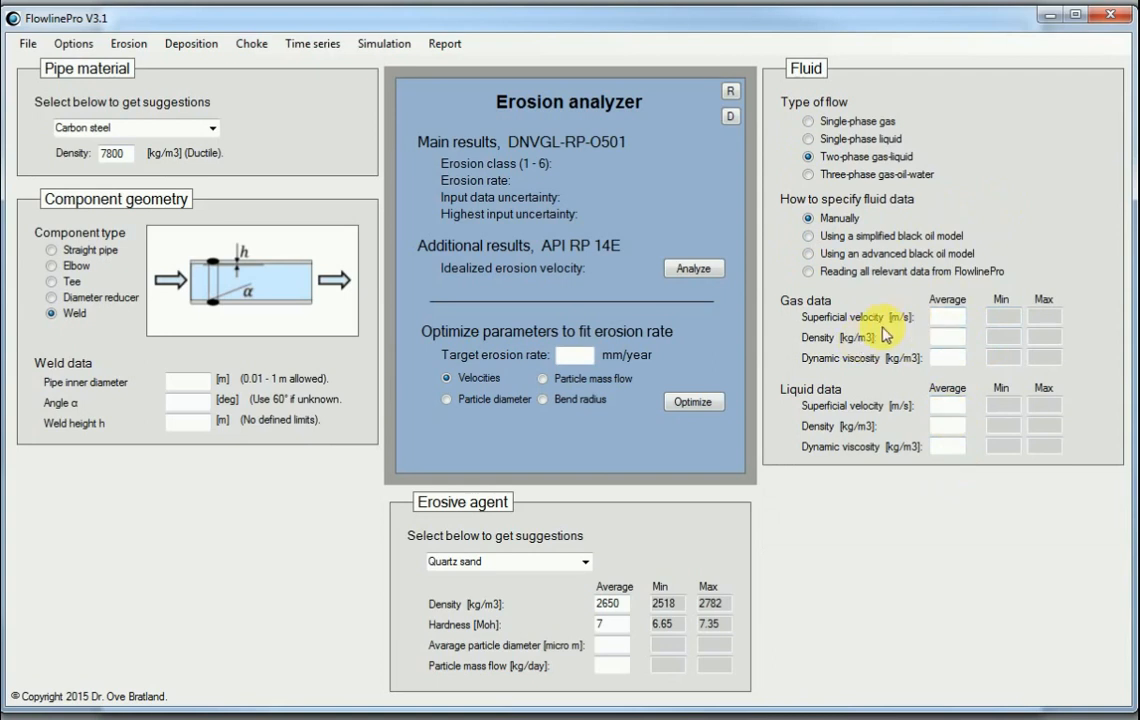
pyautogui.moveTo(868, 328)
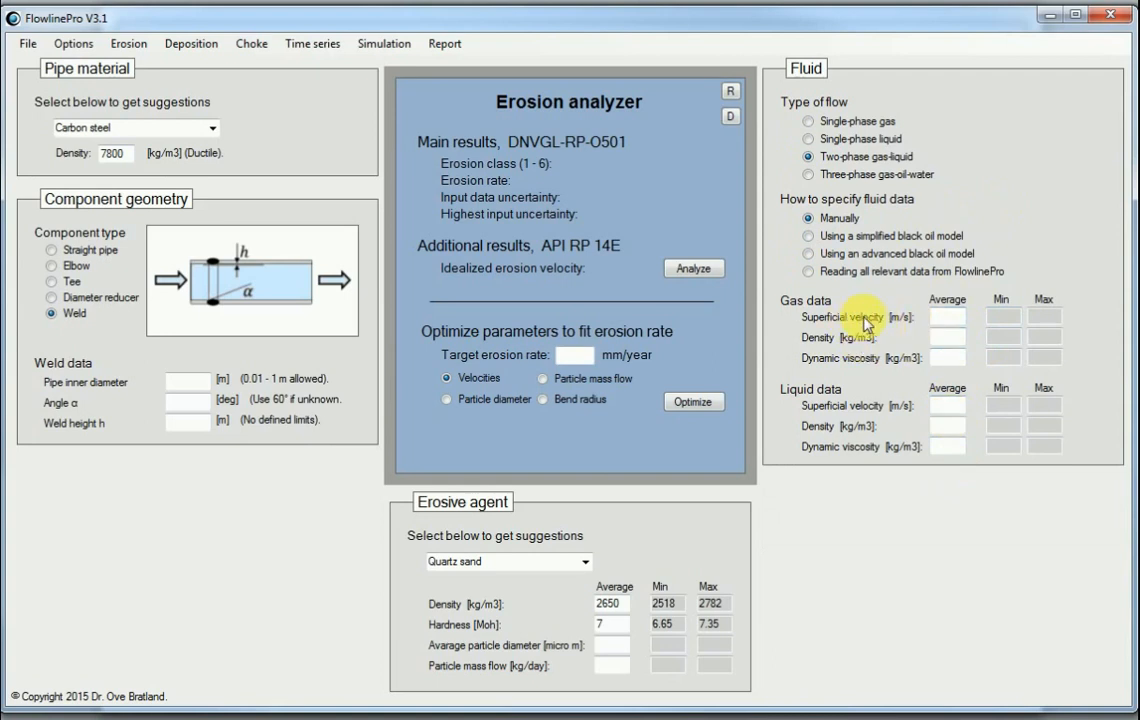
pyautogui.moveTo(816, 344)
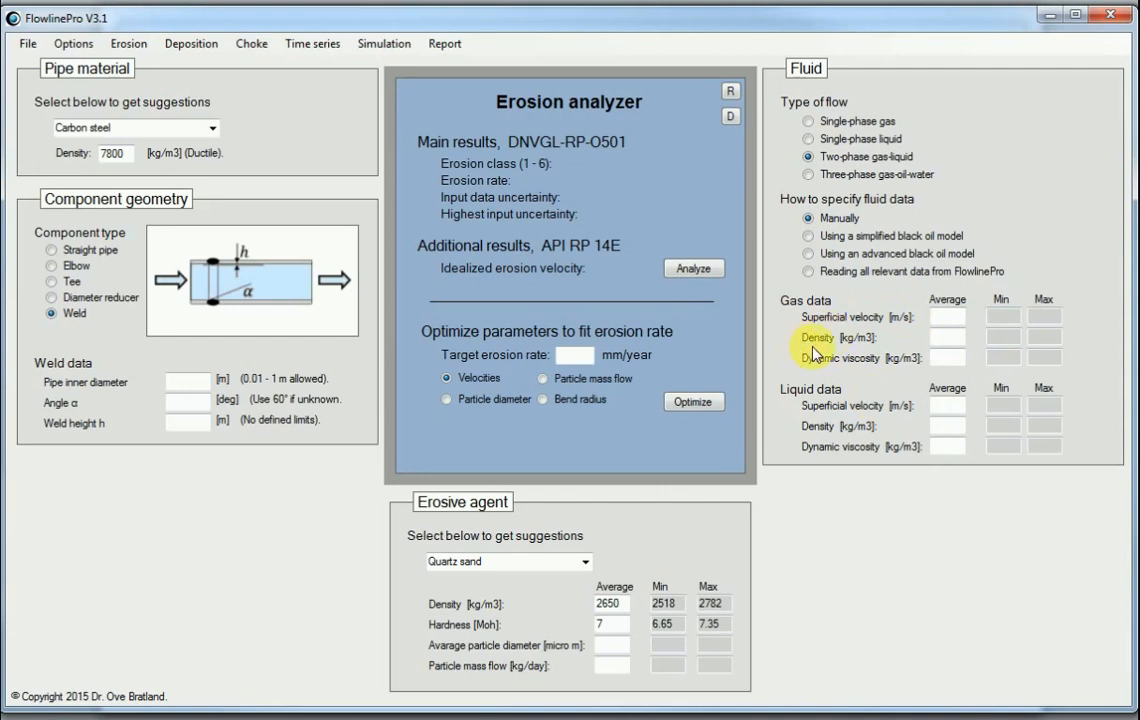
pyautogui.moveTo(806, 258)
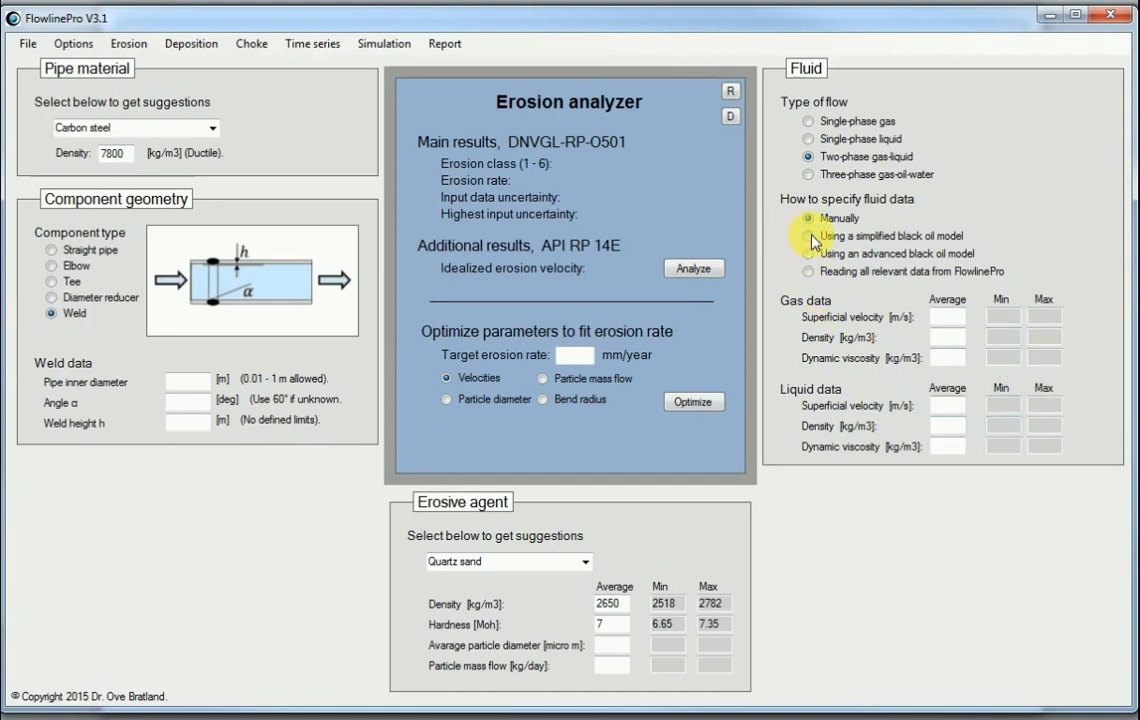
pyautogui.click(802, 236)
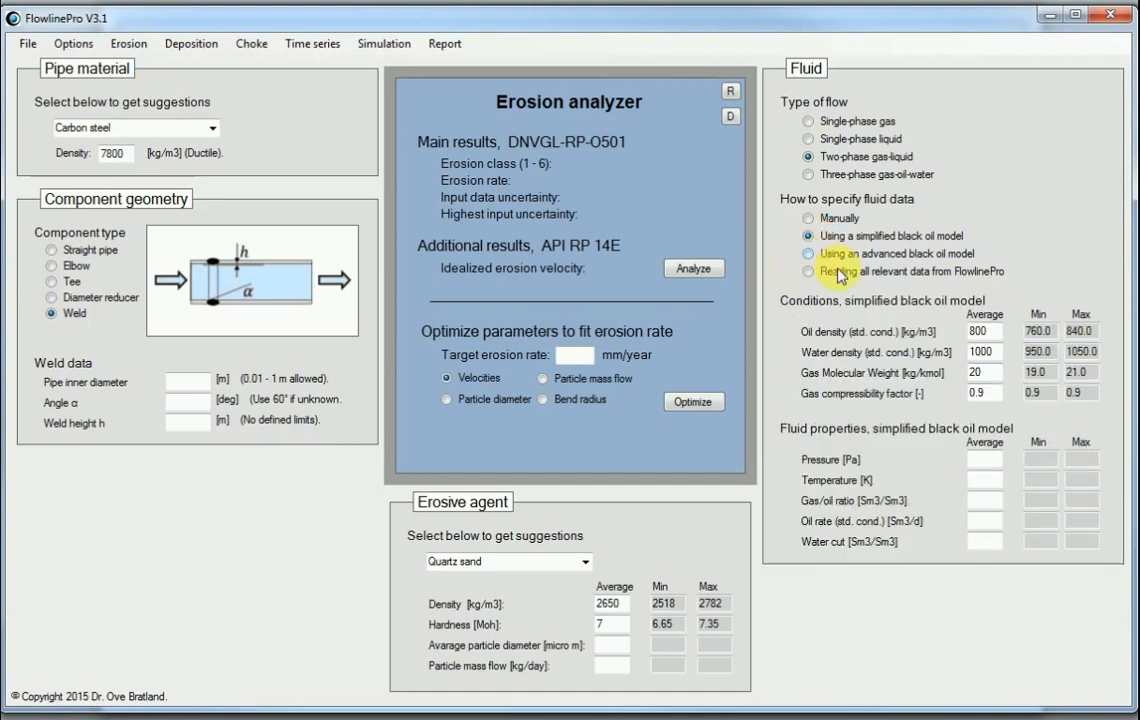
pyautogui.click(828, 252)
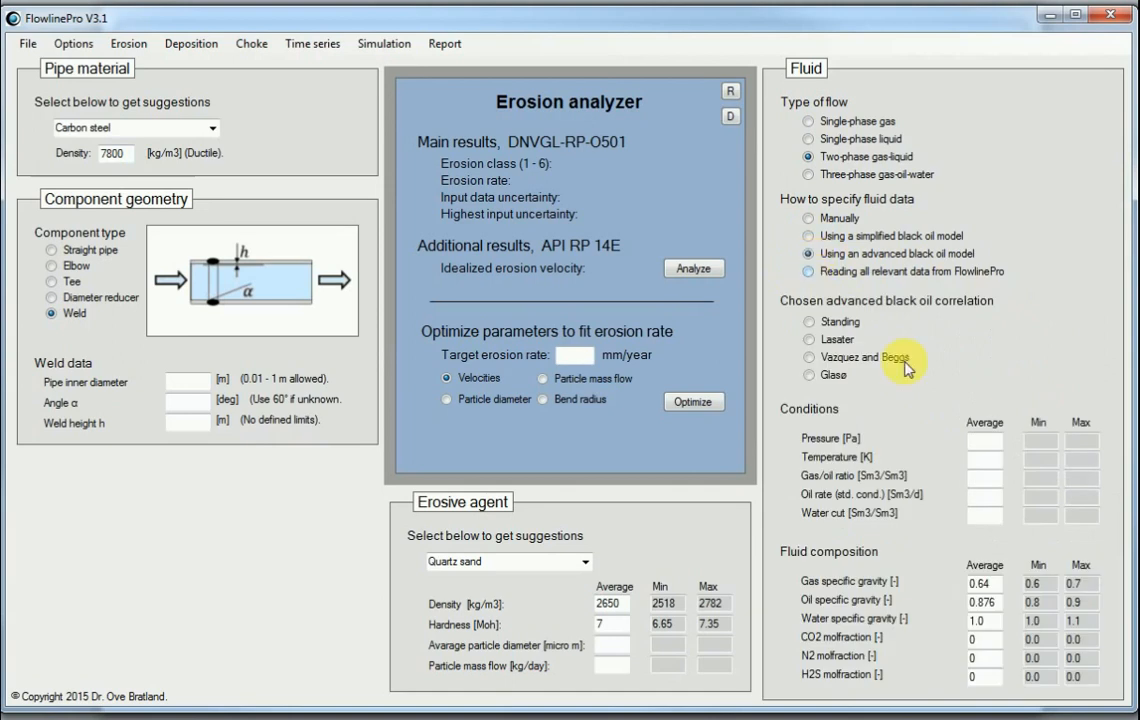
pyautogui.moveTo(968, 514)
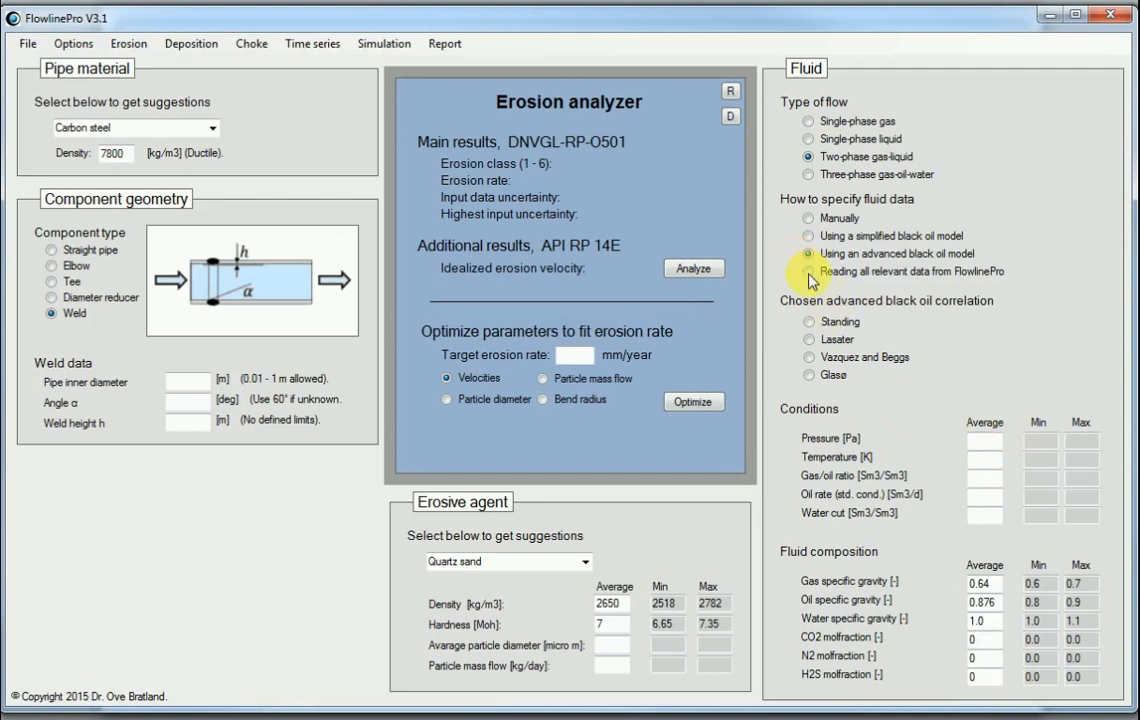
pyautogui.click(808, 272)
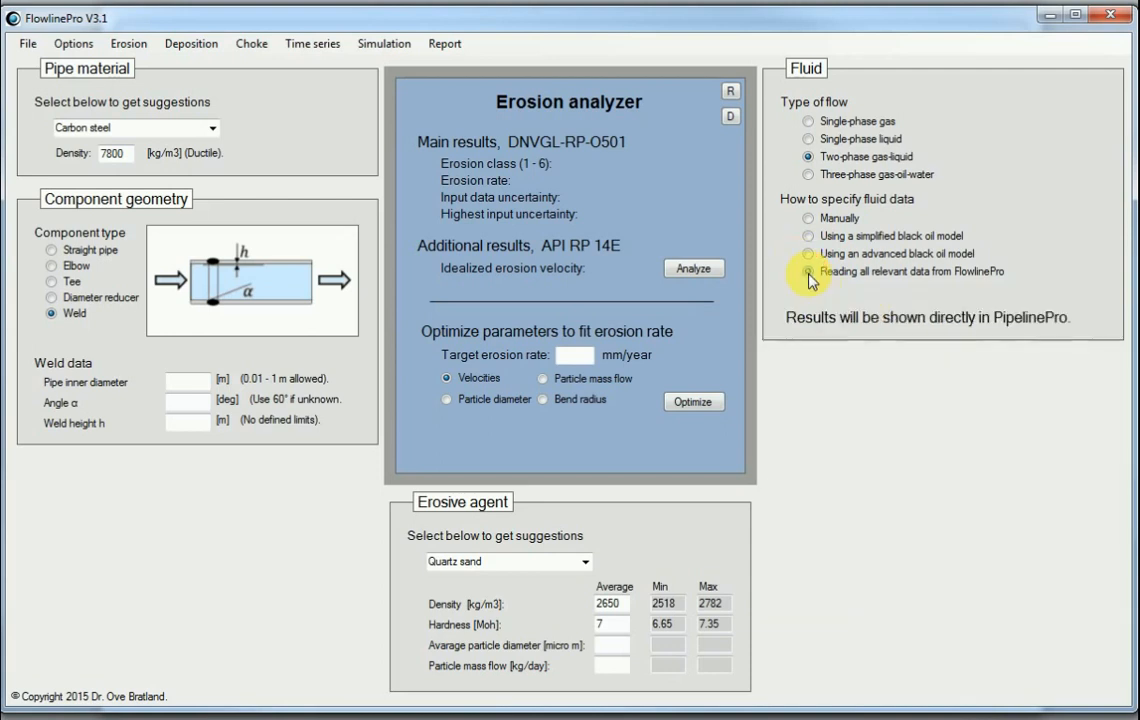
pyautogui.click(808, 272)
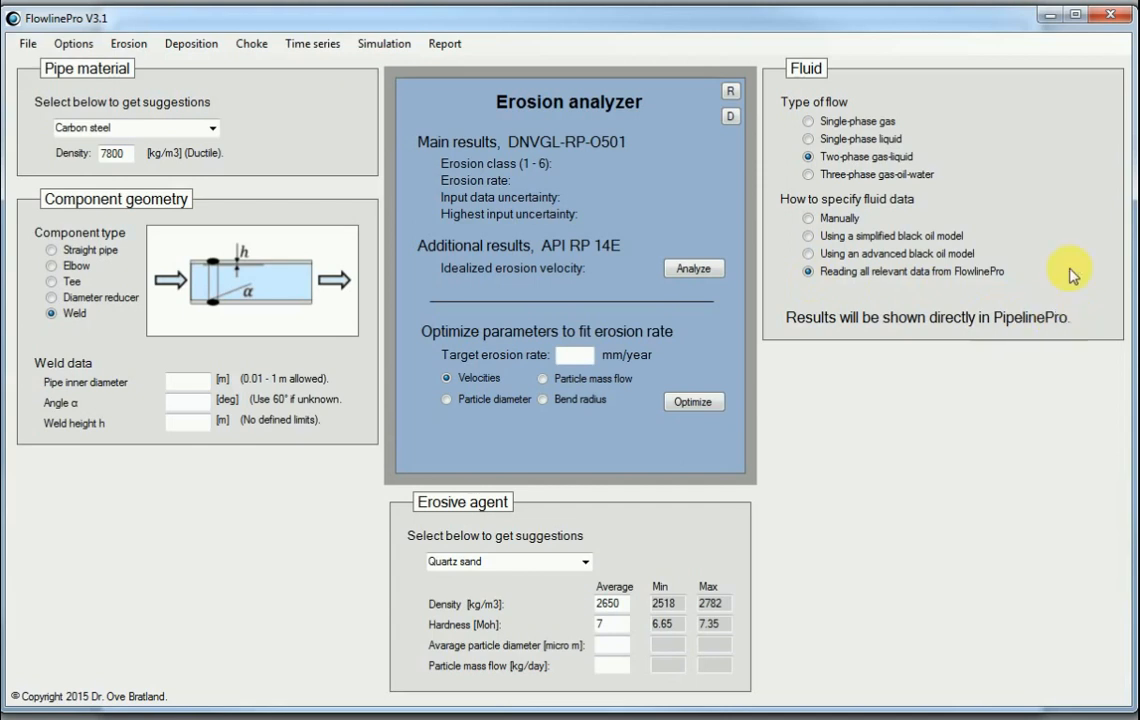
pyautogui.moveTo(1074, 208)
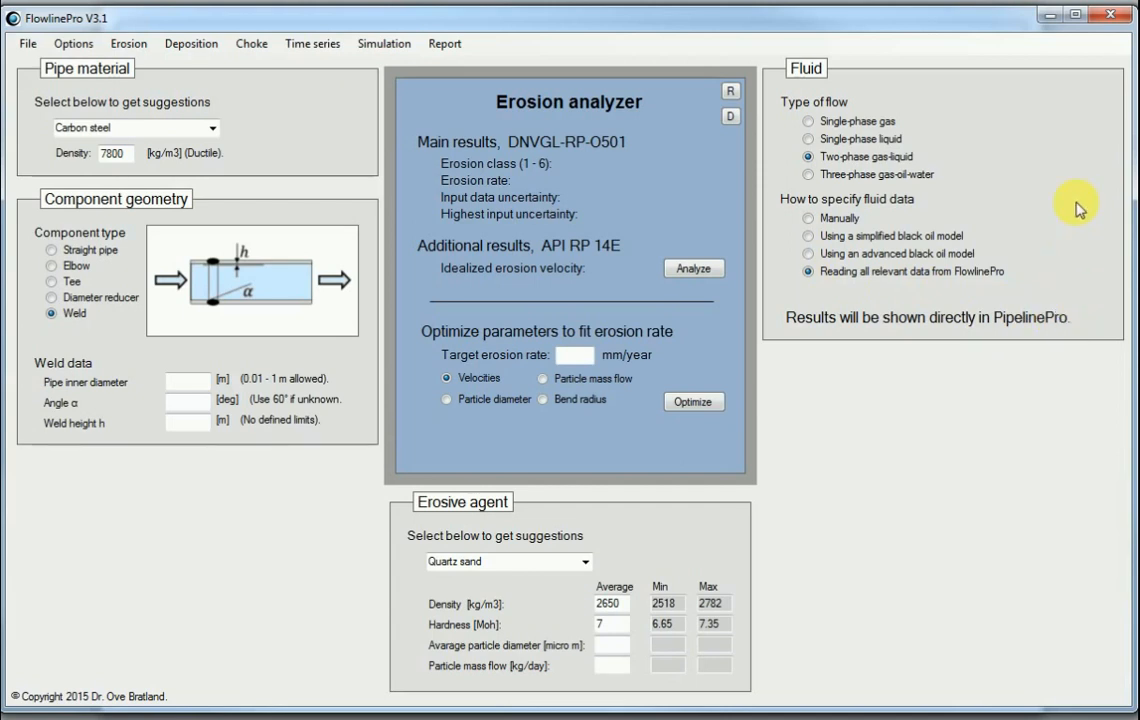
pyautogui.moveTo(1070, 224)
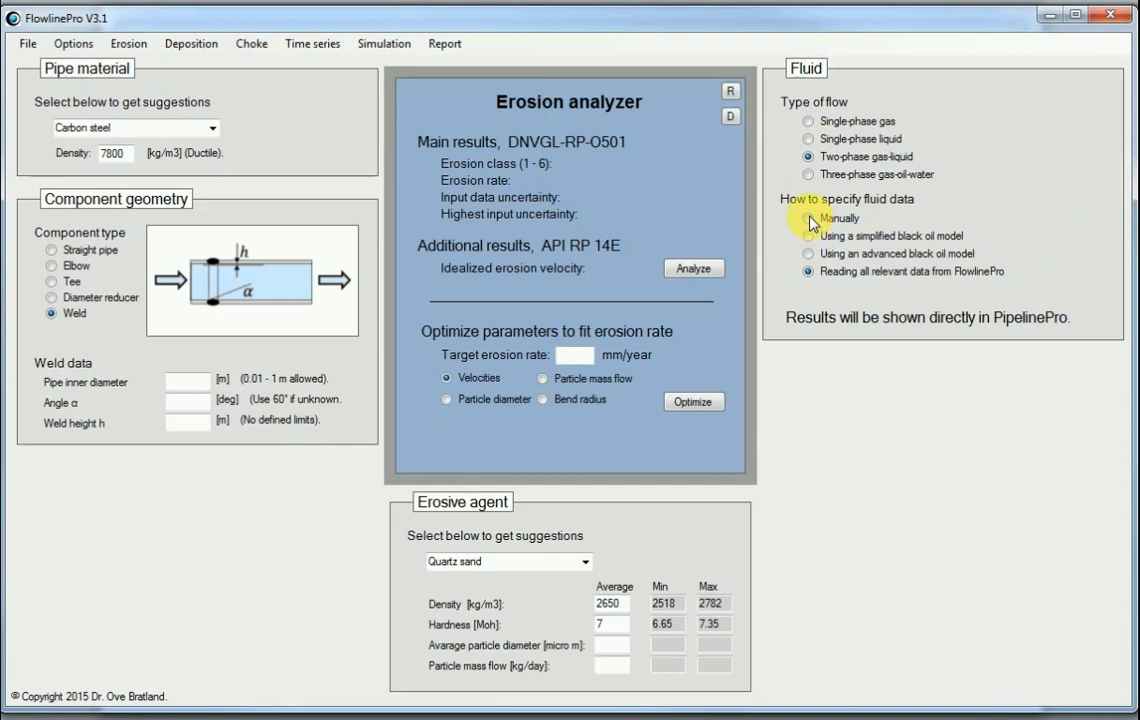
pyautogui.click(804, 218)
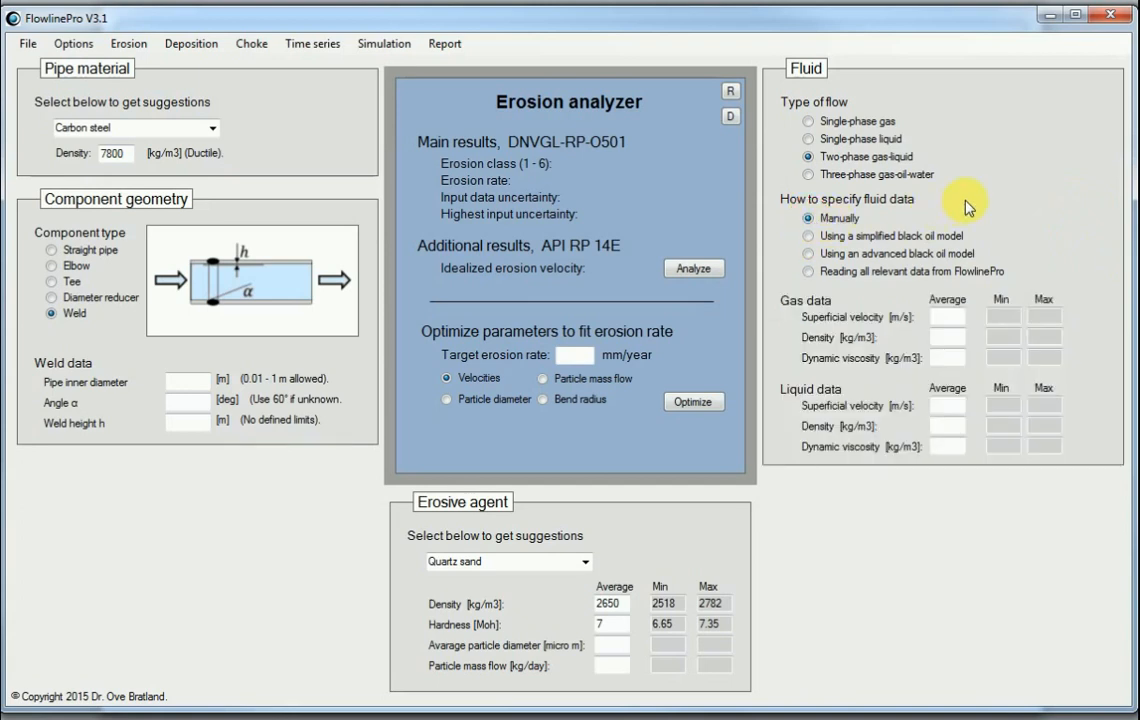
pyautogui.moveTo(1000, 192)
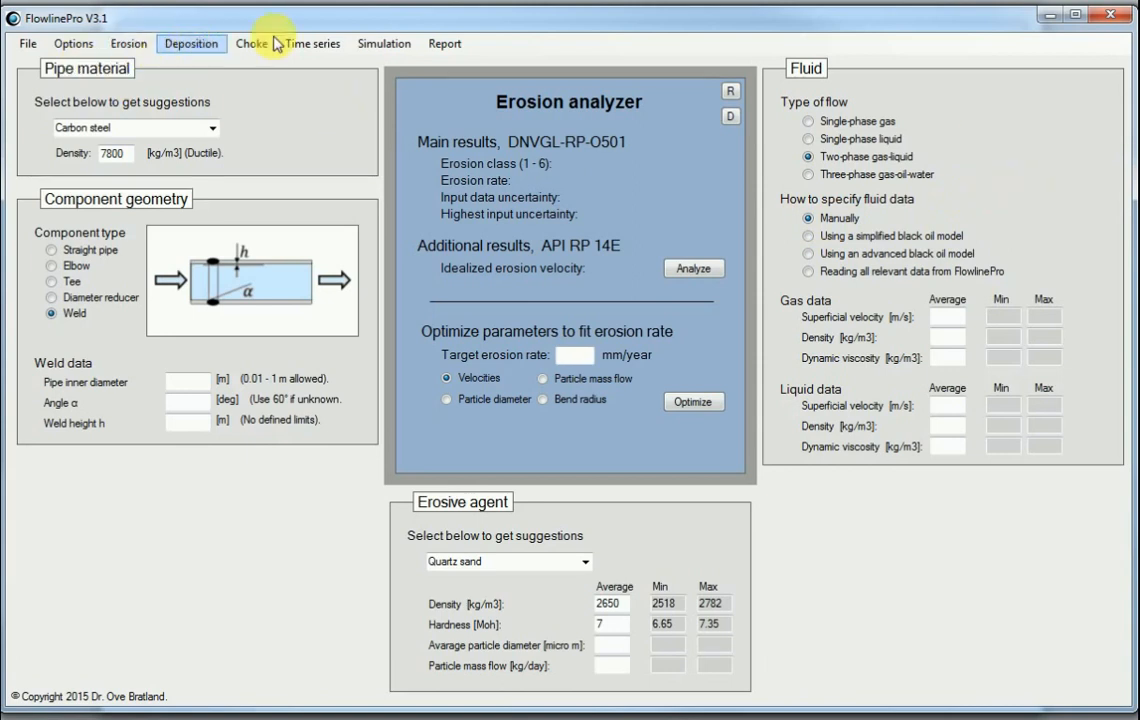
pyautogui.moveTo(256, 52)
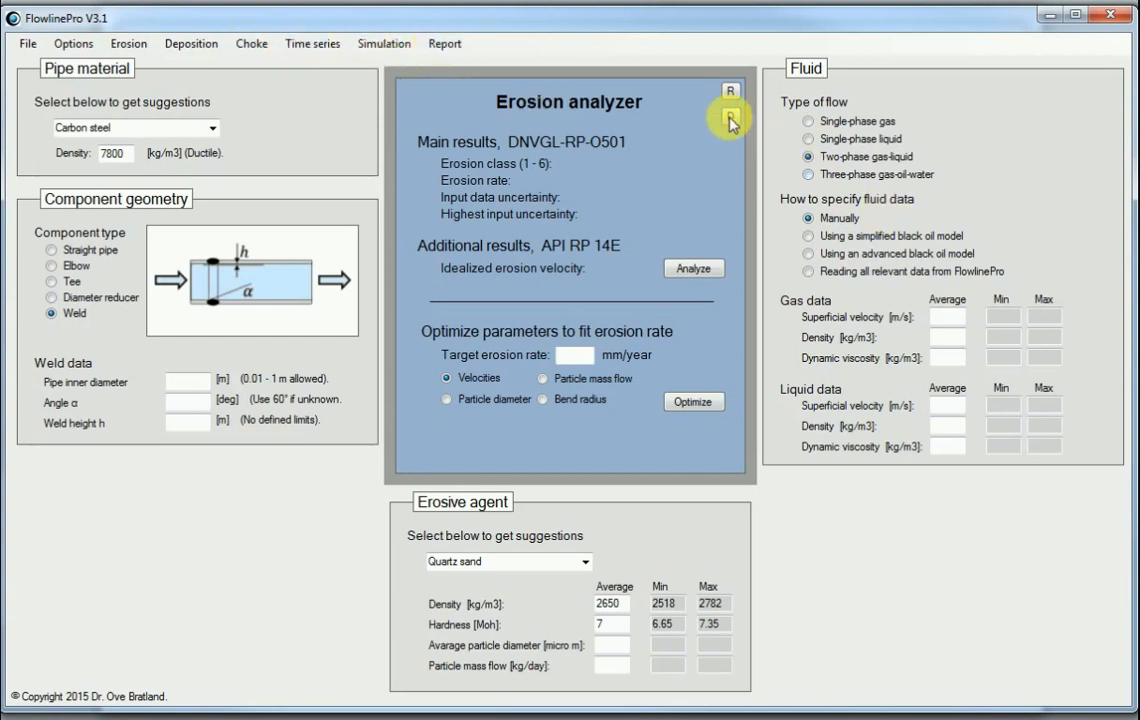
pyautogui.moveTo(736, 120)
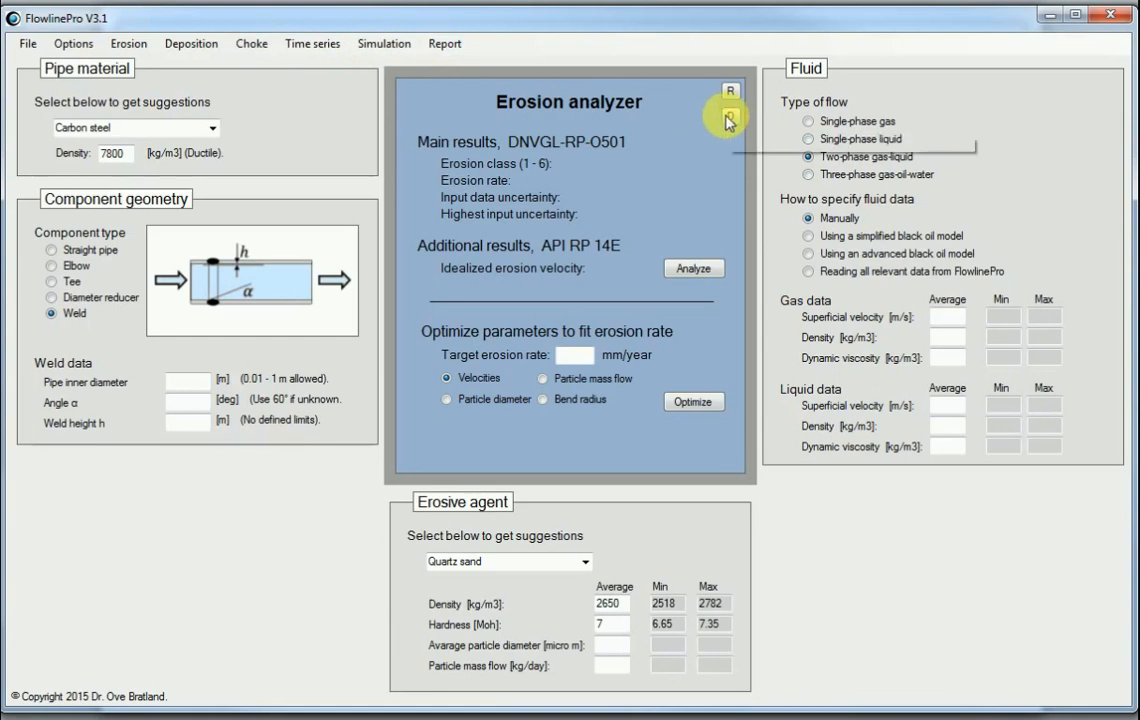
pyautogui.moveTo(728, 120)
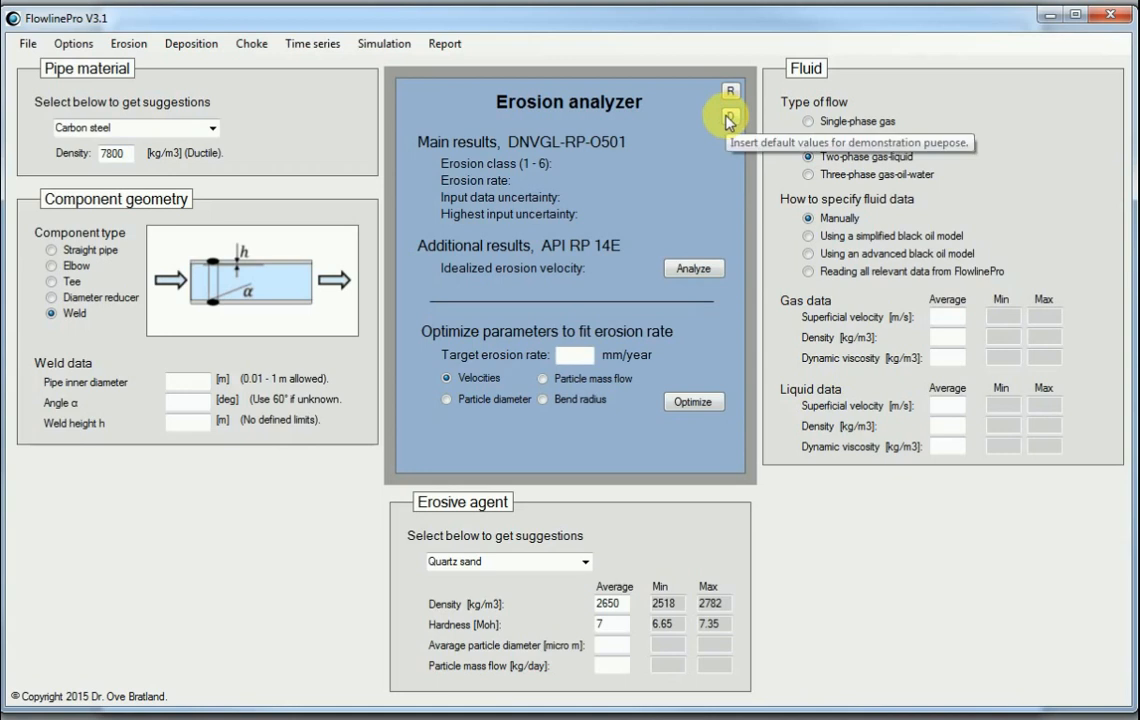
# Step: Insert the demonstration default values for weld geometry, gas, liquid and sand data
pyautogui.click(732, 118)
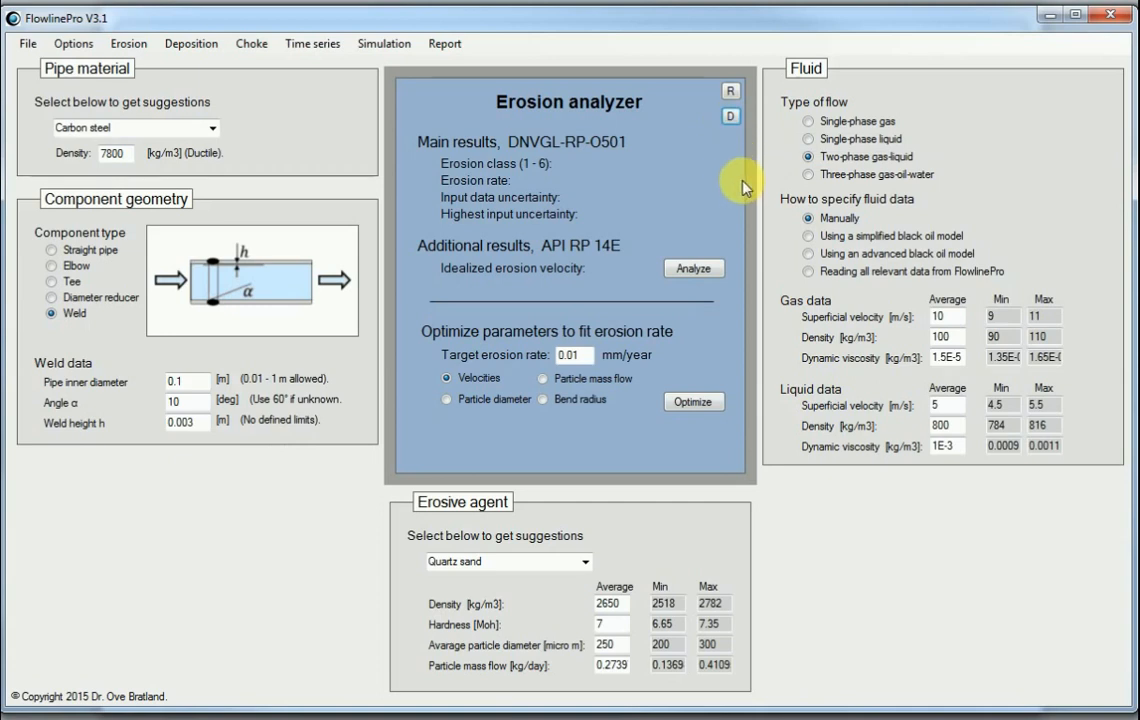
pyautogui.moveTo(52, 276)
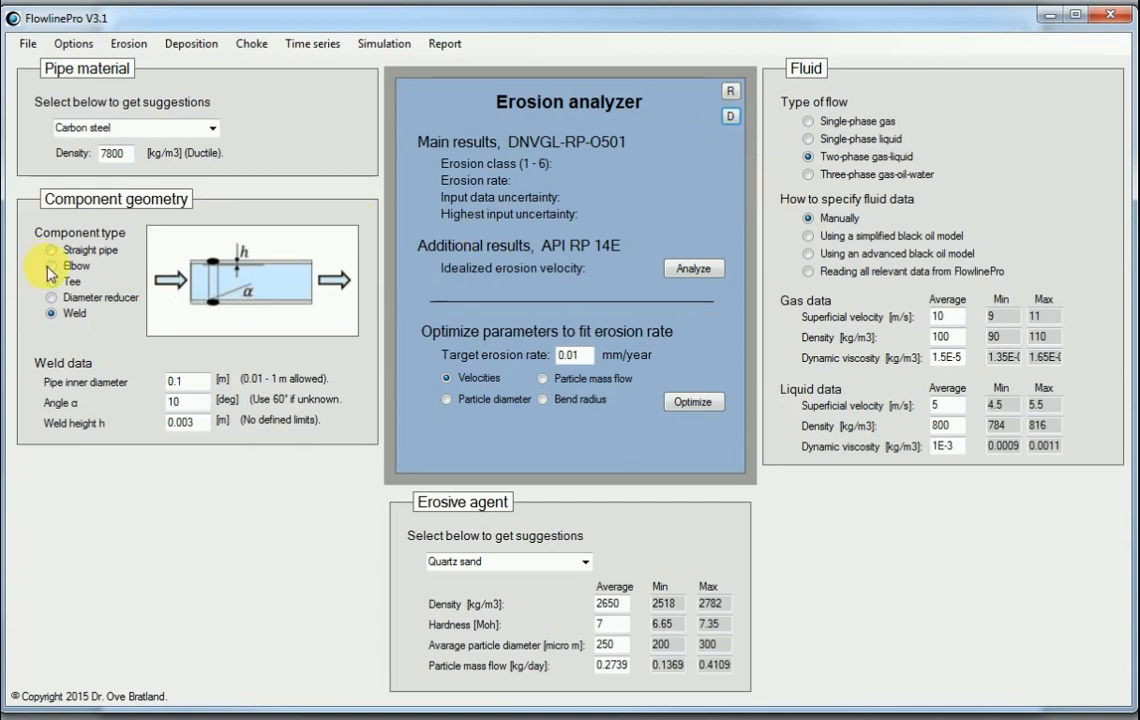
# Step: Make the component an elbow with 1.5 ID bend radius and upstream elbow beyond 10 ID
pyautogui.click(48, 266)
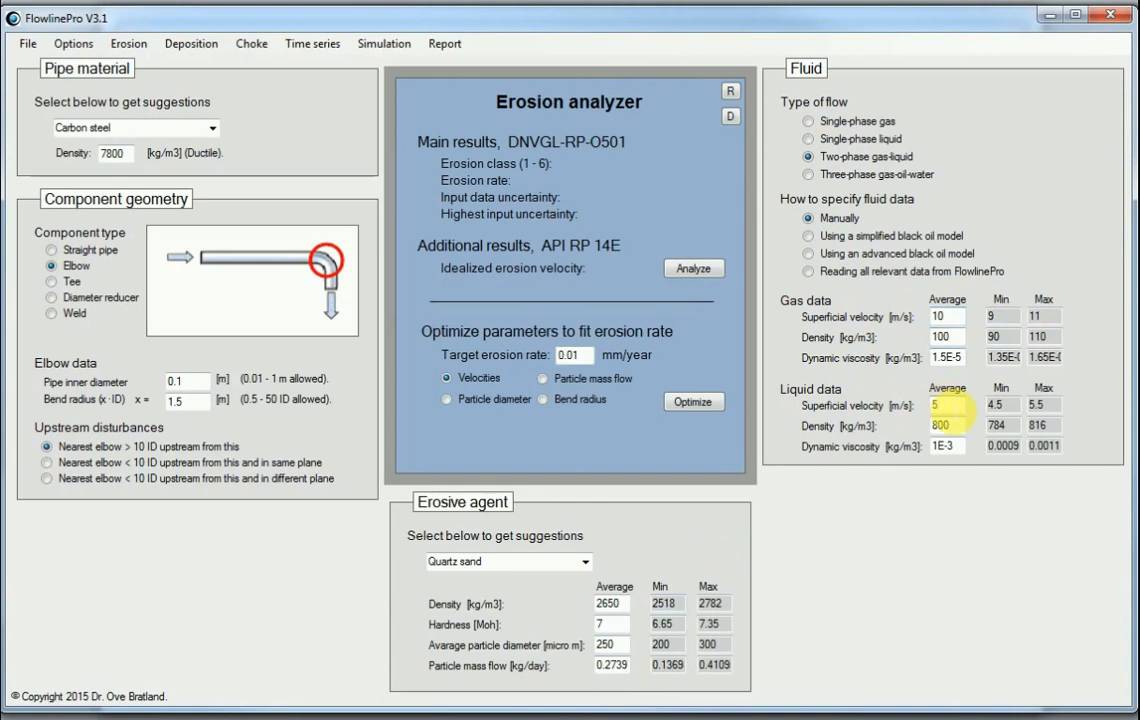
pyautogui.moveTo(688, 276)
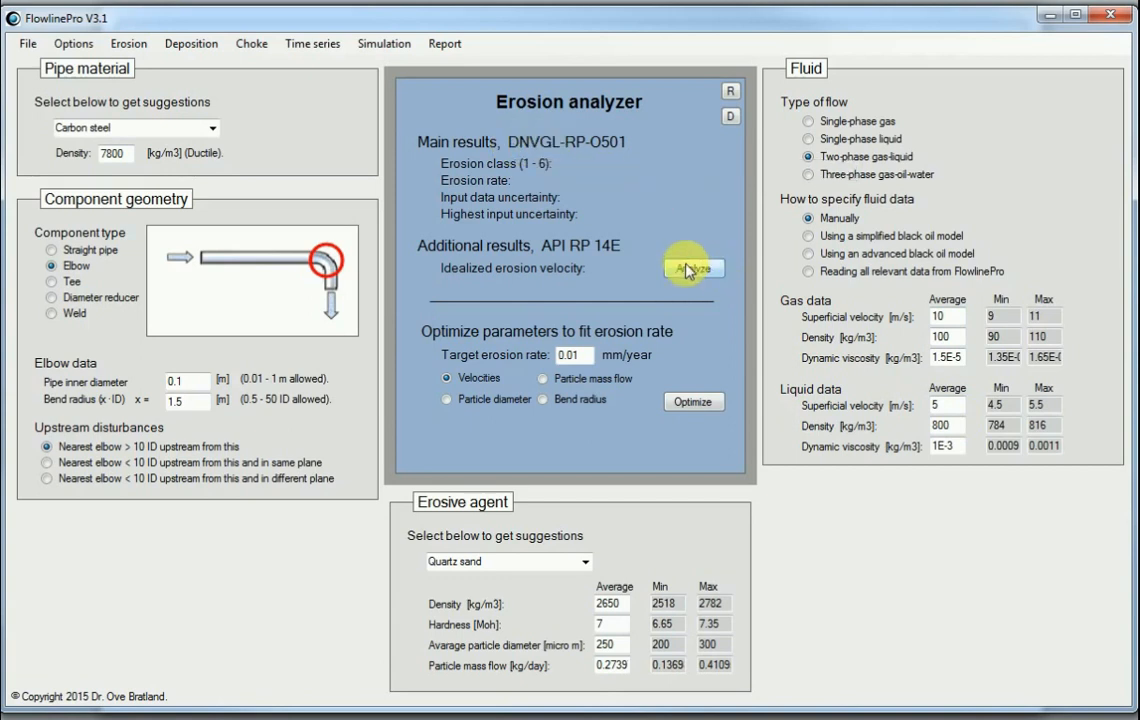
pyautogui.click(692, 268)
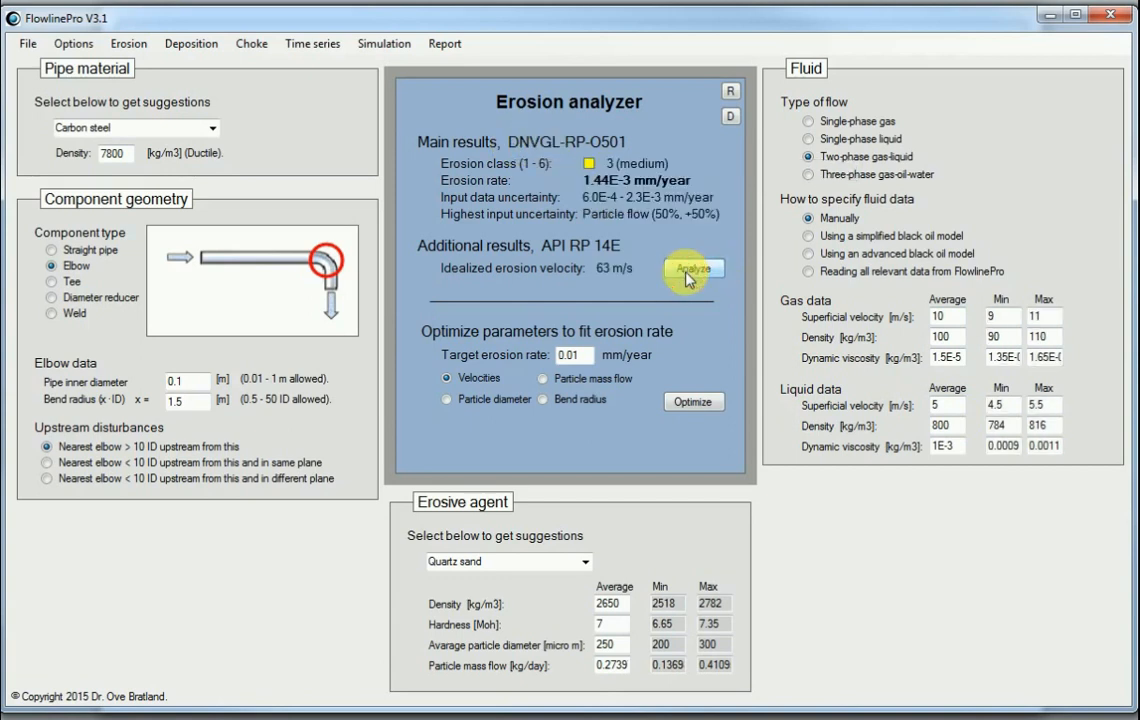
pyautogui.moveTo(668, 292)
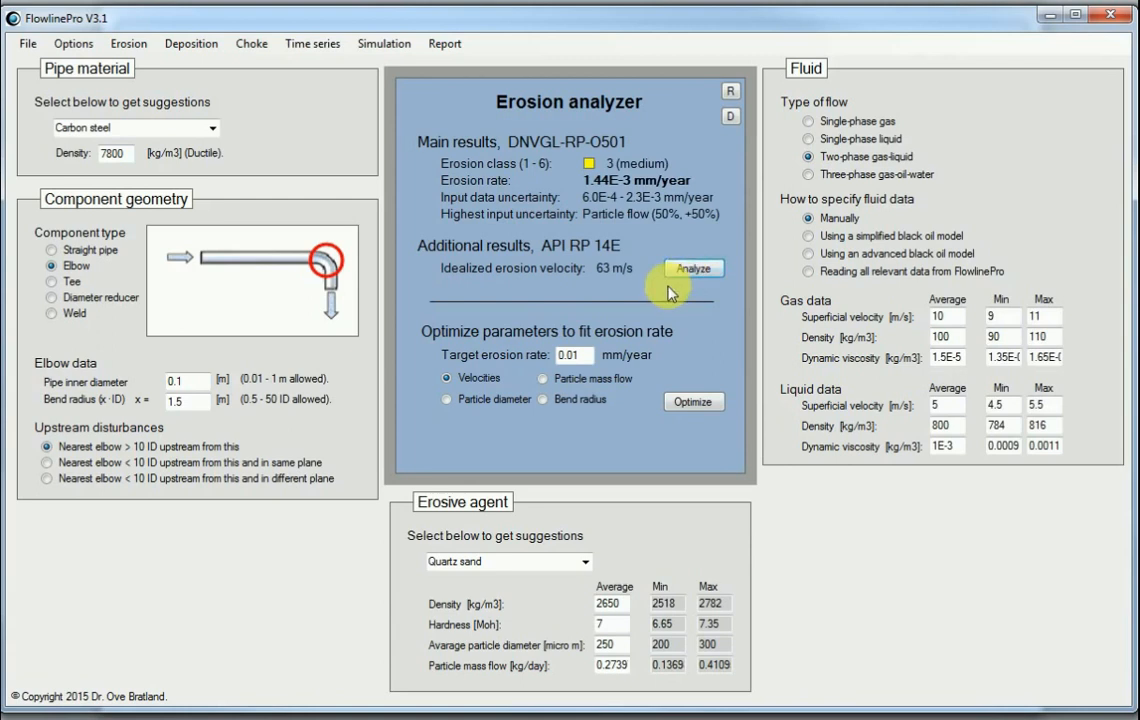
pyautogui.moveTo(572, 180)
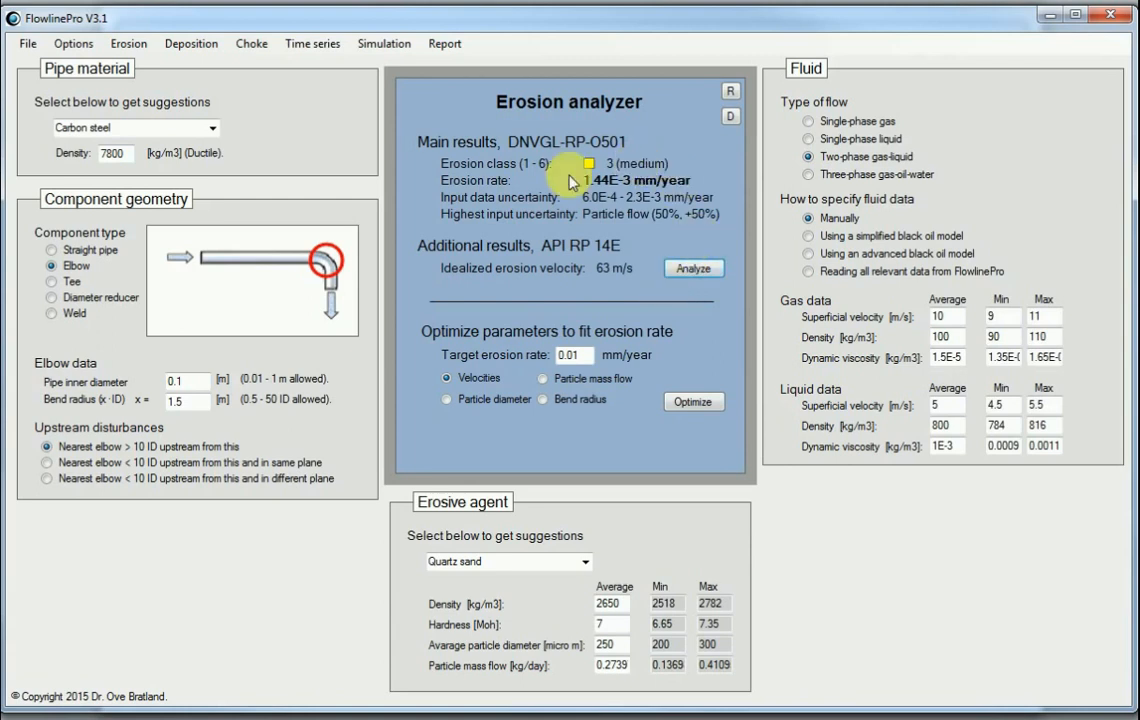
pyautogui.moveTo(528, 172)
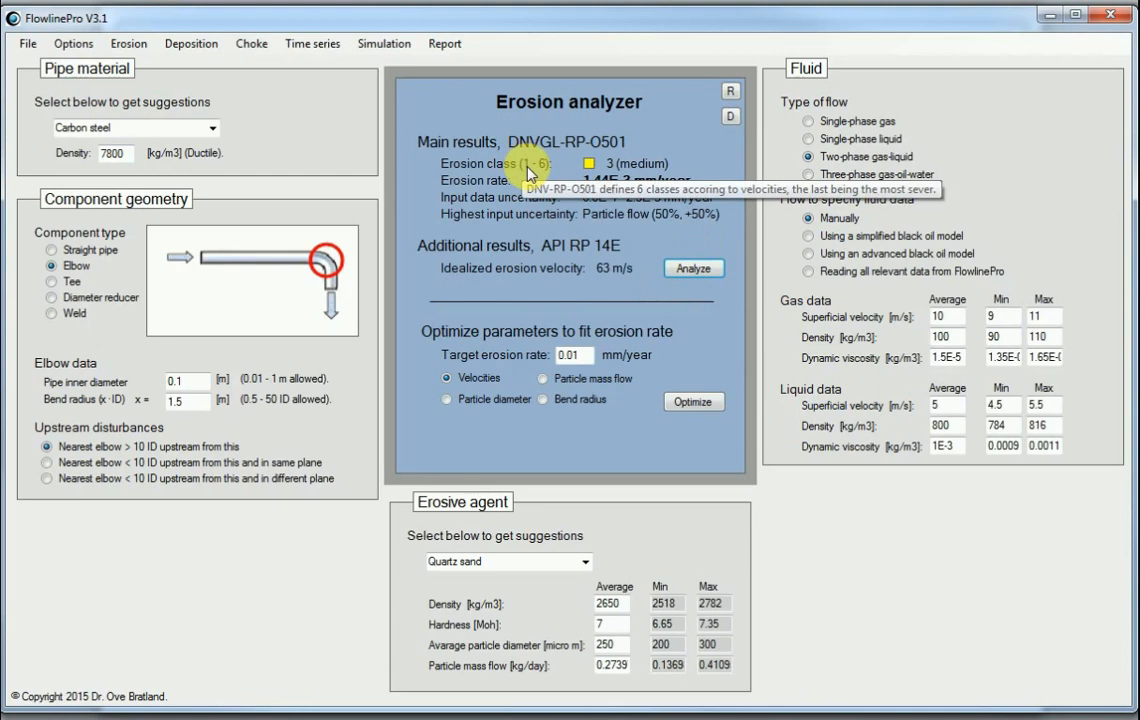
pyautogui.moveTo(520, 168)
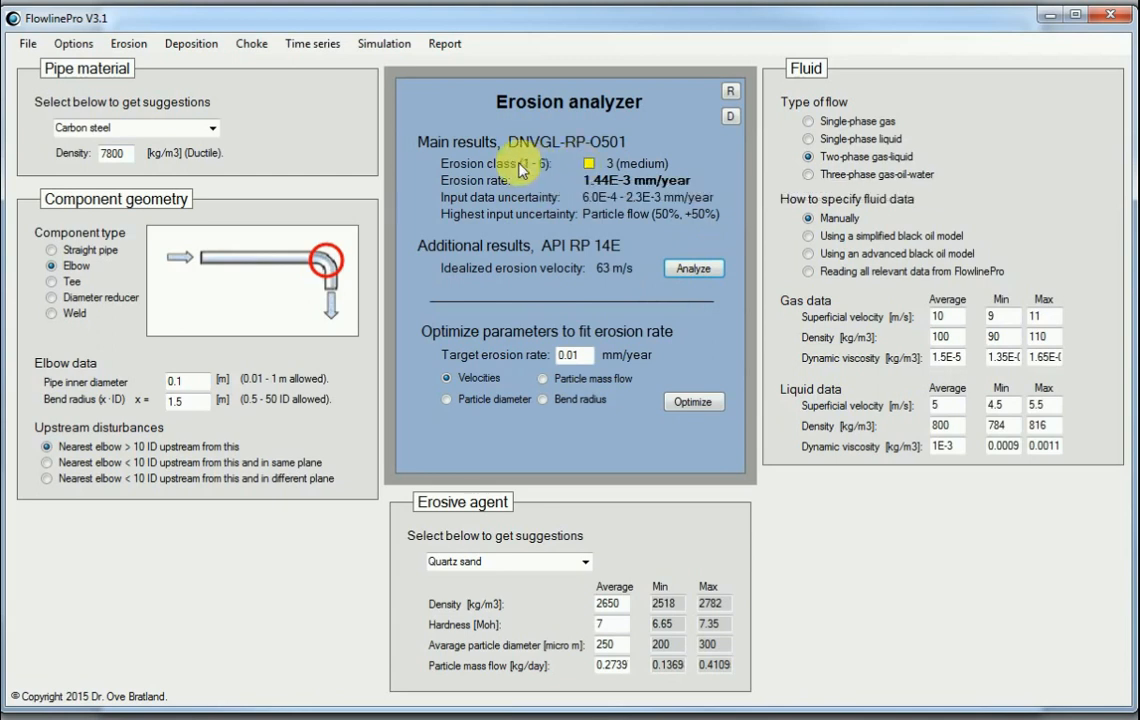
pyautogui.moveTo(524, 172)
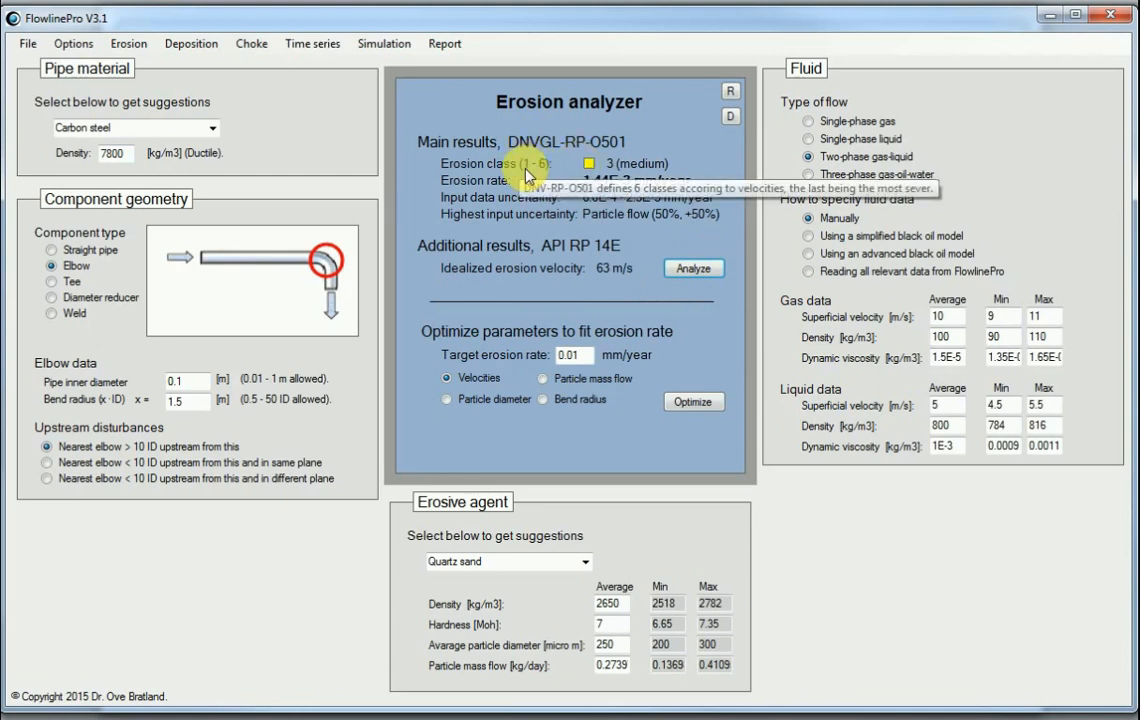
pyautogui.moveTo(844, 208)
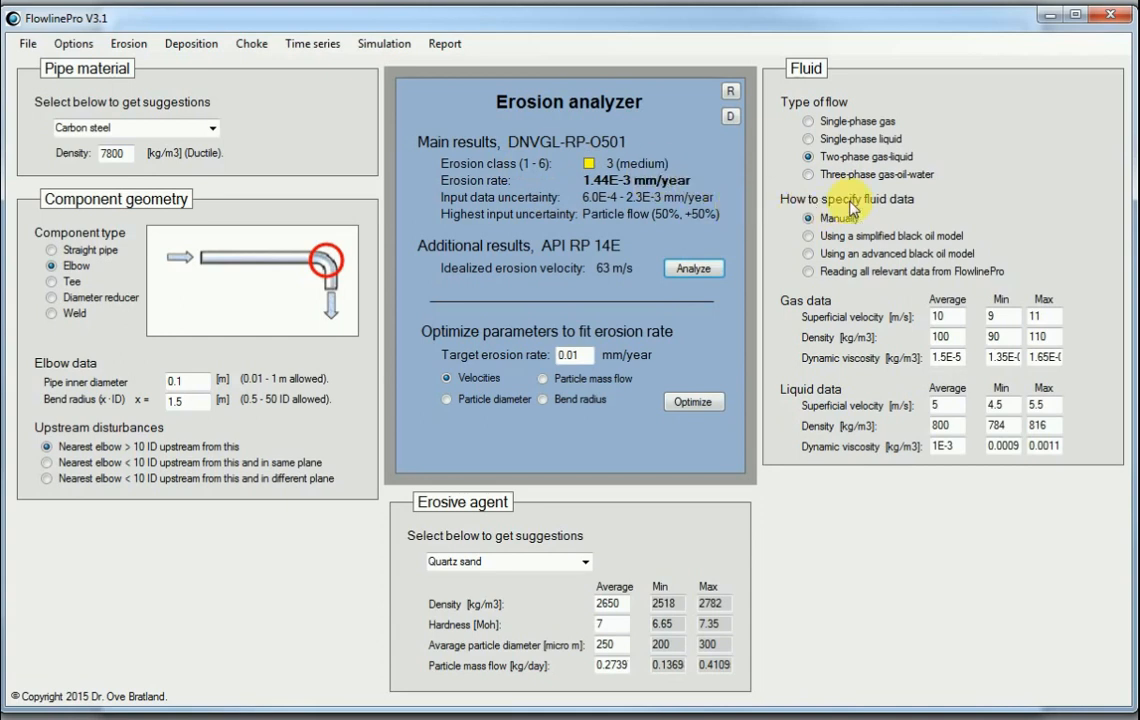
pyautogui.moveTo(632, 172)
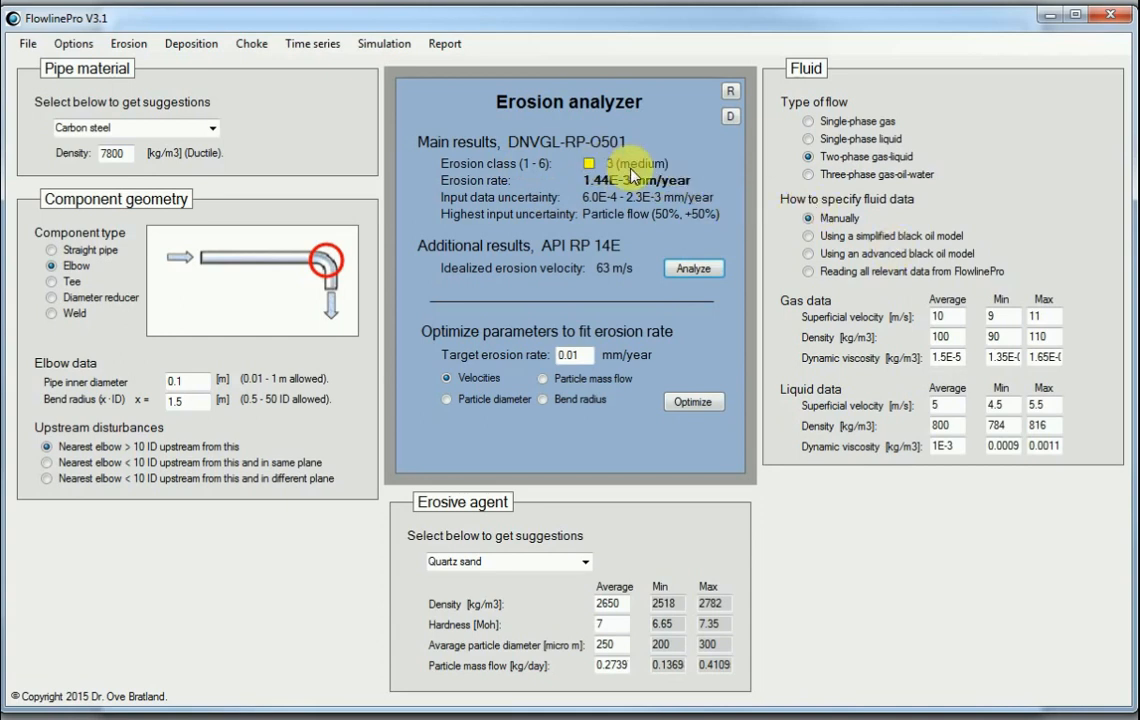
pyautogui.moveTo(692, 156)
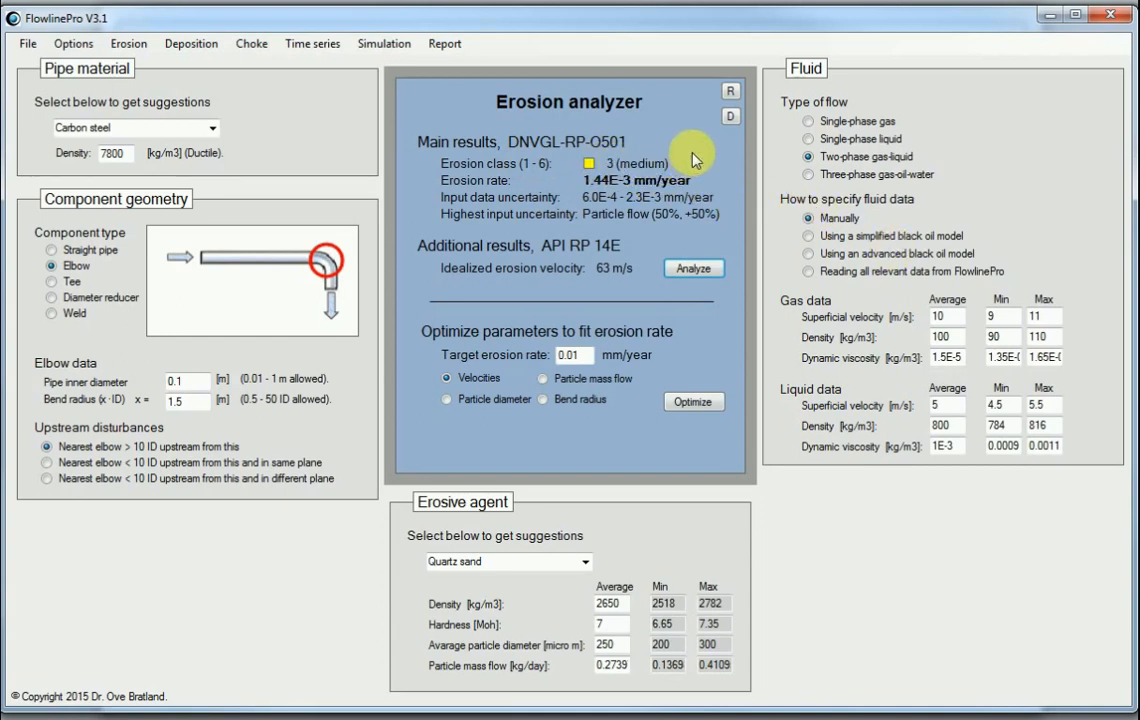
pyautogui.moveTo(704, 172)
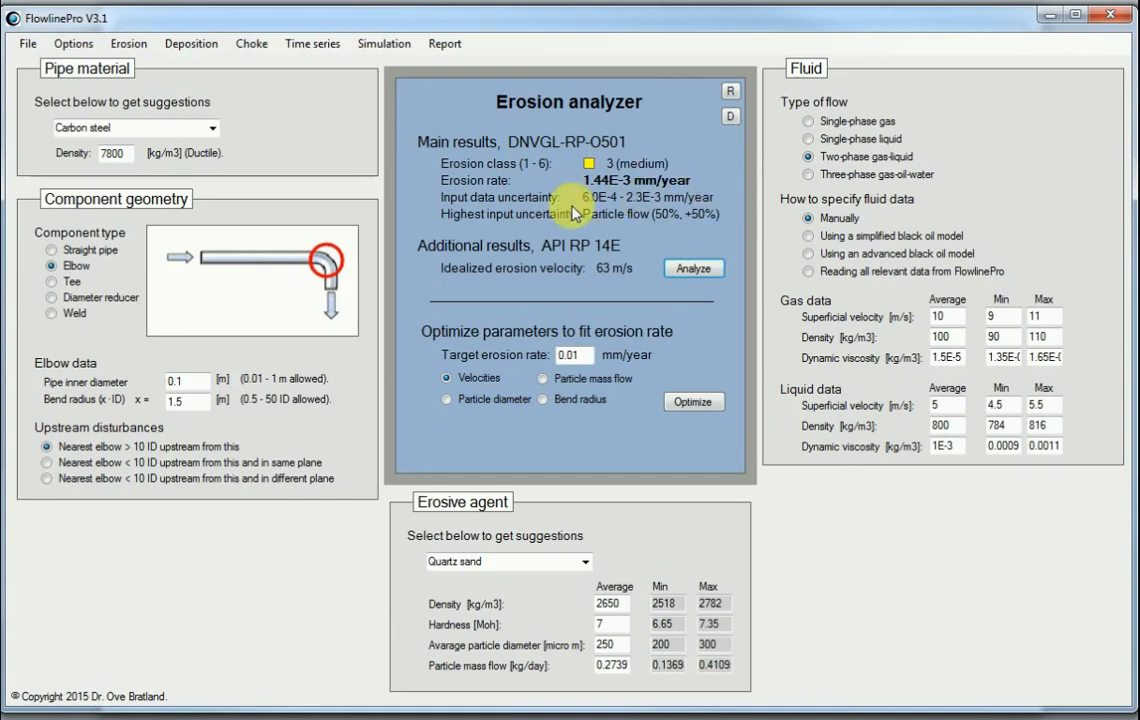
pyautogui.moveTo(344, 272)
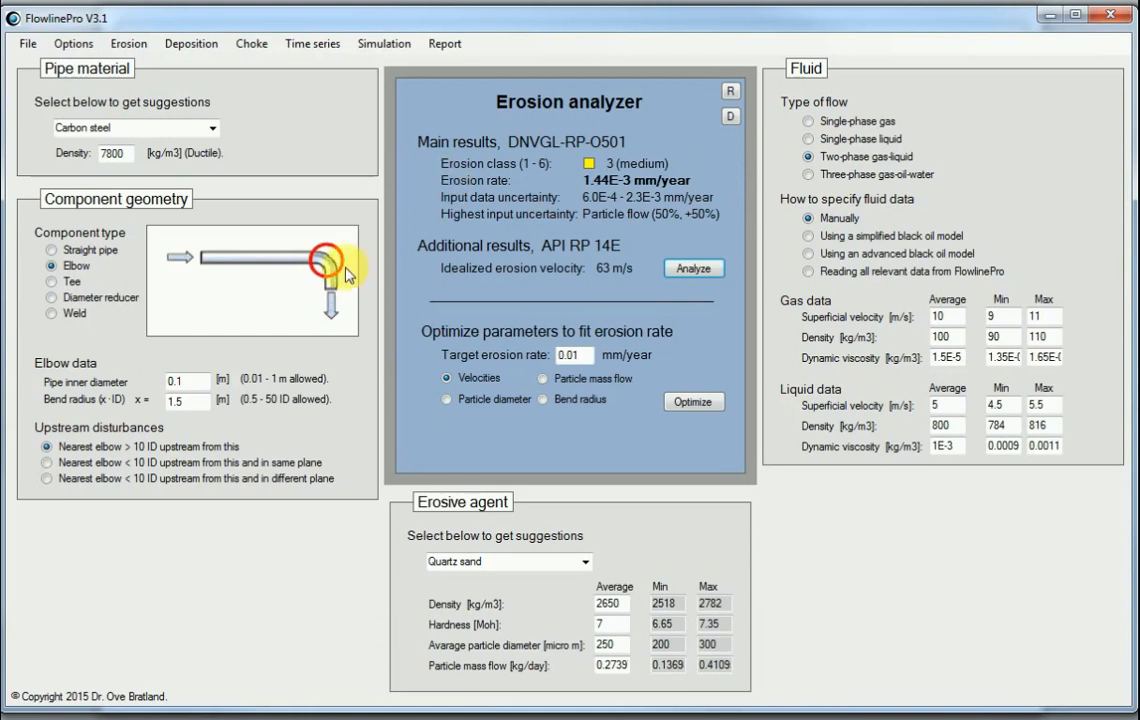
pyautogui.moveTo(330, 244)
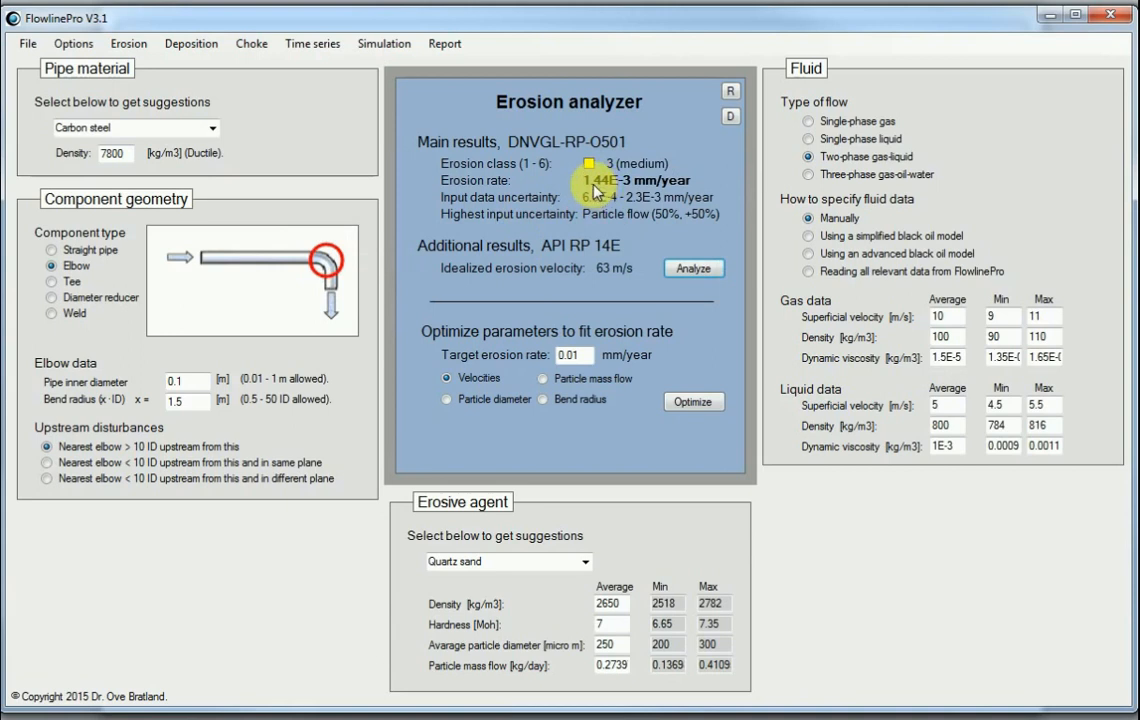
pyautogui.moveTo(628, 190)
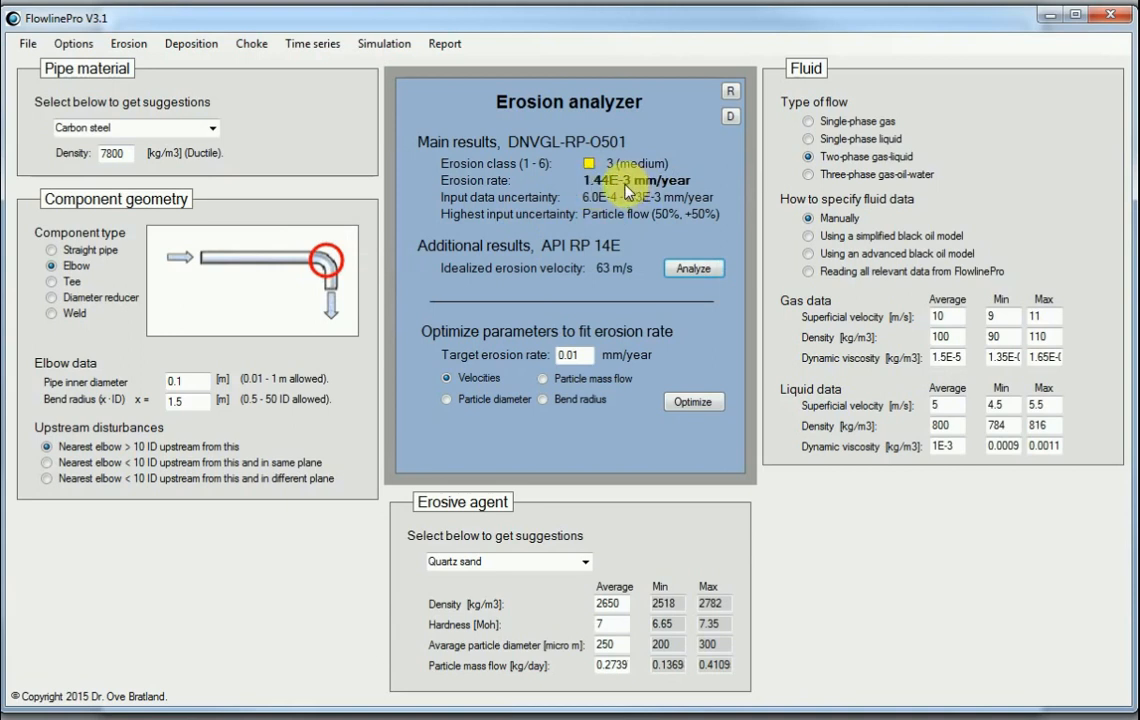
pyautogui.moveTo(632, 186)
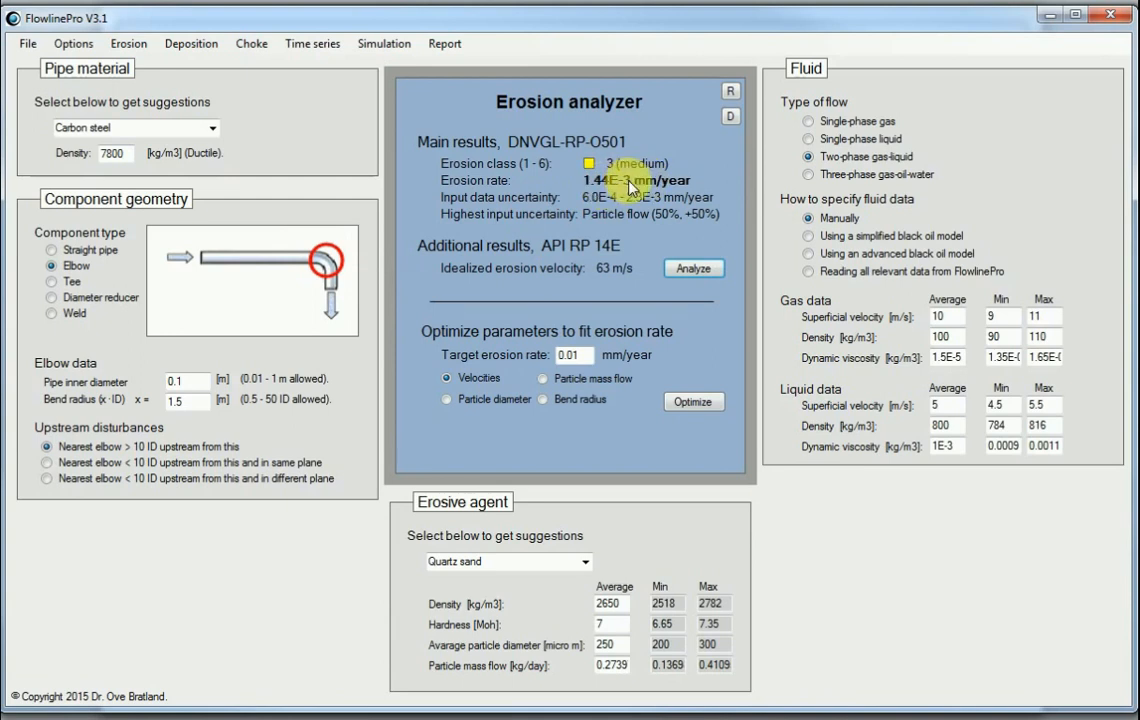
pyautogui.moveTo(558, 240)
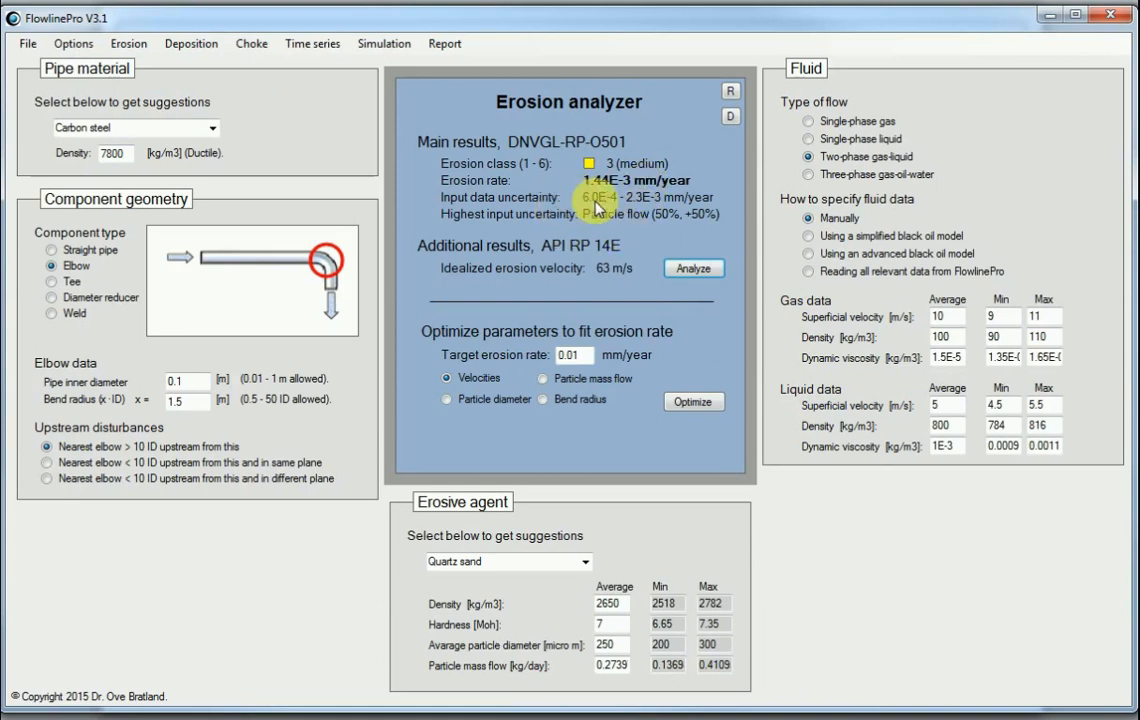
pyautogui.moveTo(664, 592)
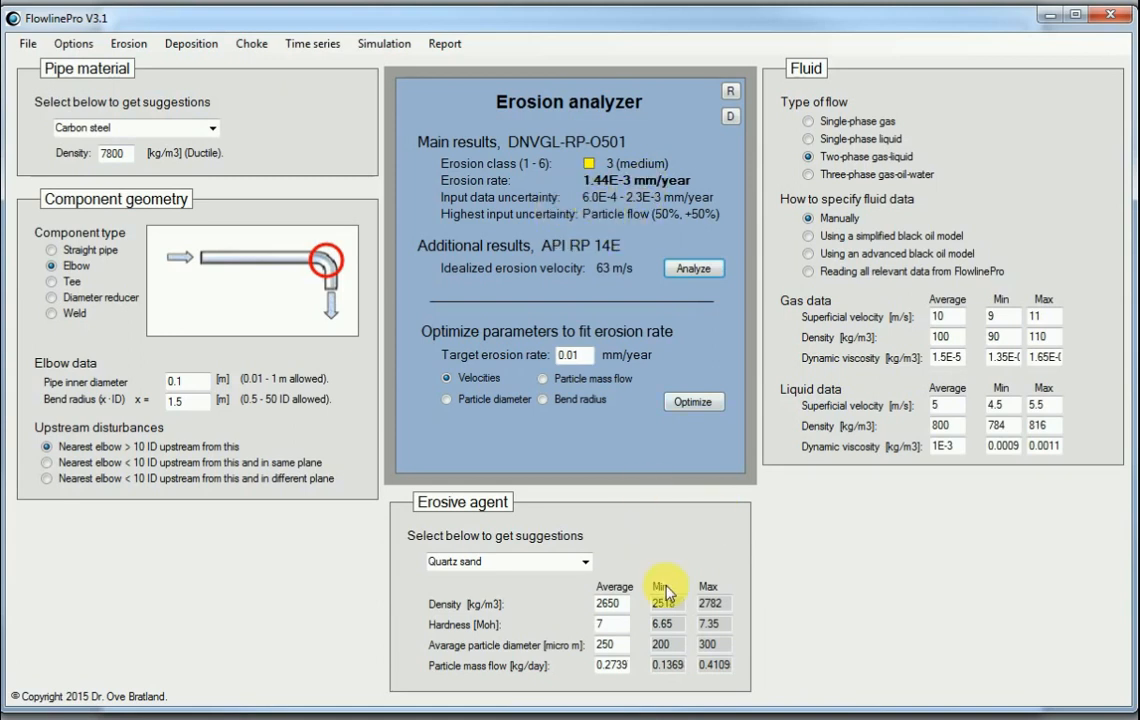
pyautogui.moveTo(872, 560)
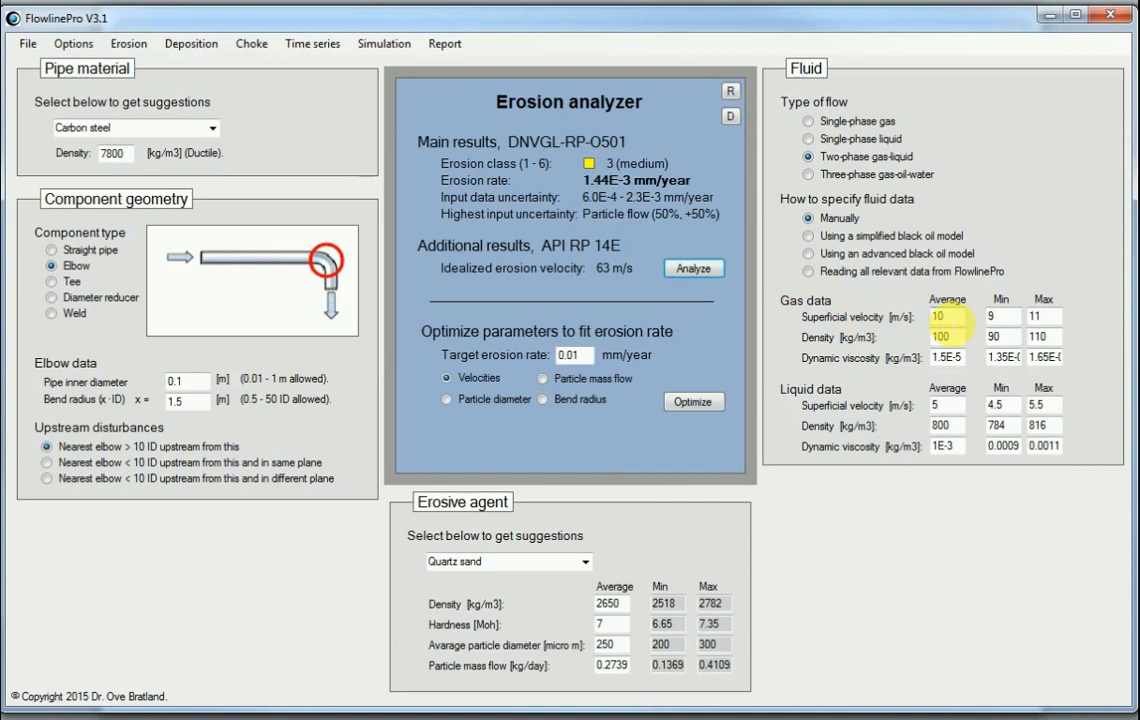
pyautogui.moveTo(1036, 316)
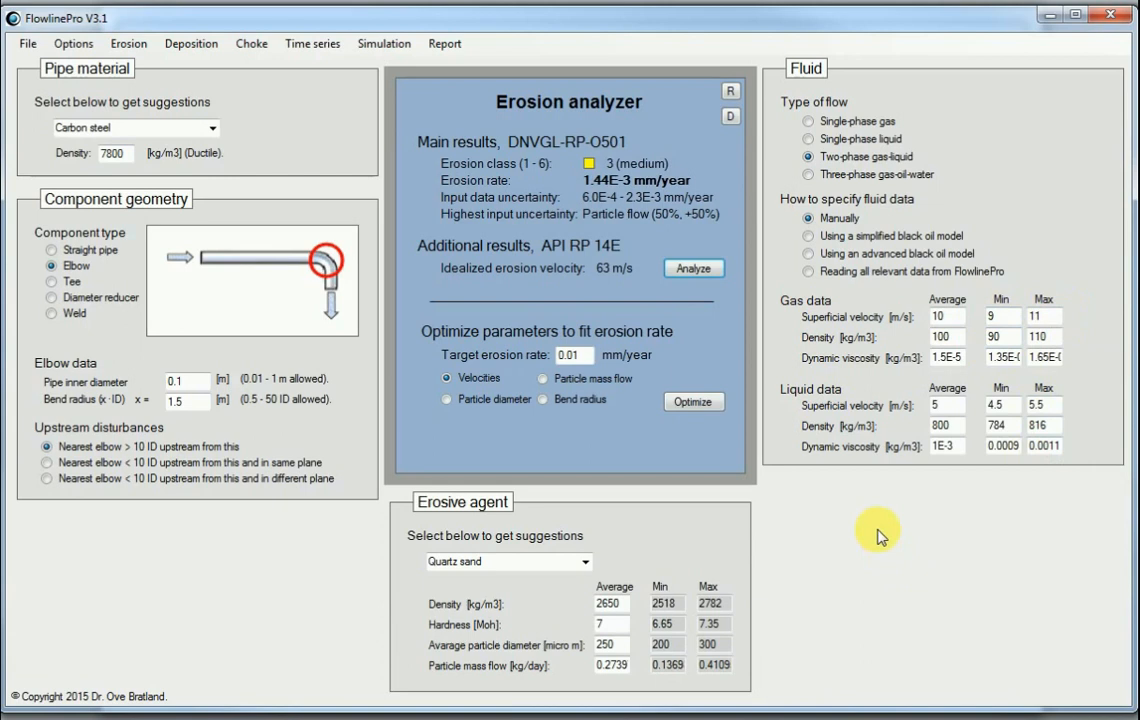
pyautogui.moveTo(632, 210)
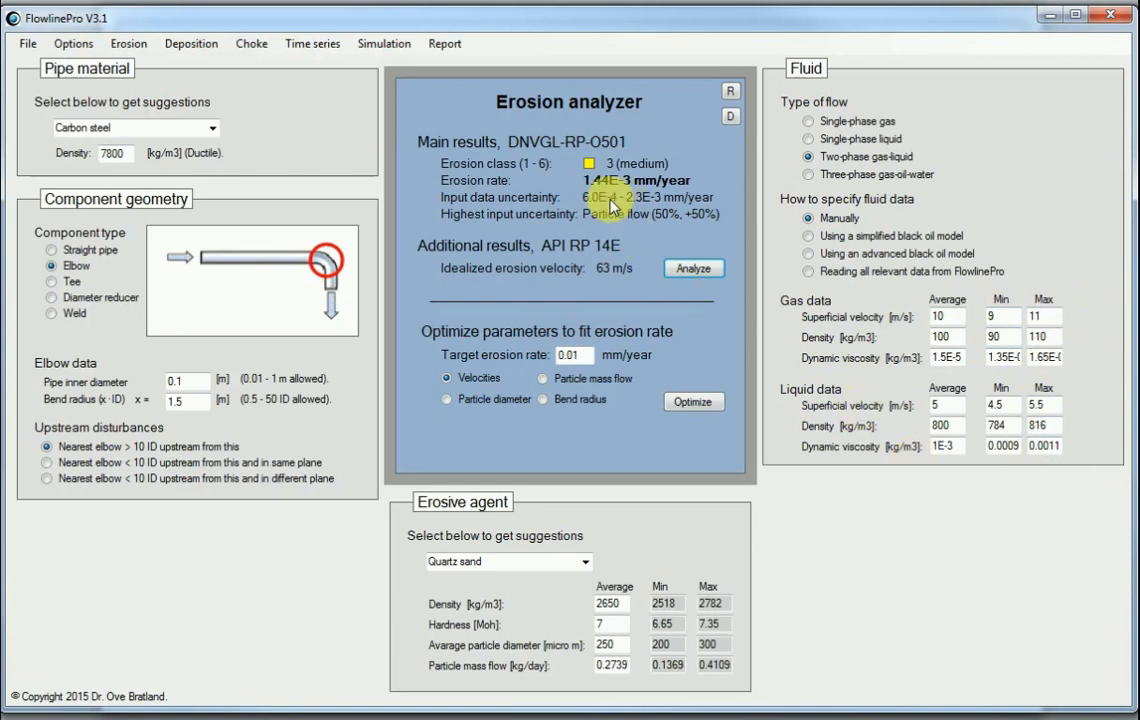
pyautogui.moveTo(584, 208)
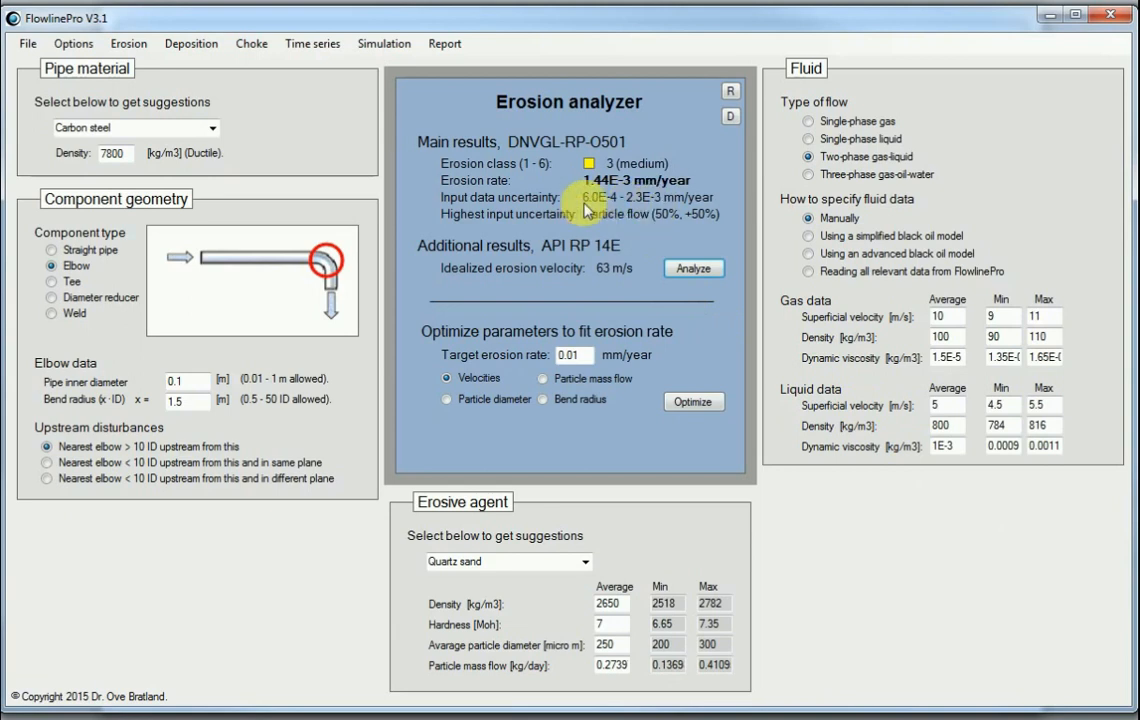
pyautogui.moveTo(712, 204)
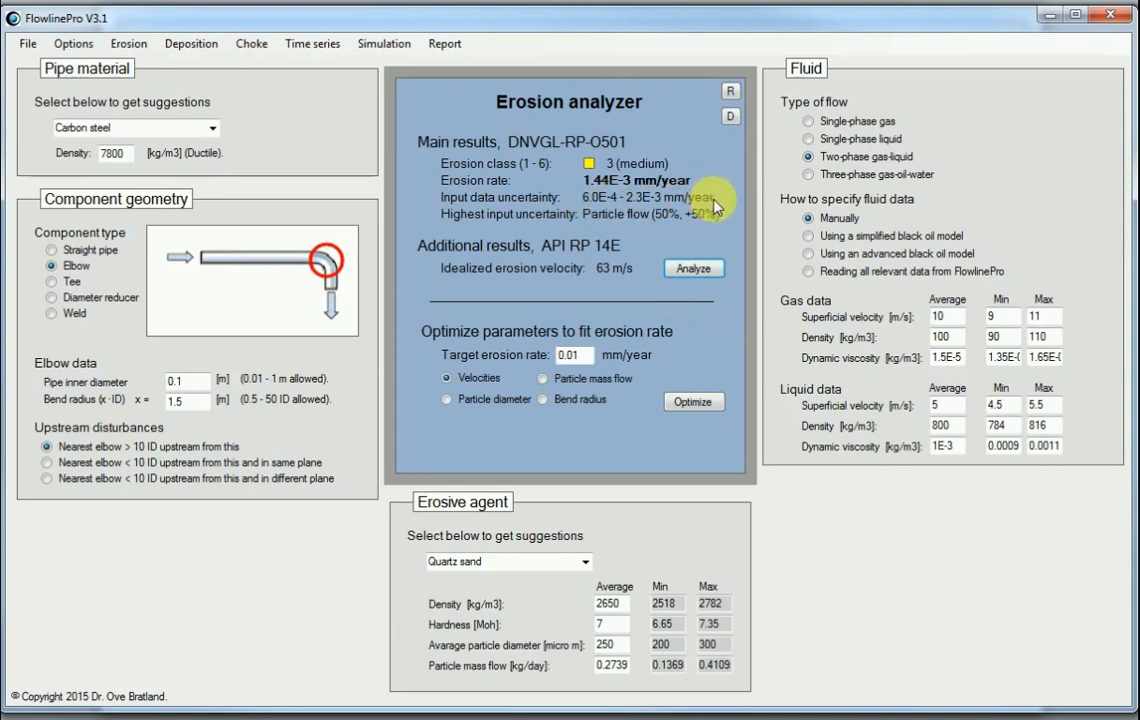
pyautogui.moveTo(612, 214)
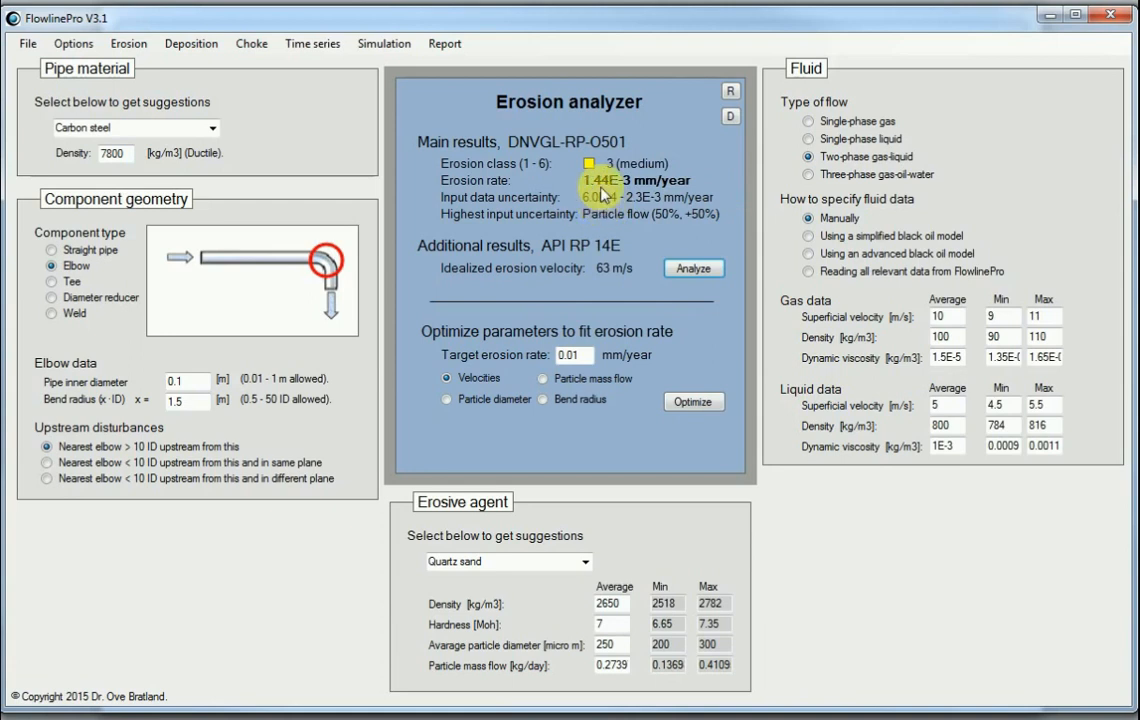
pyautogui.moveTo(594, 192)
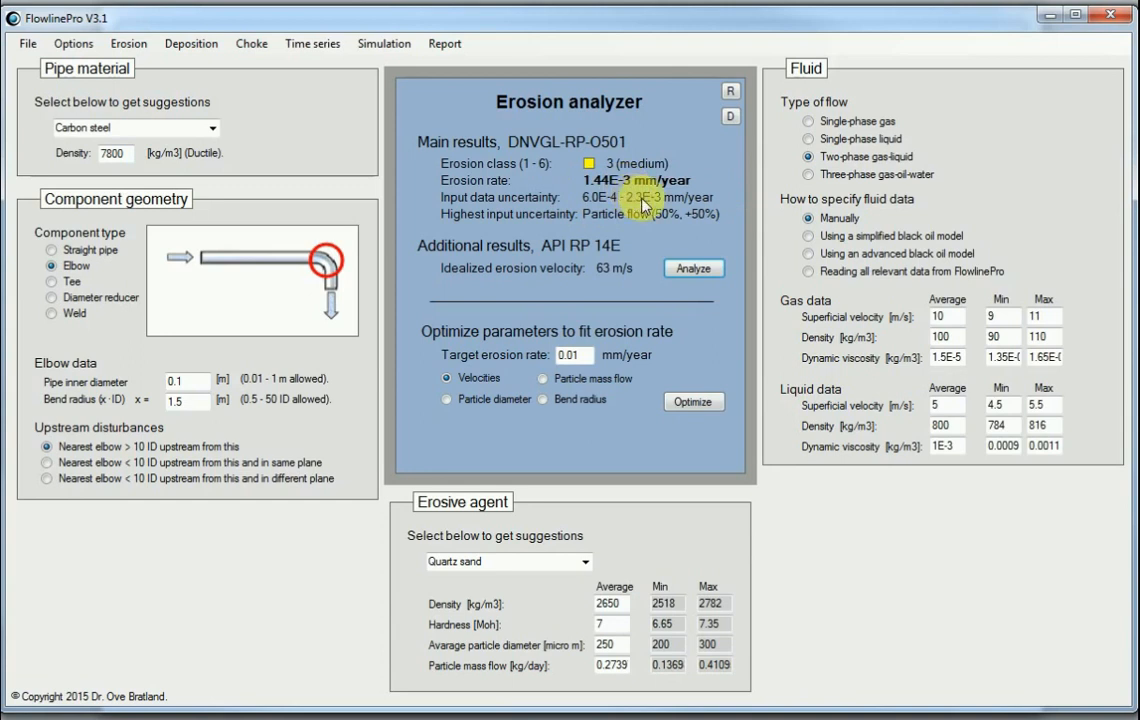
pyautogui.moveTo(664, 200)
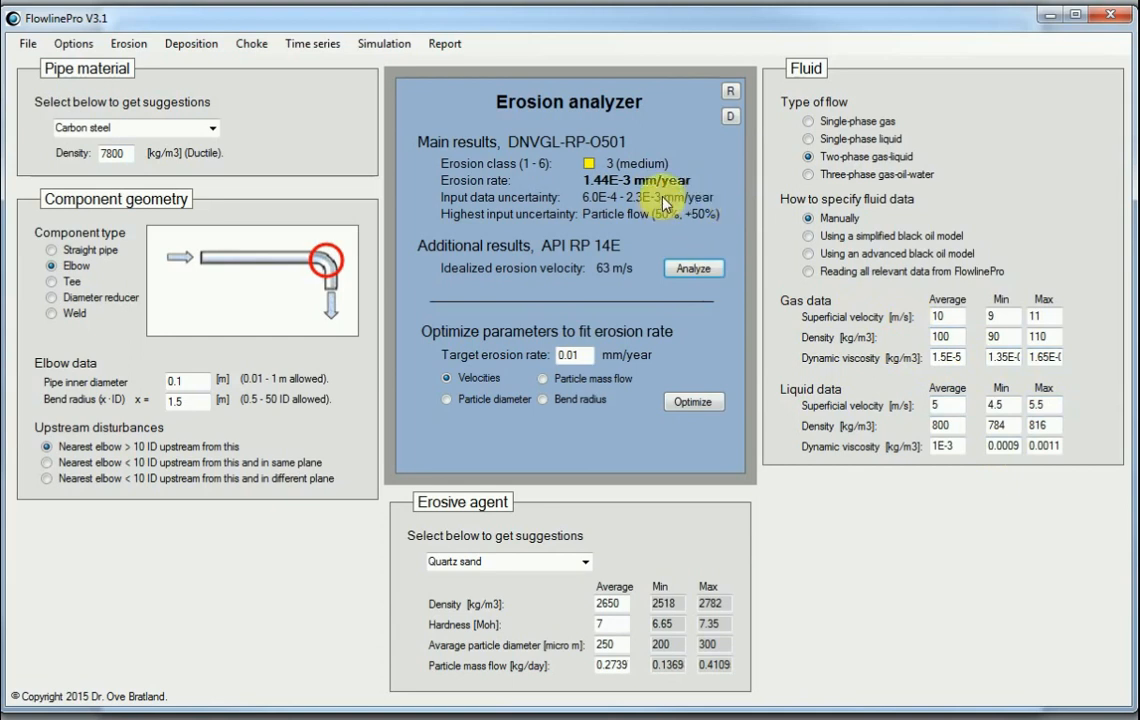
pyautogui.moveTo(670, 240)
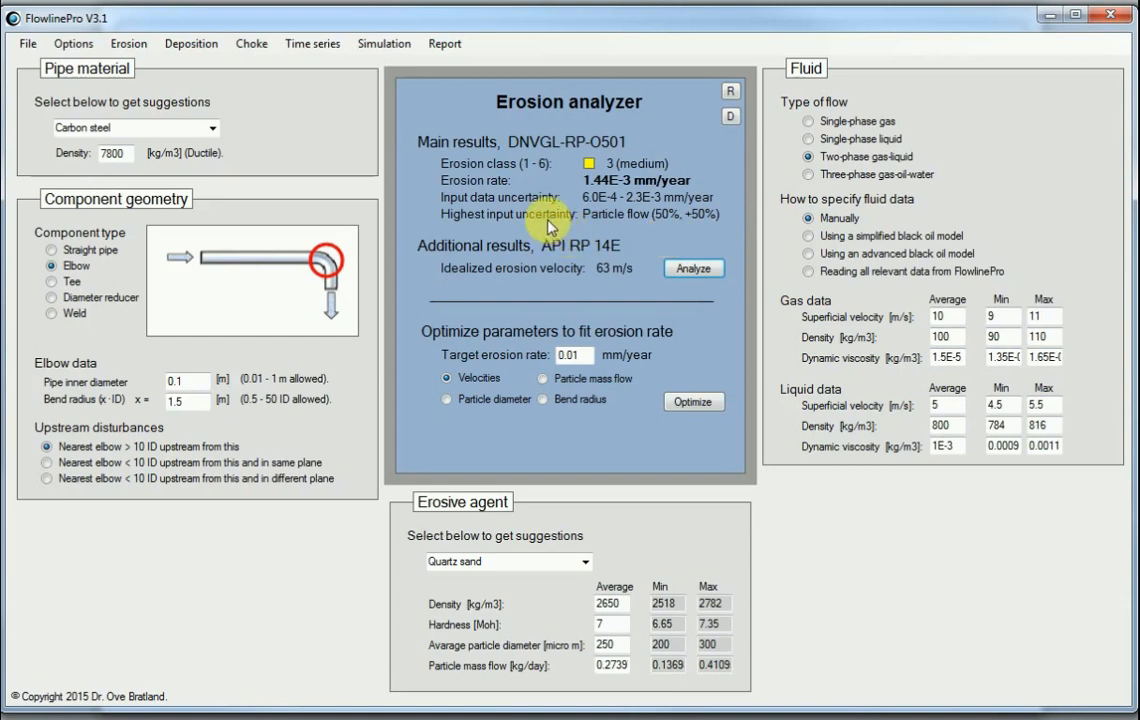
pyautogui.moveTo(658, 224)
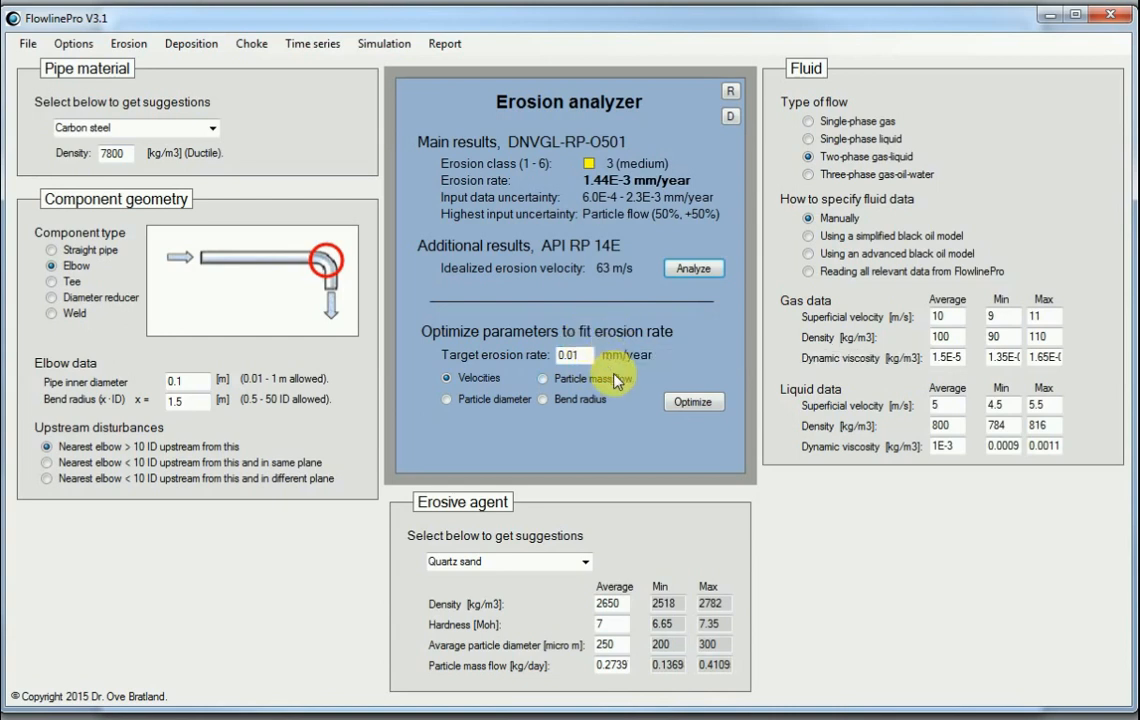
pyautogui.moveTo(692, 402)
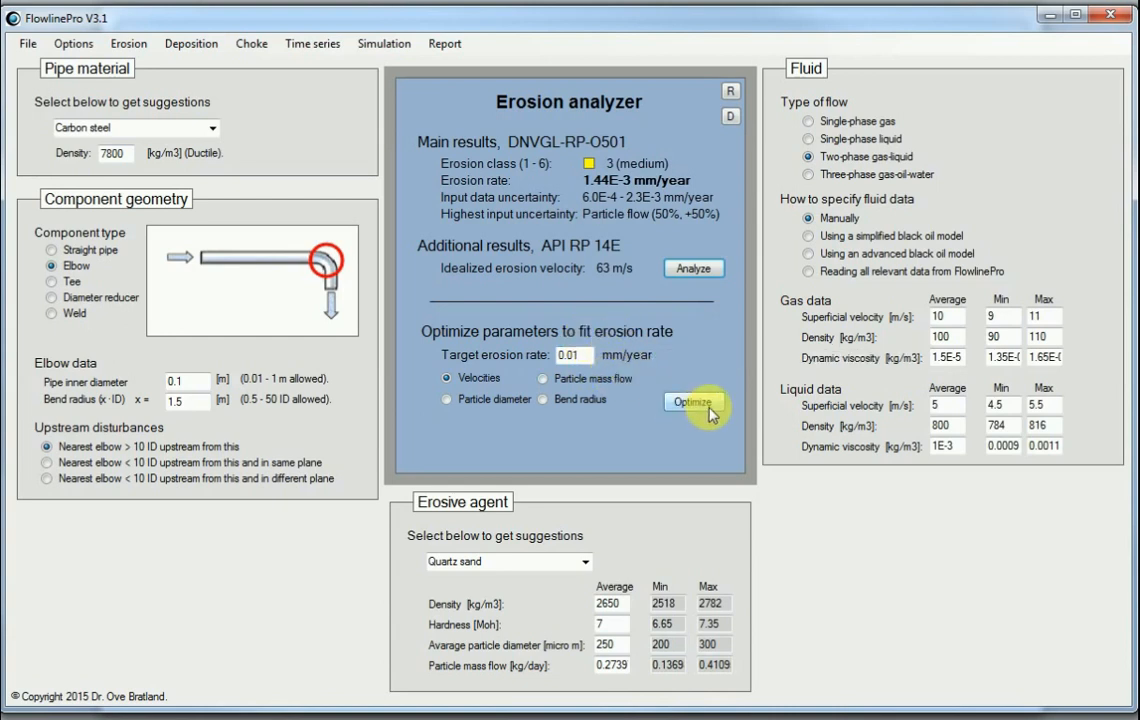
pyautogui.click(692, 400)
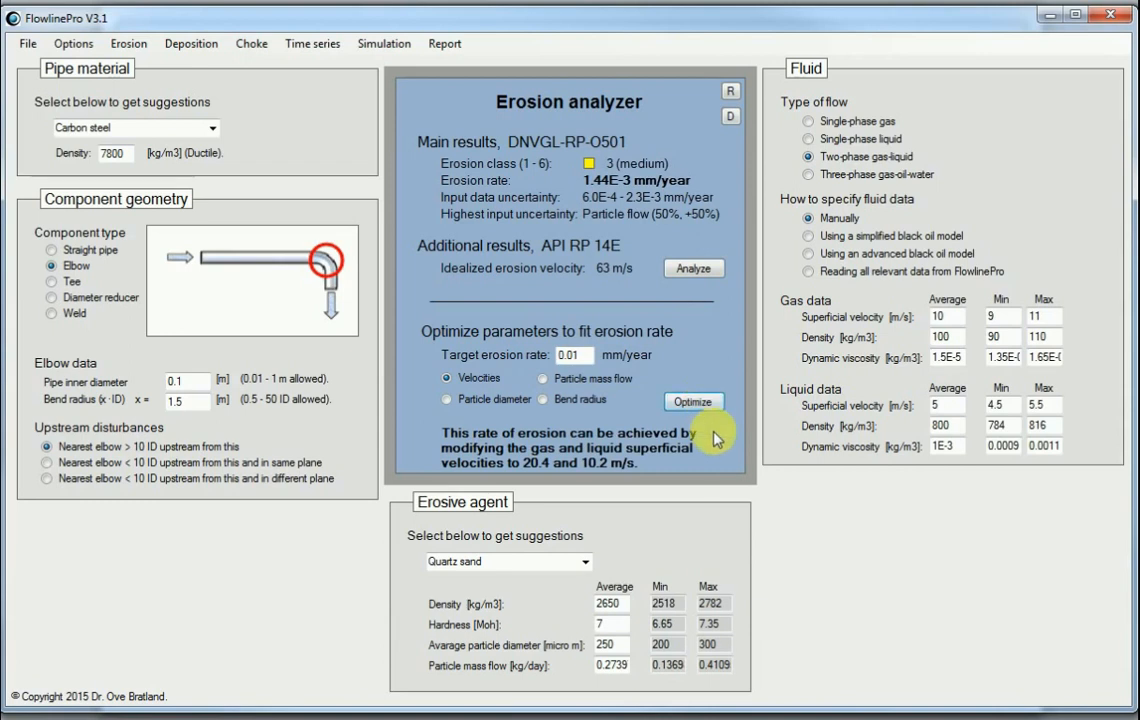
pyautogui.moveTo(530, 472)
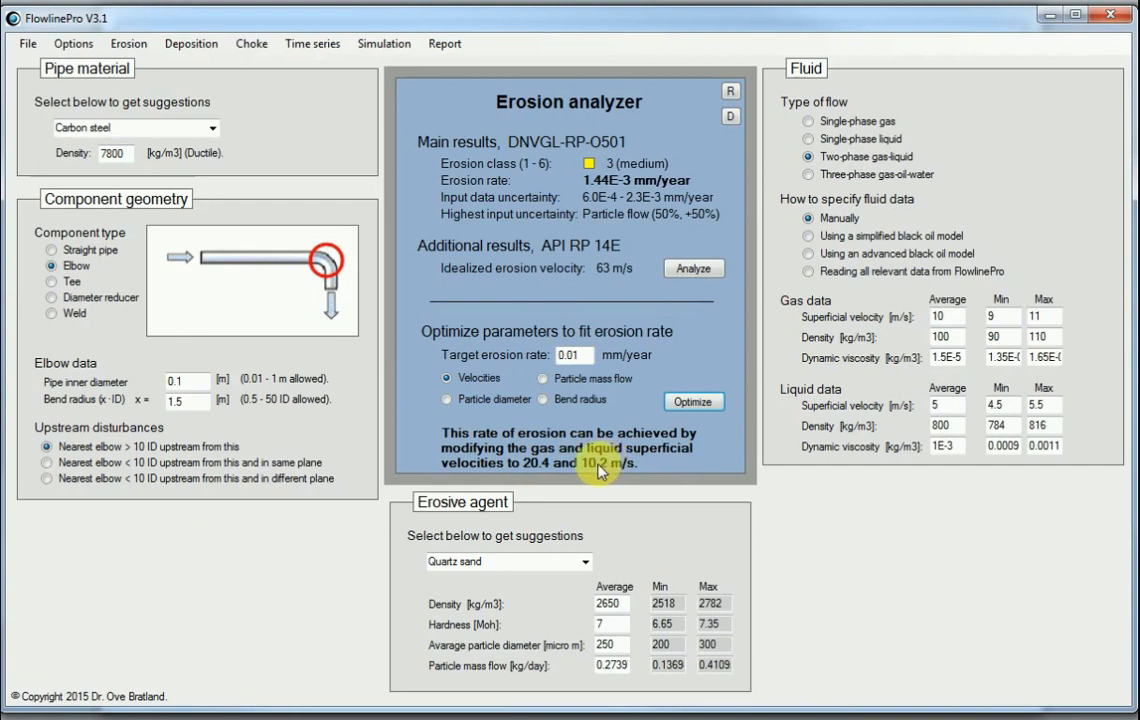
pyautogui.moveTo(592, 464)
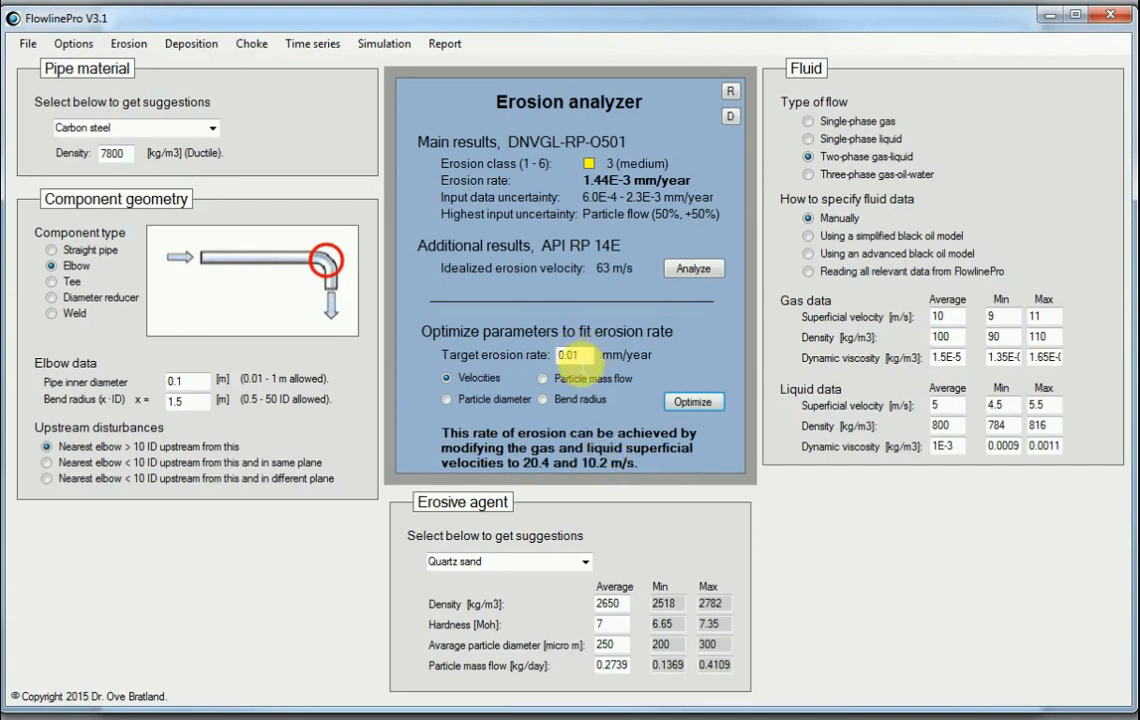
pyautogui.moveTo(716, 502)
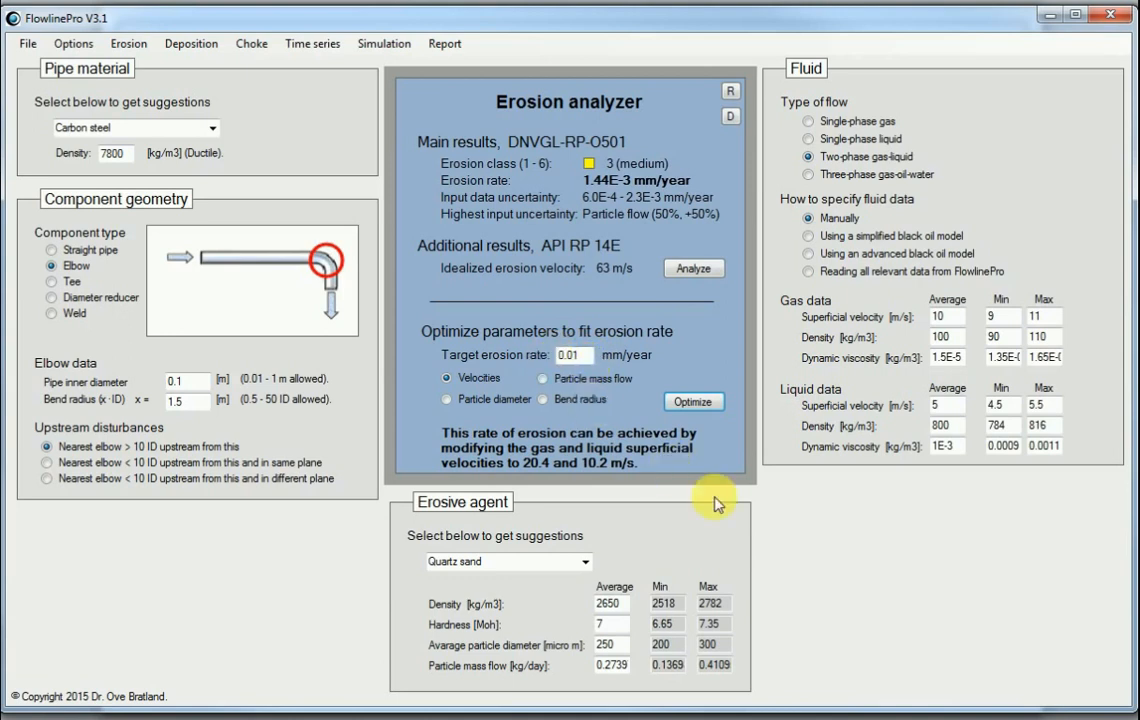
pyautogui.moveTo(536, 396)
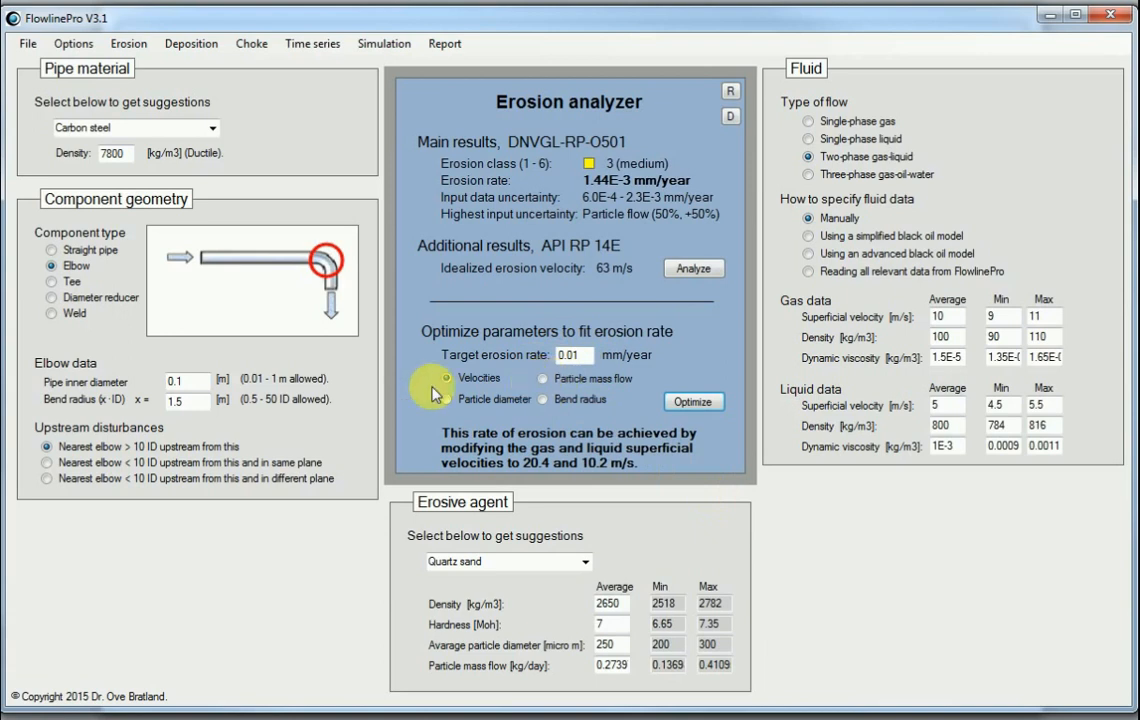
pyautogui.moveTo(702, 364)
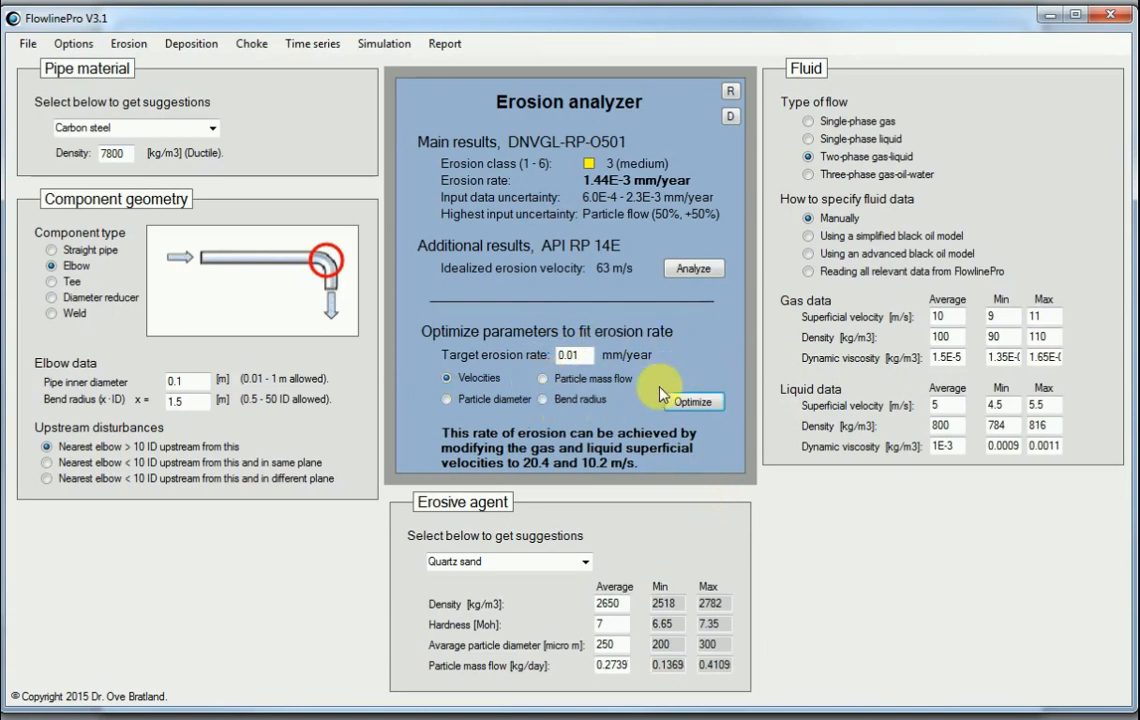
pyautogui.moveTo(640, 400)
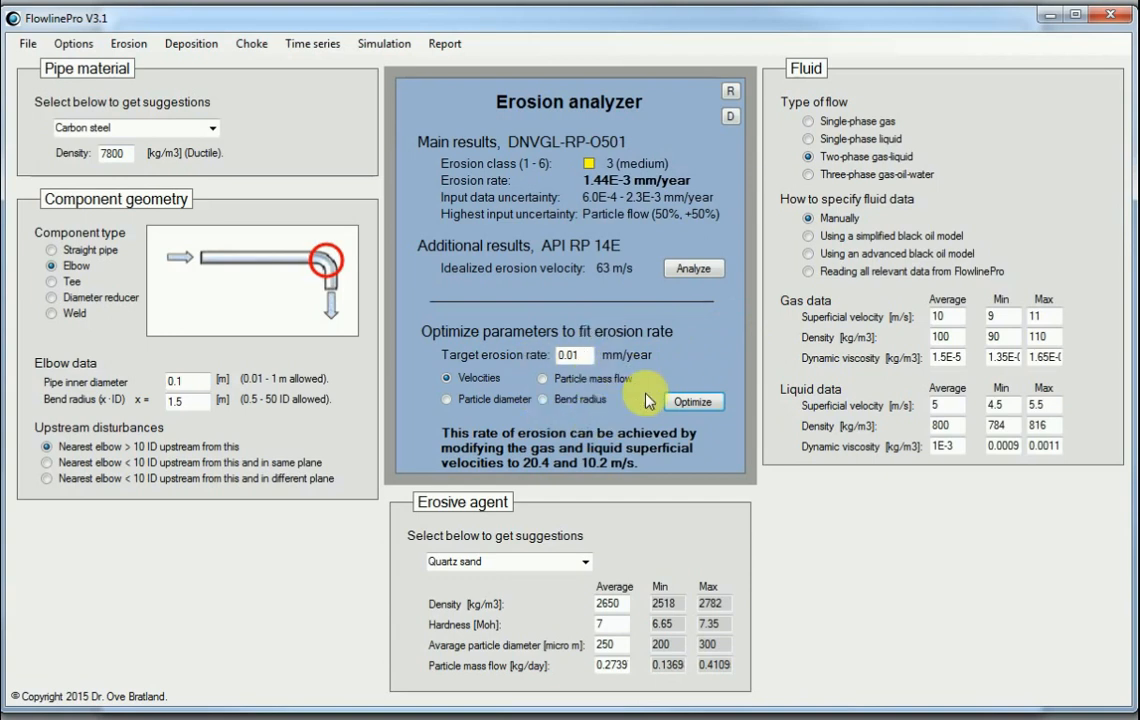
pyautogui.moveTo(700, 344)
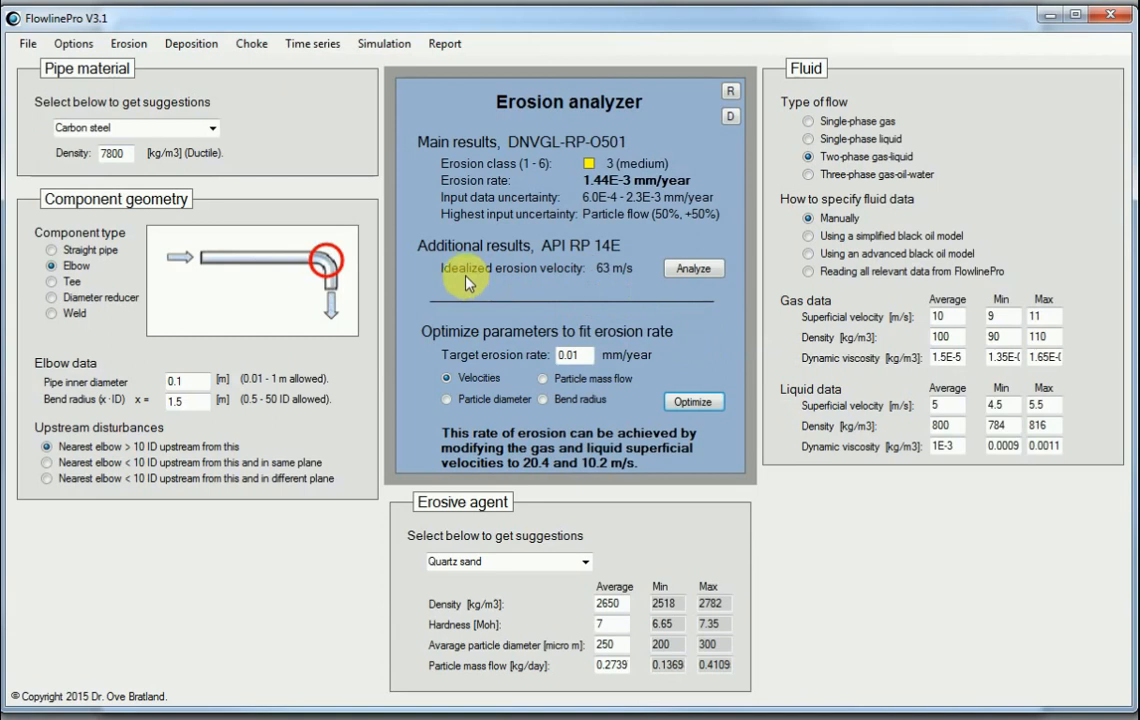
pyautogui.moveTo(548, 256)
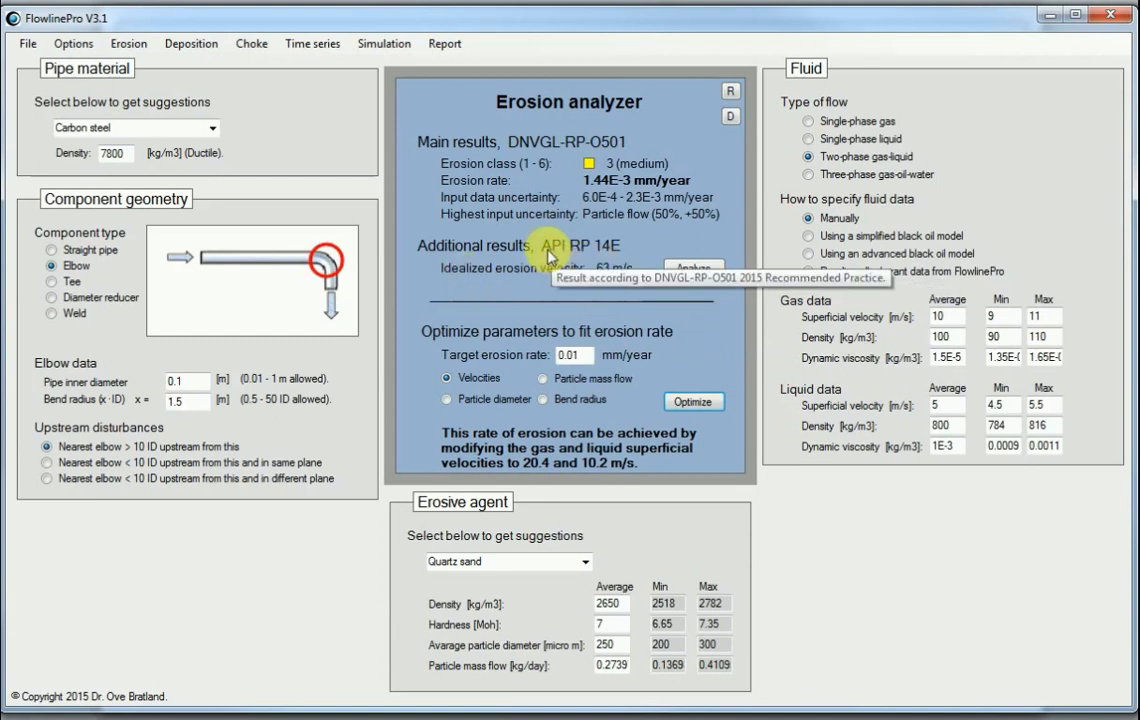
pyautogui.moveTo(564, 262)
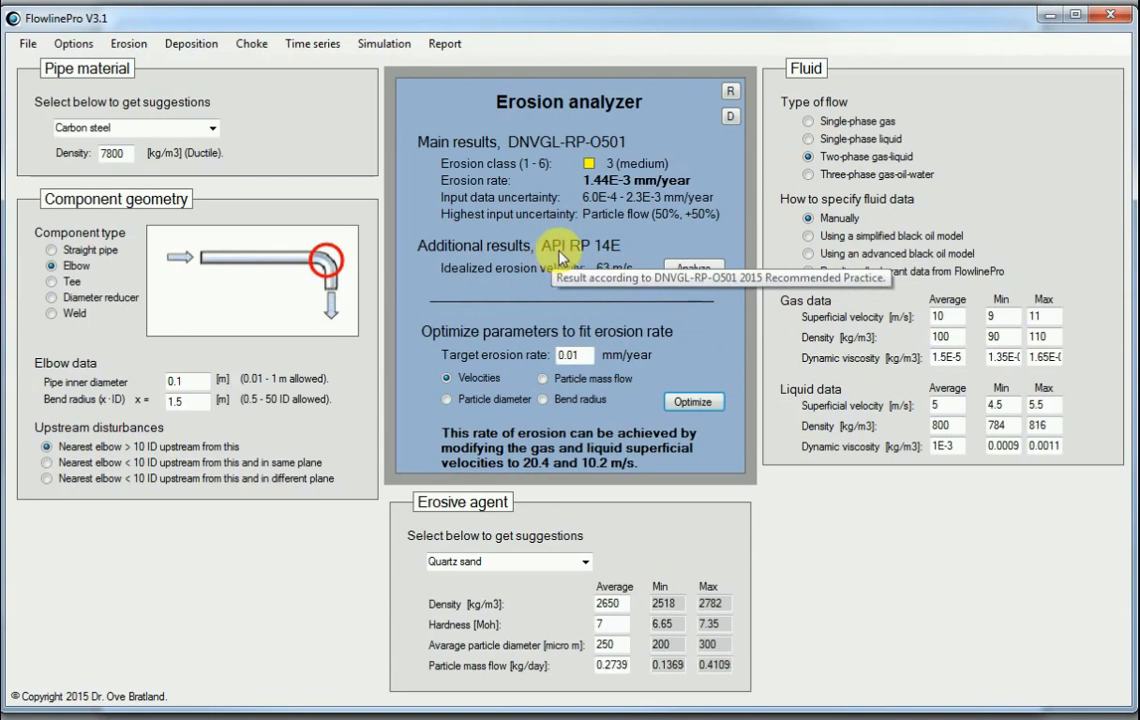
pyautogui.moveTo(598, 274)
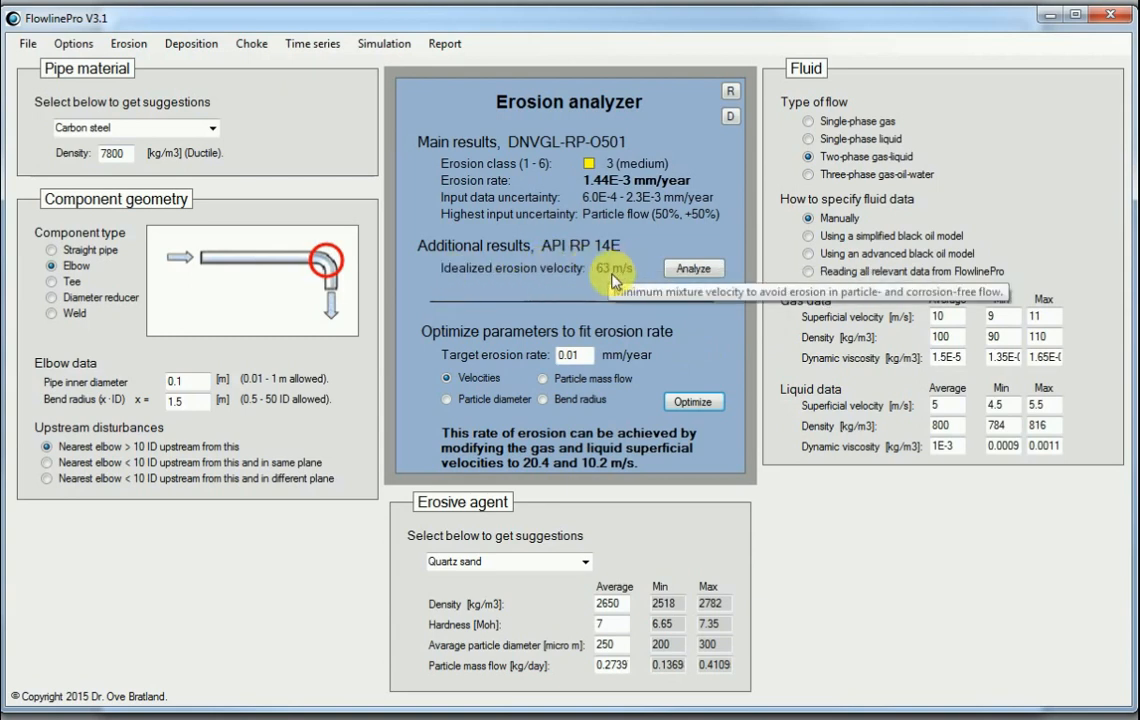
pyautogui.moveTo(608, 284)
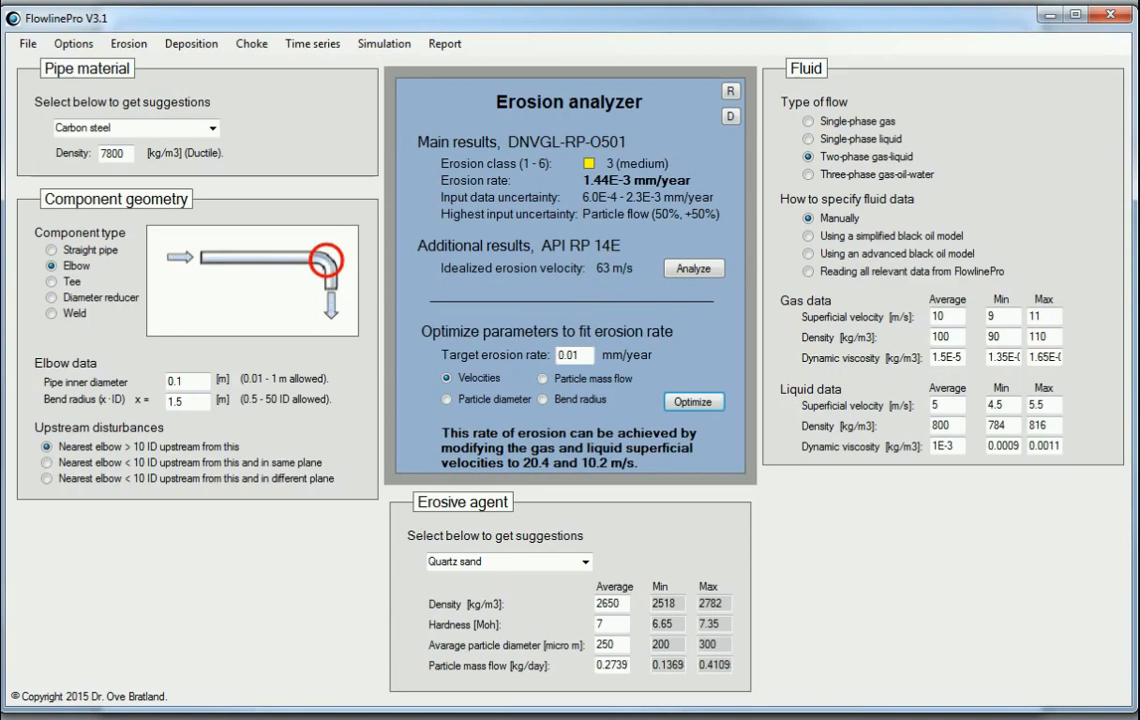
pyautogui.moveTo(596, 272)
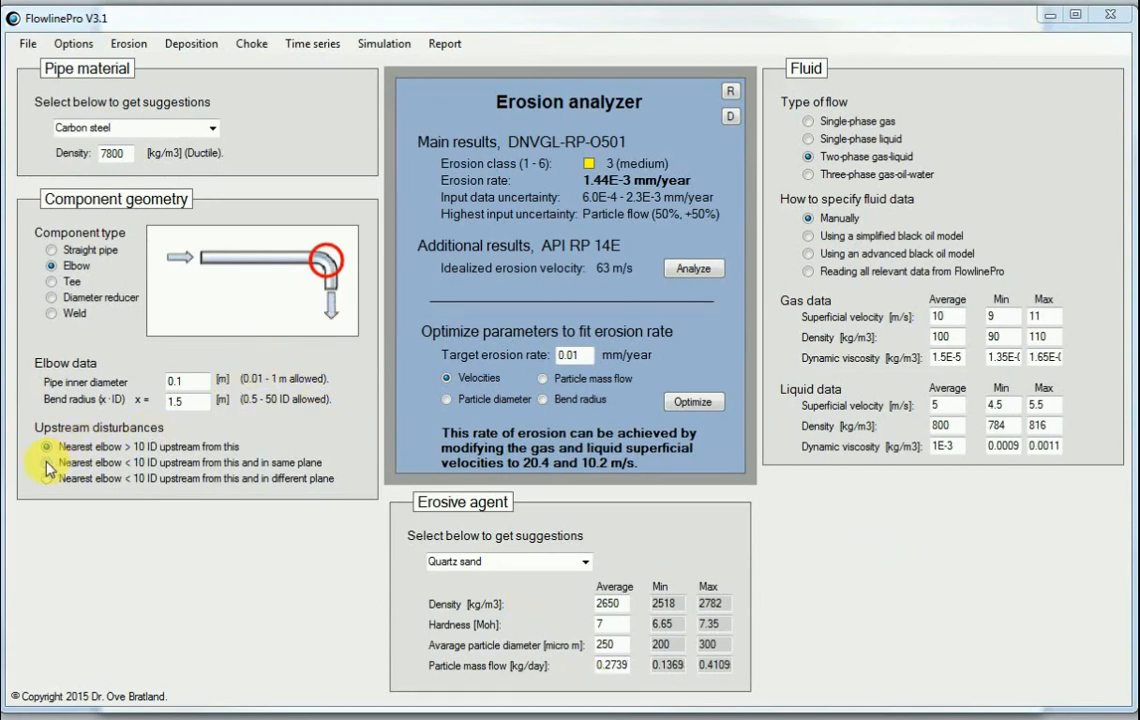
# Step: Set the nearest upstream elbow to under 10 ID away in a different plane
pyautogui.click(44, 462)
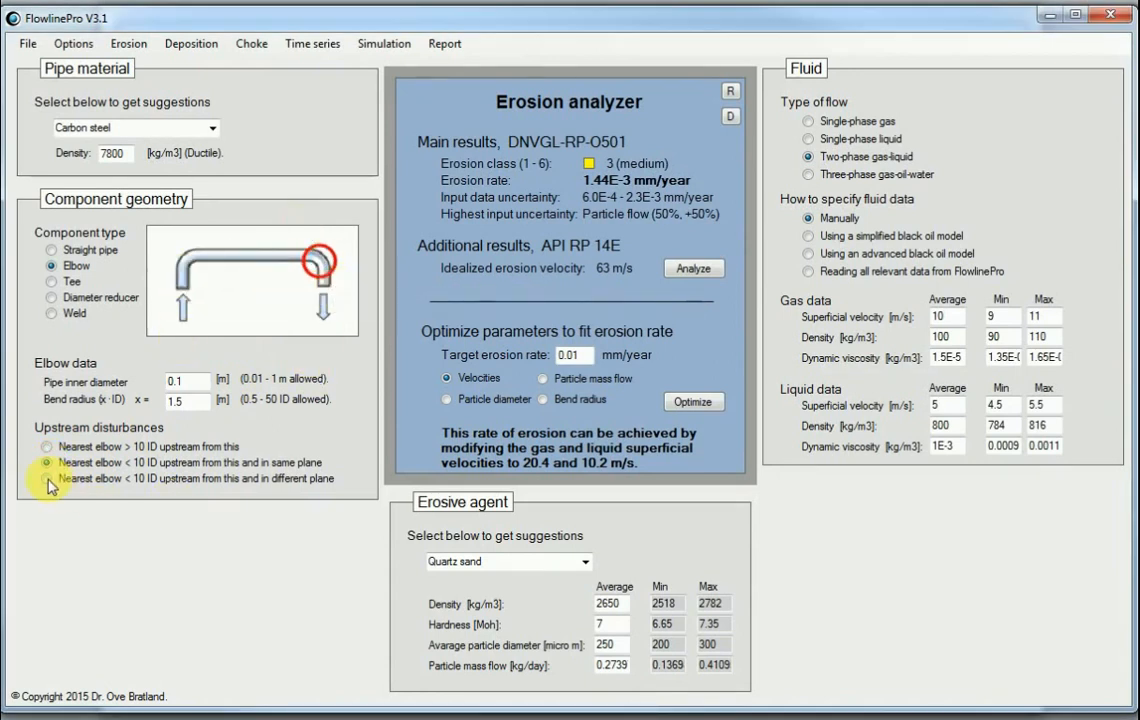
pyautogui.click(46, 480)
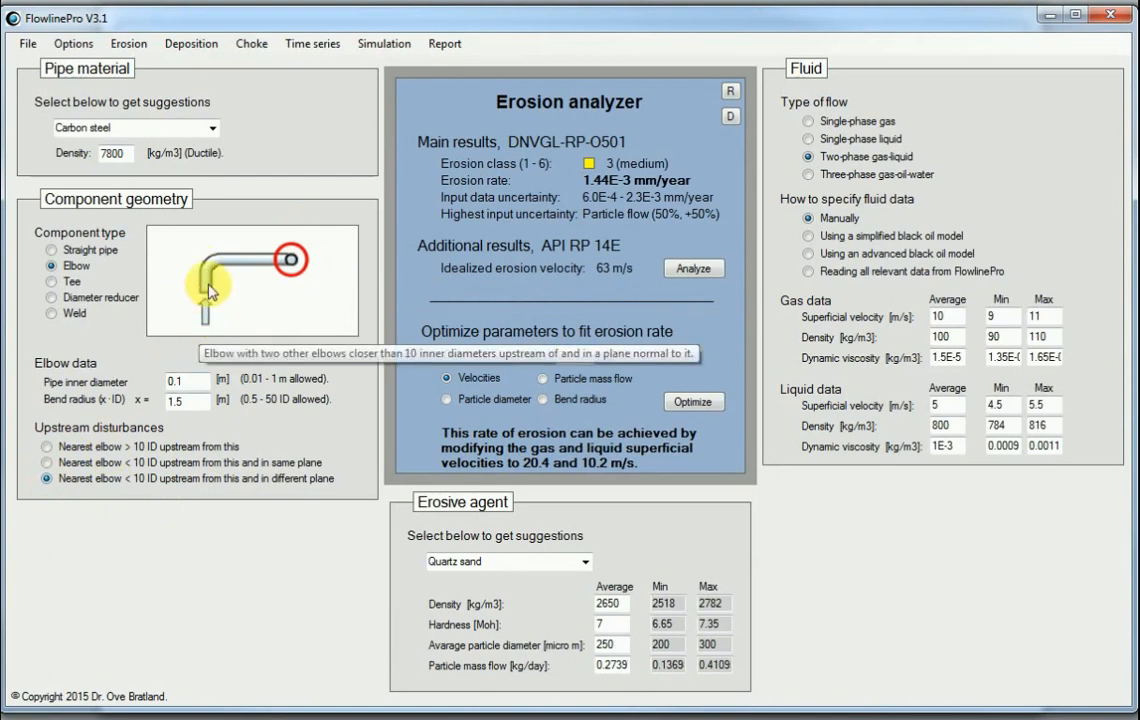
pyautogui.moveTo(292, 264)
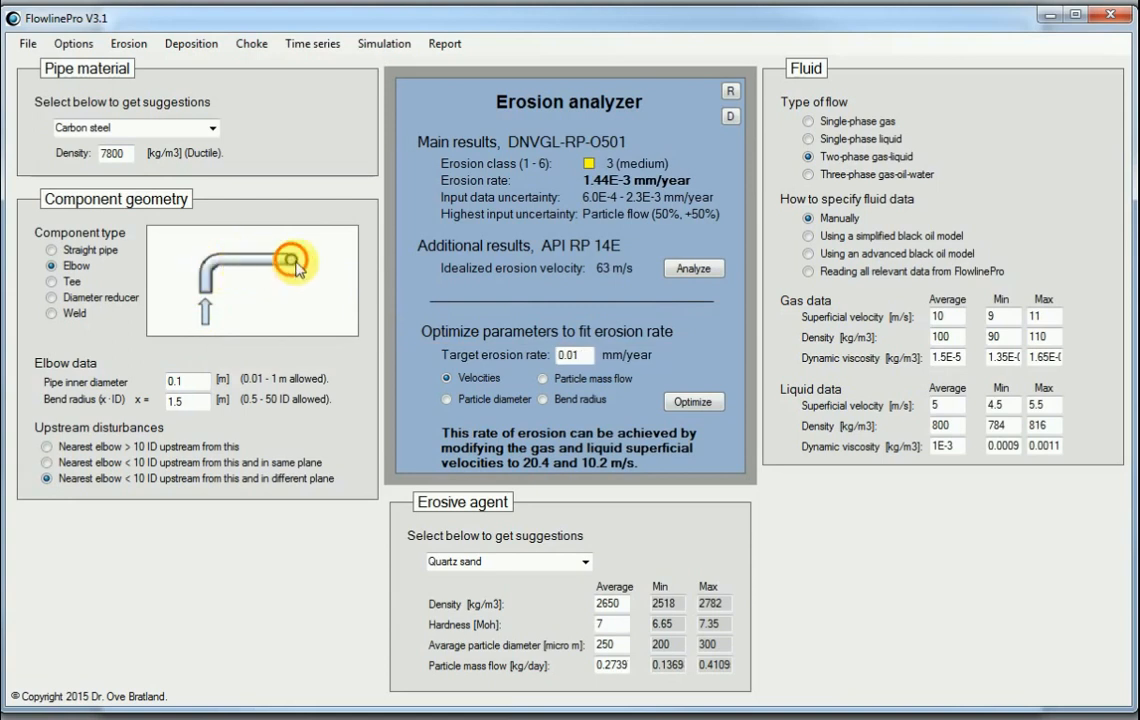
pyautogui.moveTo(656, 338)
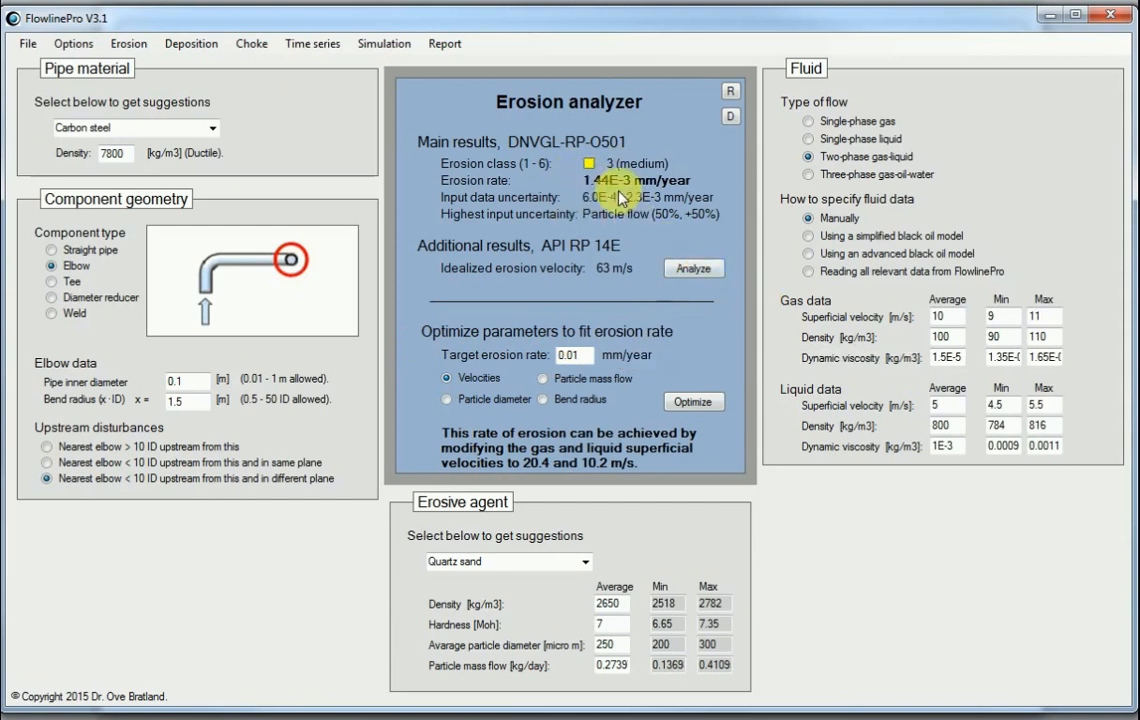
# Step: Restore the nearest upstream elbow to beyond 10 ID, clearing the earlier results
pyautogui.click(692, 268)
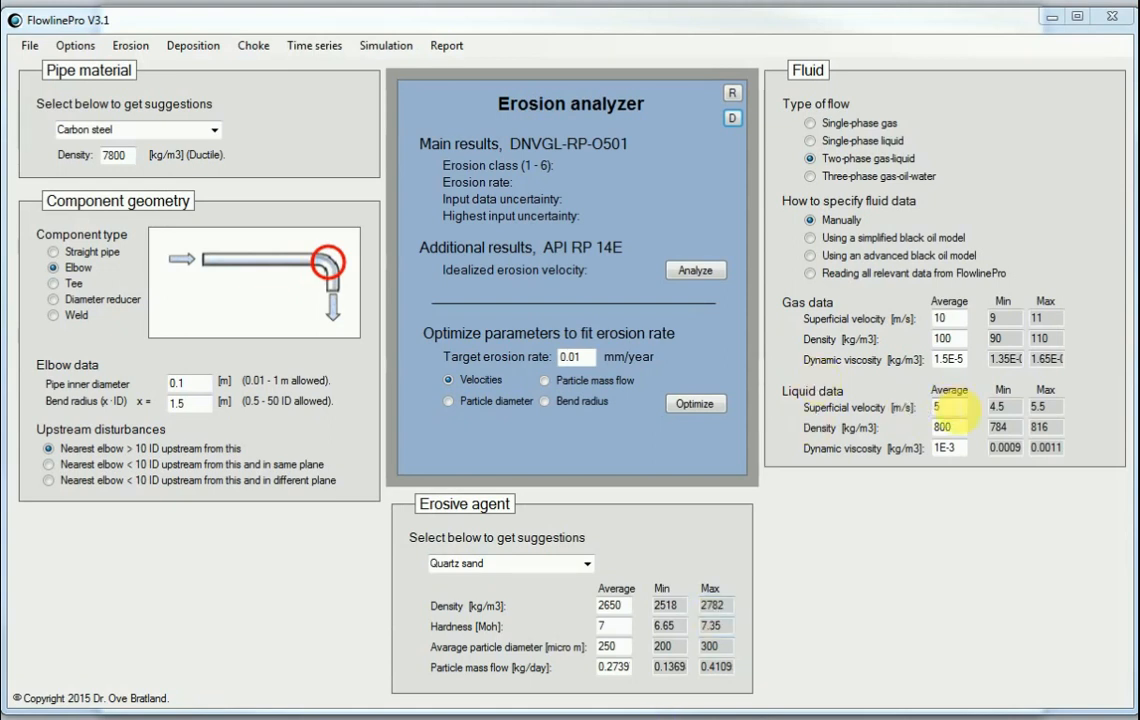
# Step: Enter gas superficial velocity 25 m/s (min 15) and liquid superficial velocity 20 m/s
pyautogui.click(948, 328)
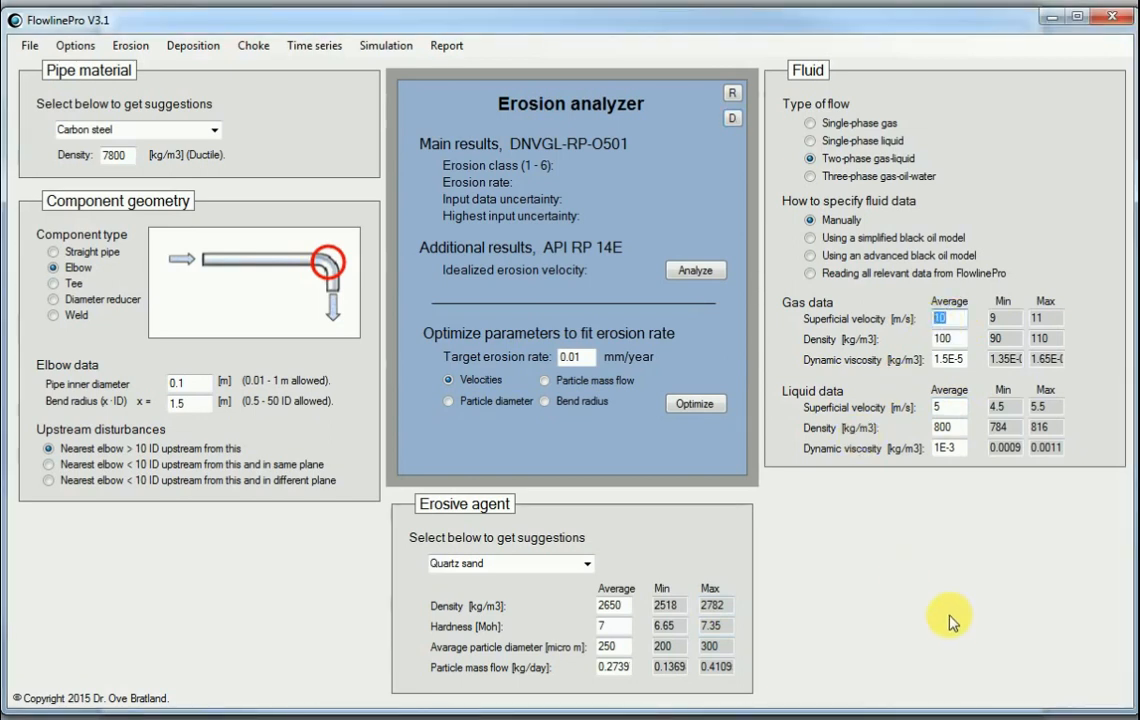
pyautogui.write('25')
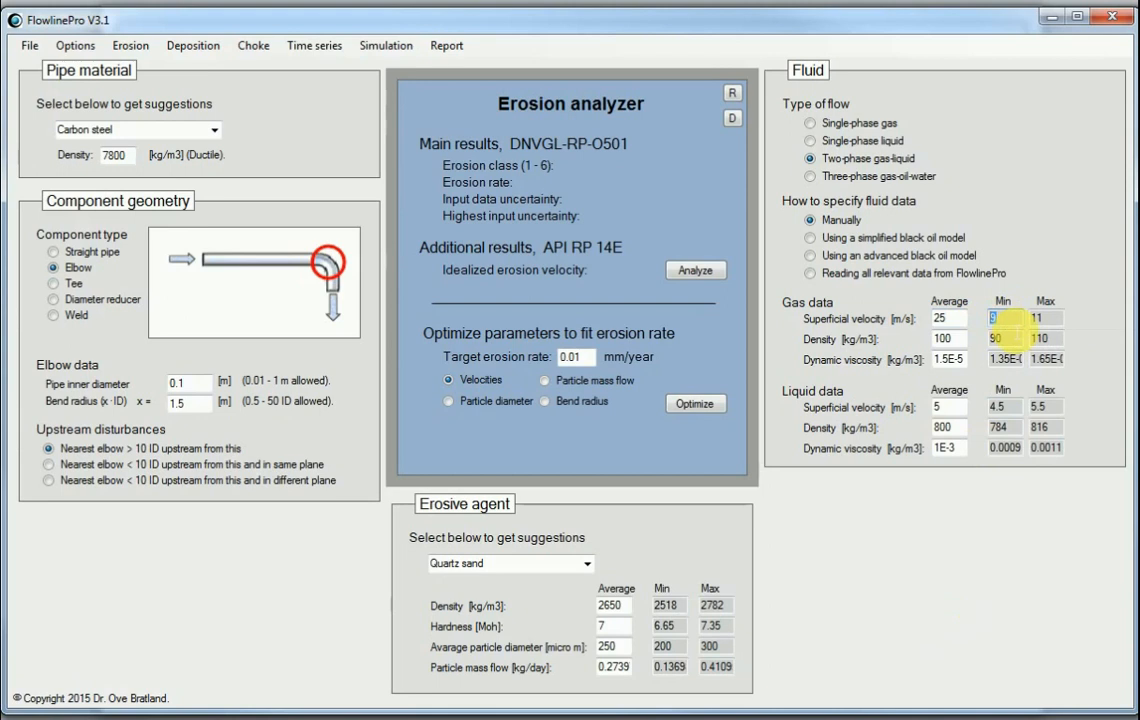
pyautogui.write('15')
pyautogui.click(1046, 318)
pyautogui.write('30')
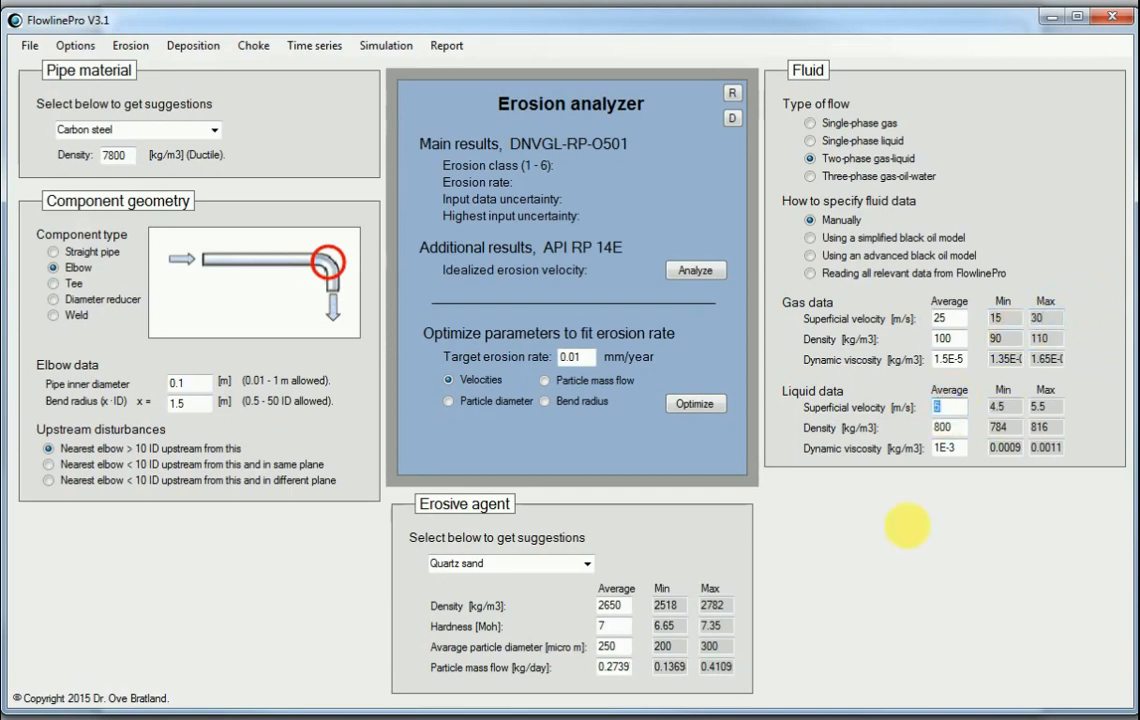
pyautogui.moveTo(928, 598)
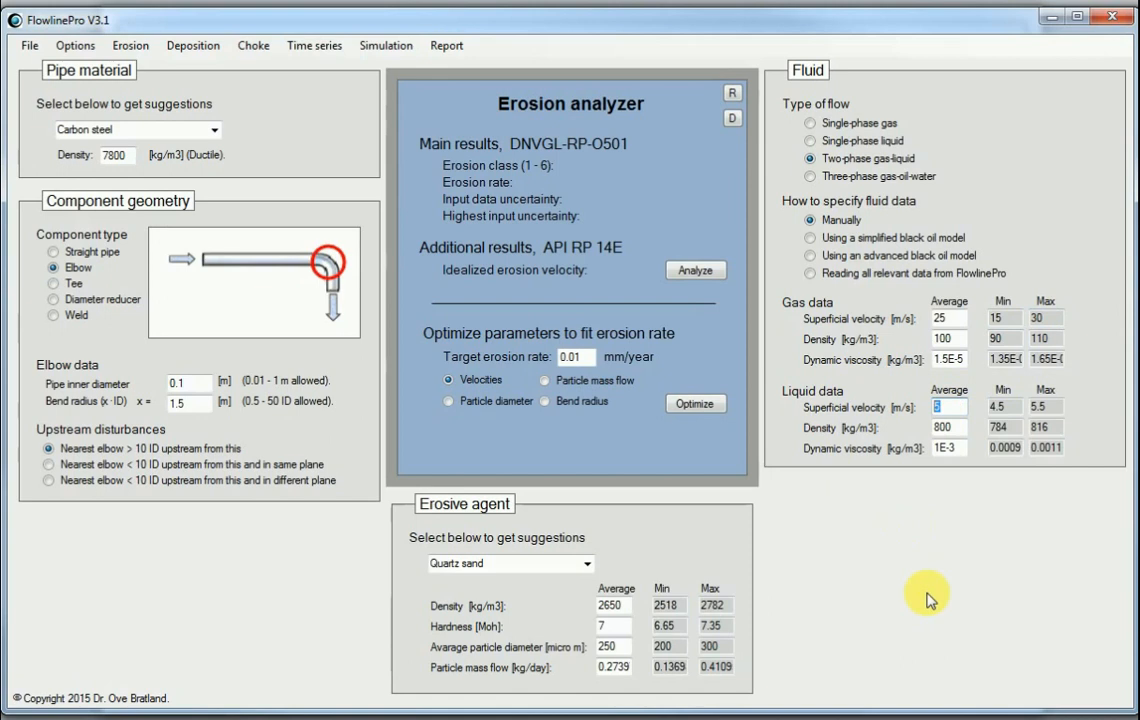
pyautogui.write('20')
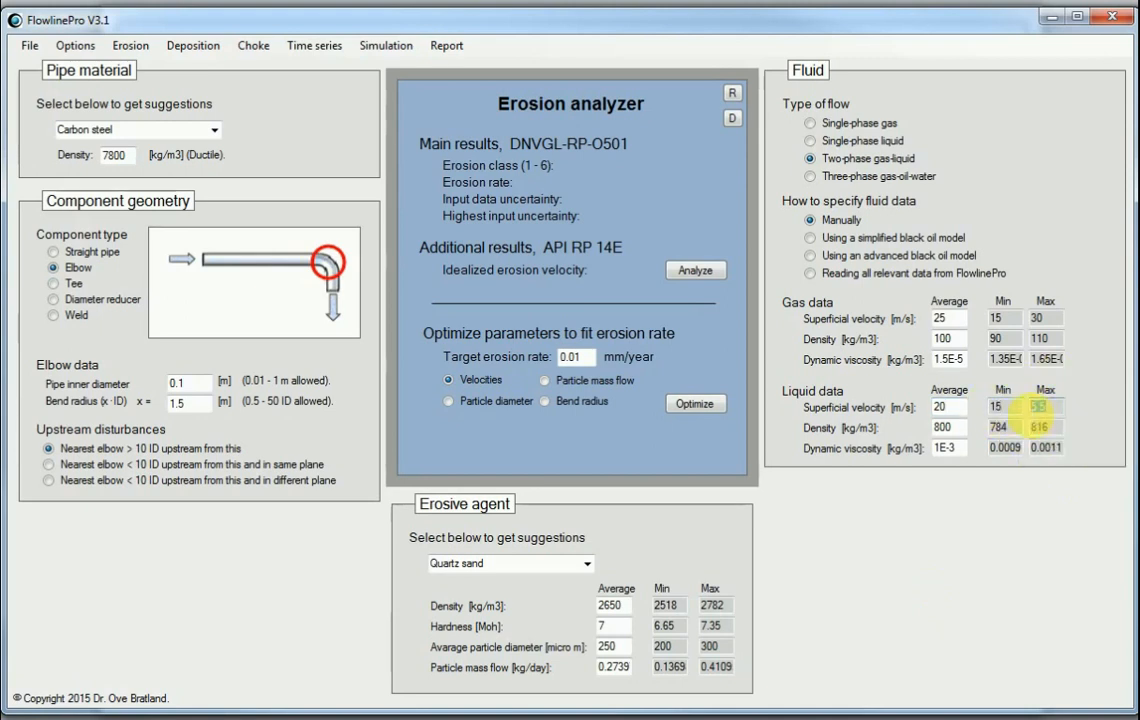
pyautogui.moveTo(1028, 404)
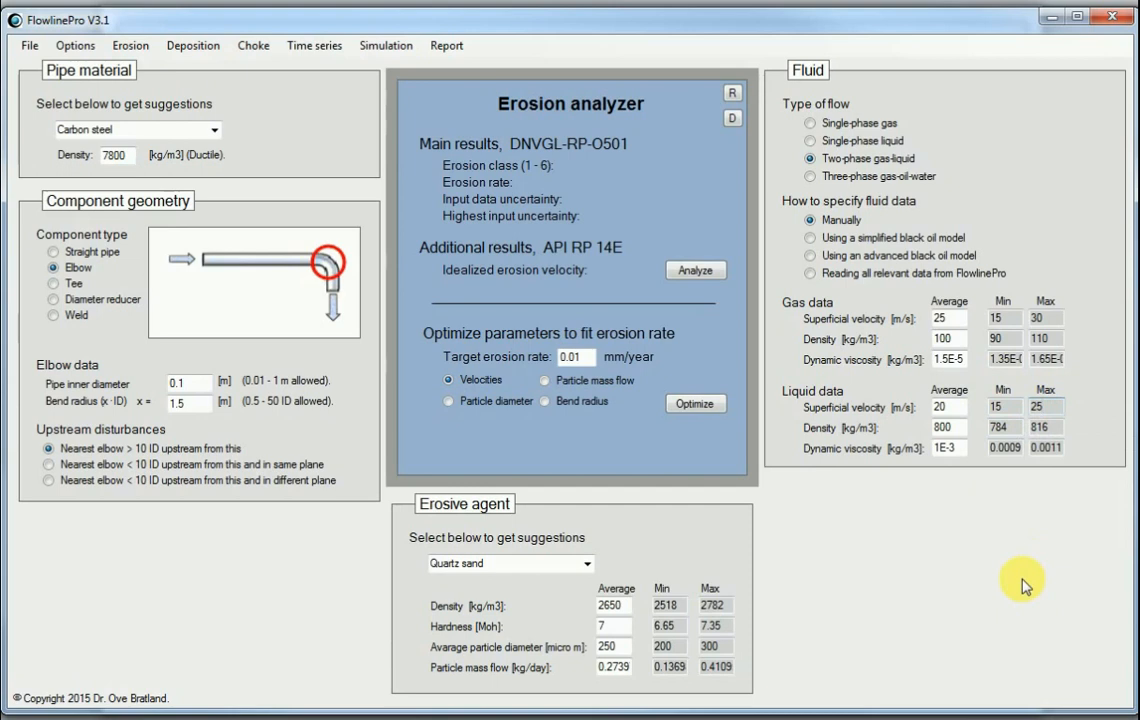
pyautogui.moveTo(676, 272)
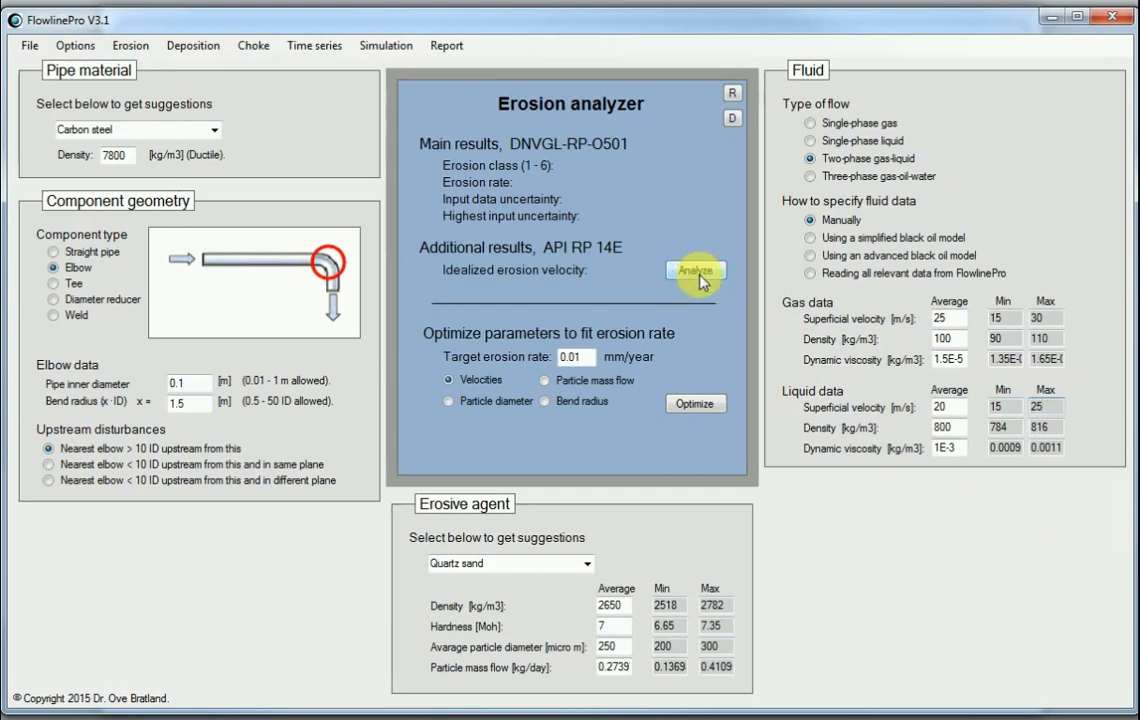
# Step: Re-run the analysis, giving erosion class 5 (very high) at 2.33E-2 mm/year
pyautogui.click(696, 270)
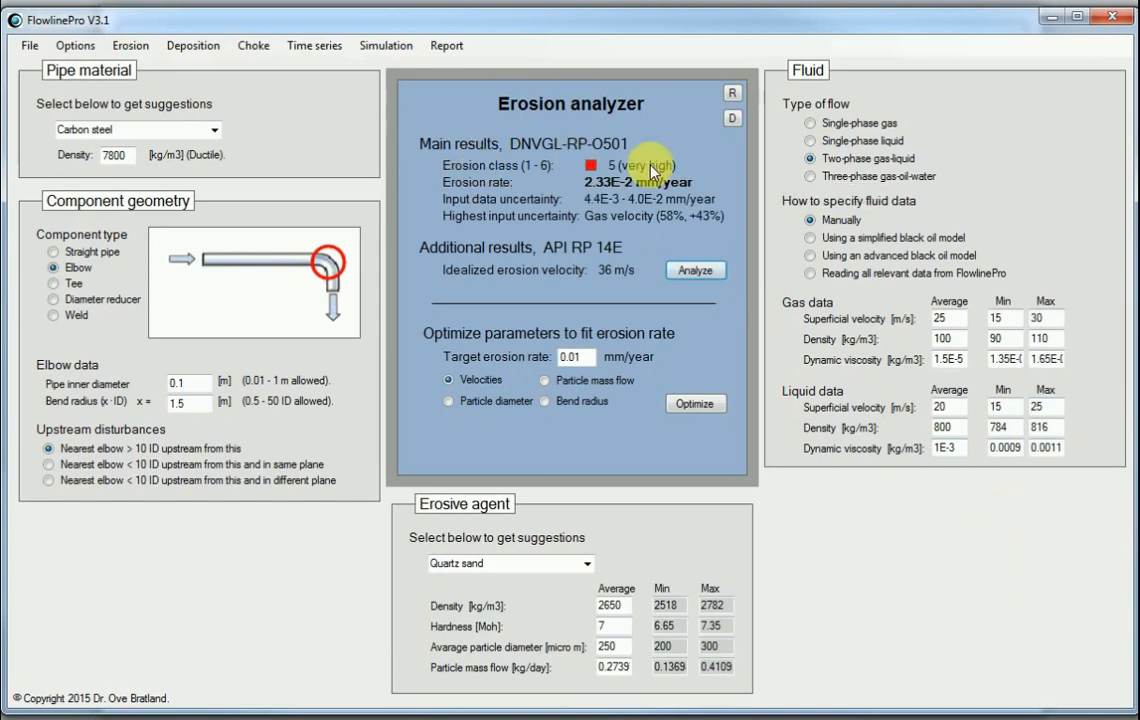
pyautogui.moveTo(660, 166)
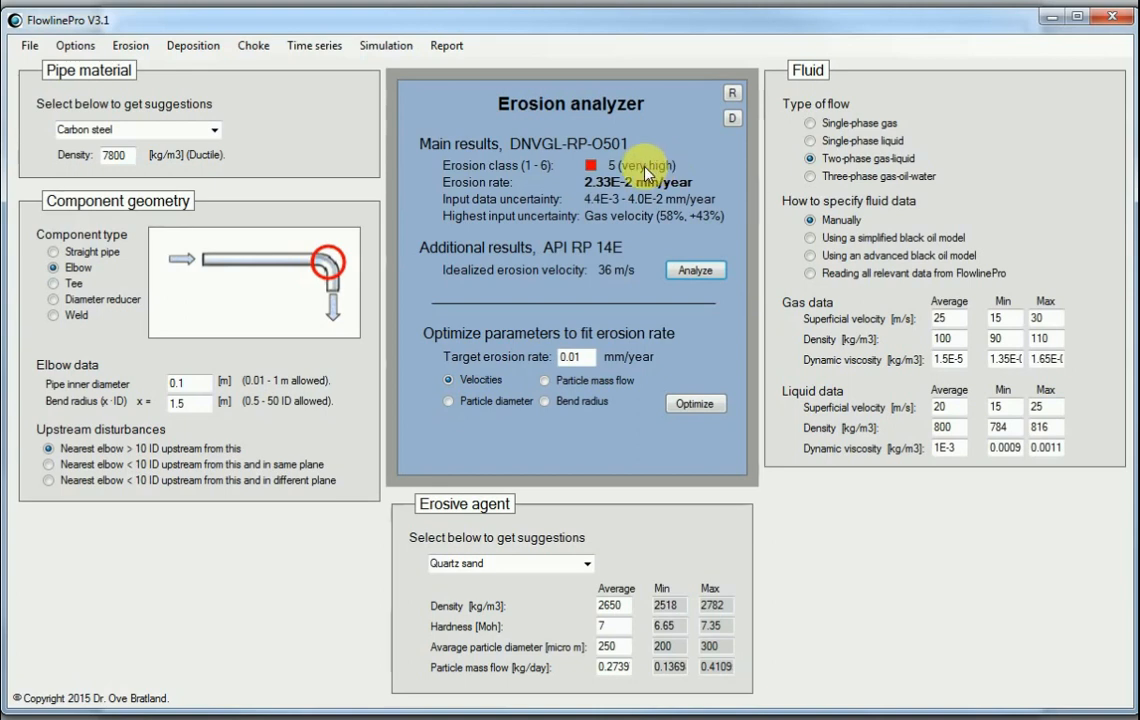
pyautogui.moveTo(596, 190)
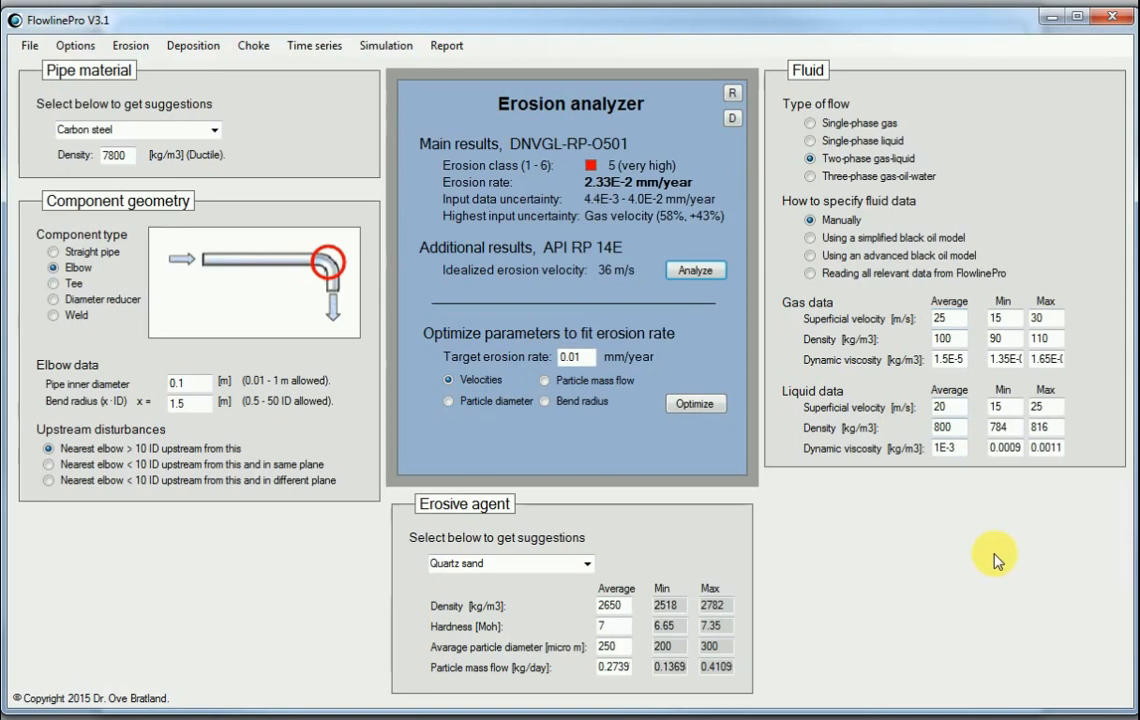
pyautogui.click(940, 318)
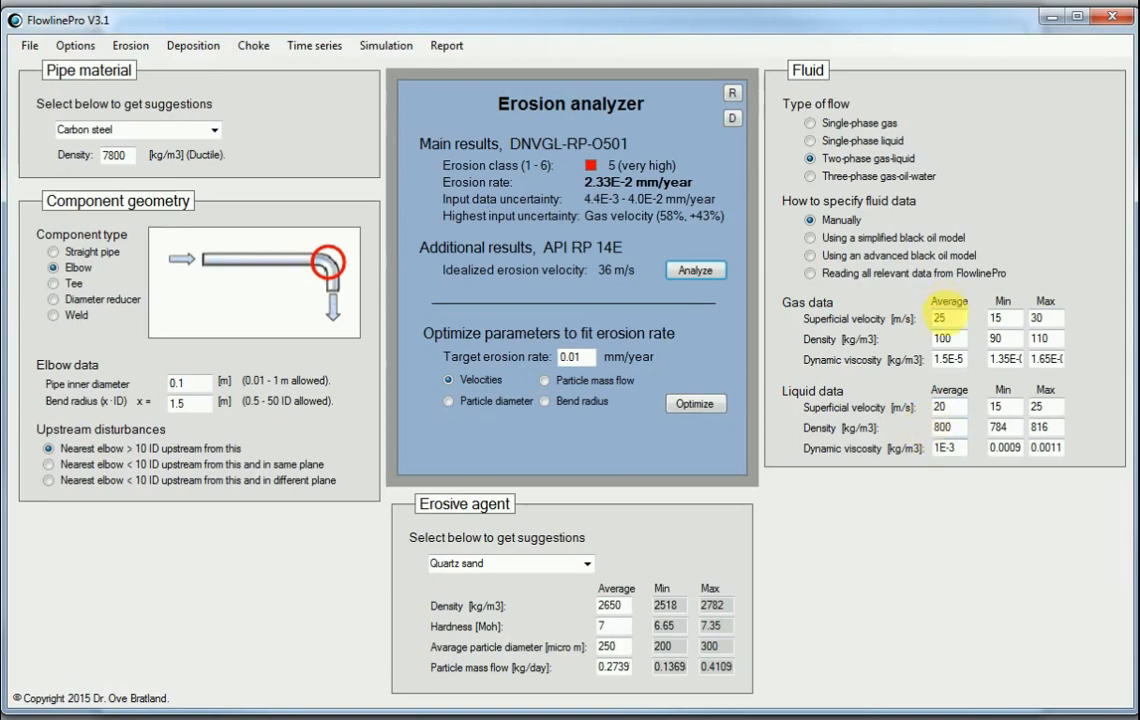
pyautogui.click(948, 338)
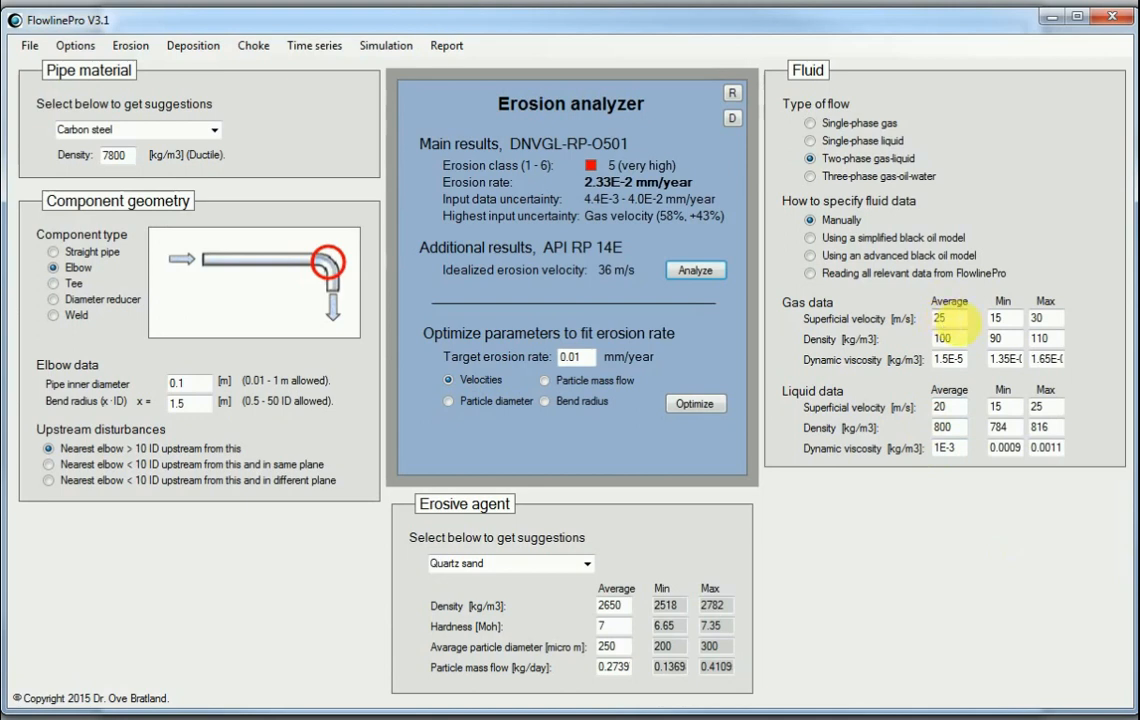
pyautogui.moveTo(616, 248)
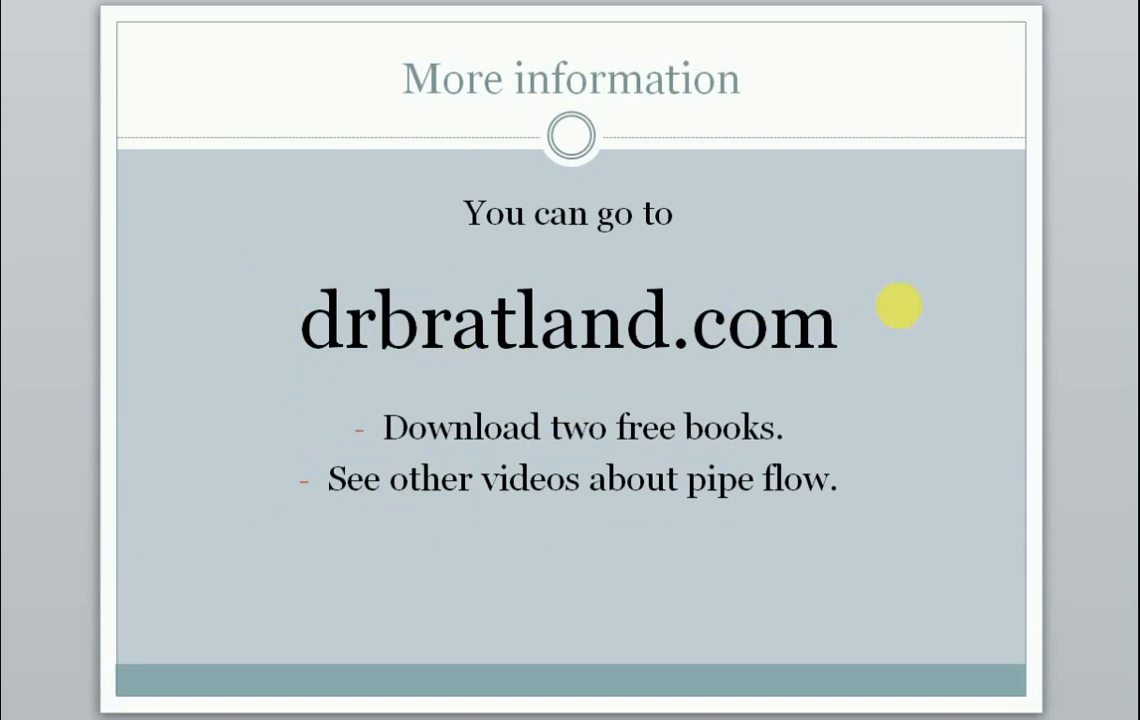
pyautogui.moveTo(716, 404)
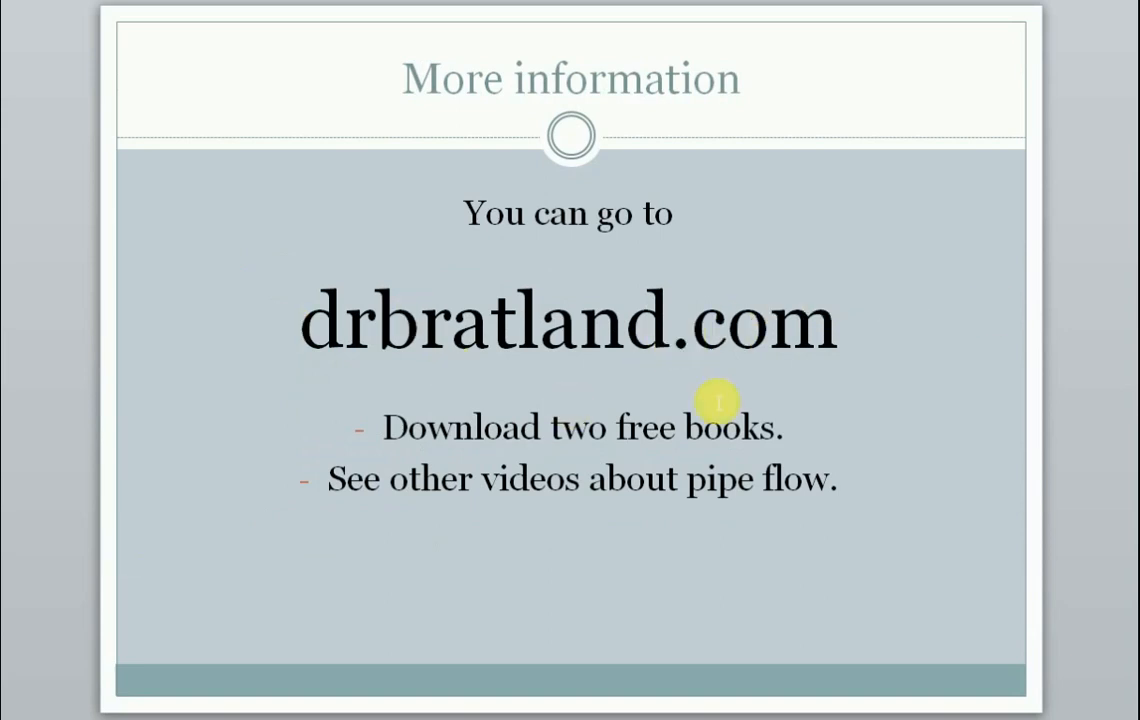
pyautogui.moveTo(794, 436)
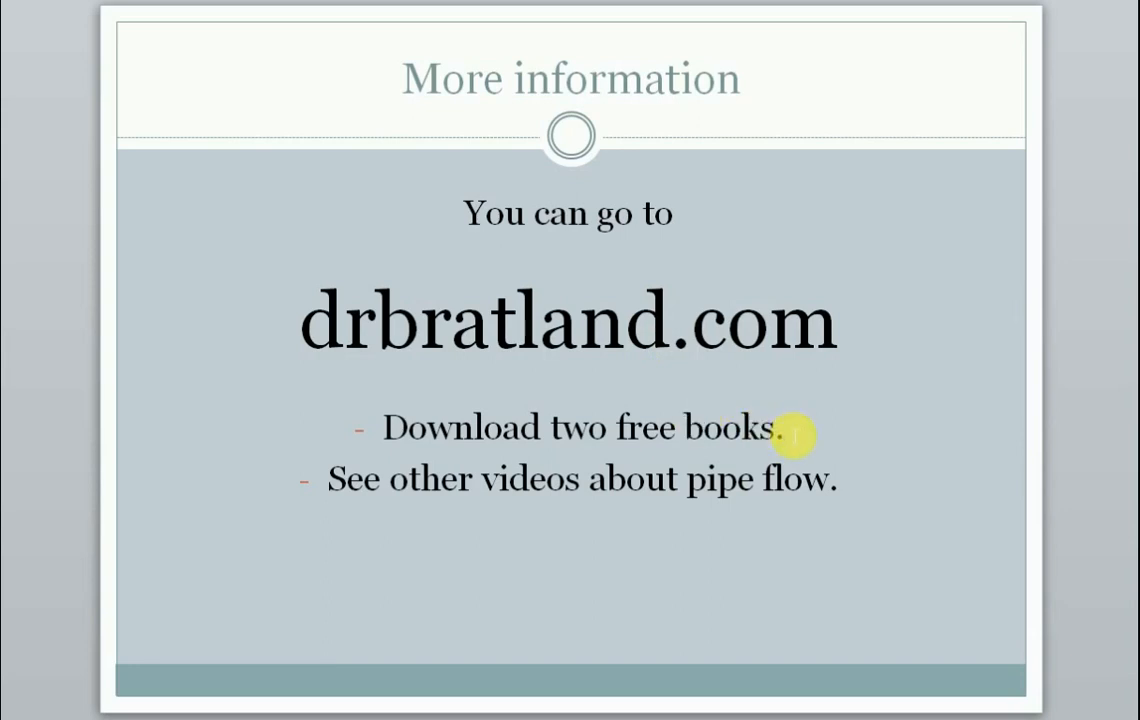
pyautogui.moveTo(492, 516)
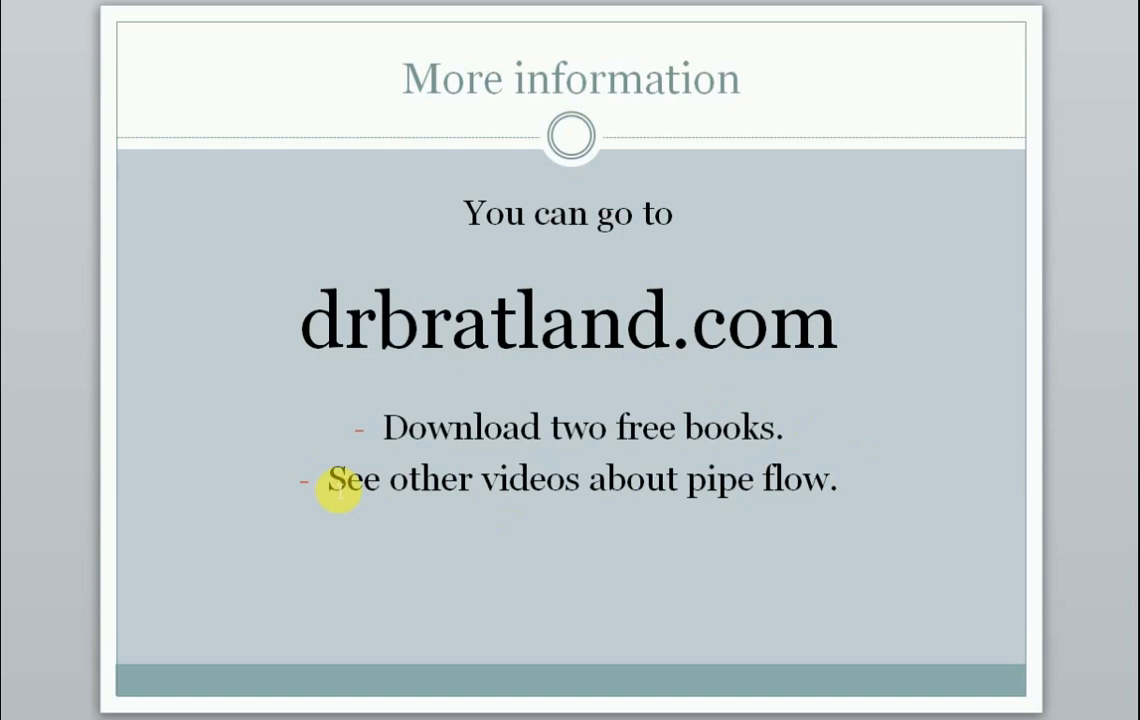
pyautogui.moveTo(944, 480)
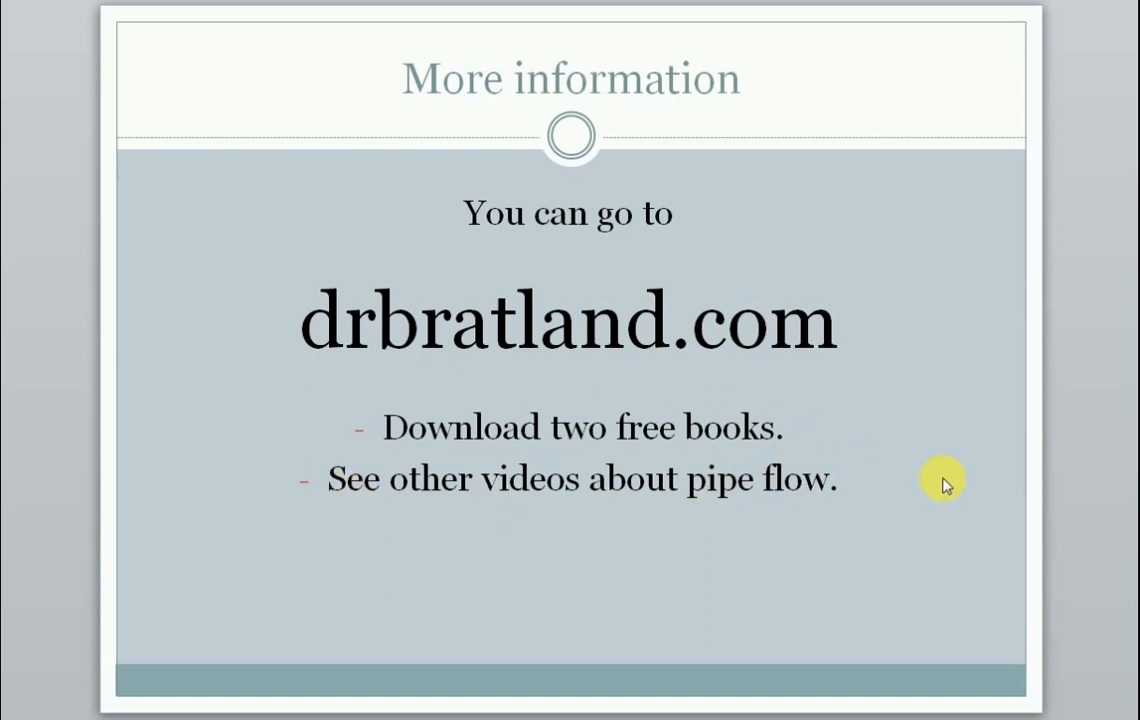